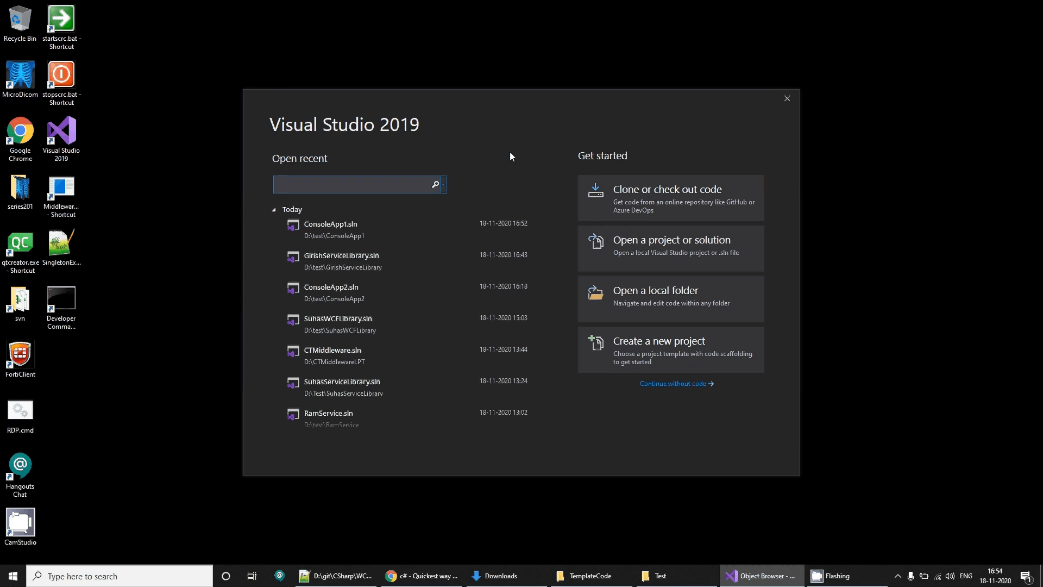
Create a WCF Service Library project named GirishServiceLibrary from the start window.
{"action": "left_click", "coordinate": [359, 184]}
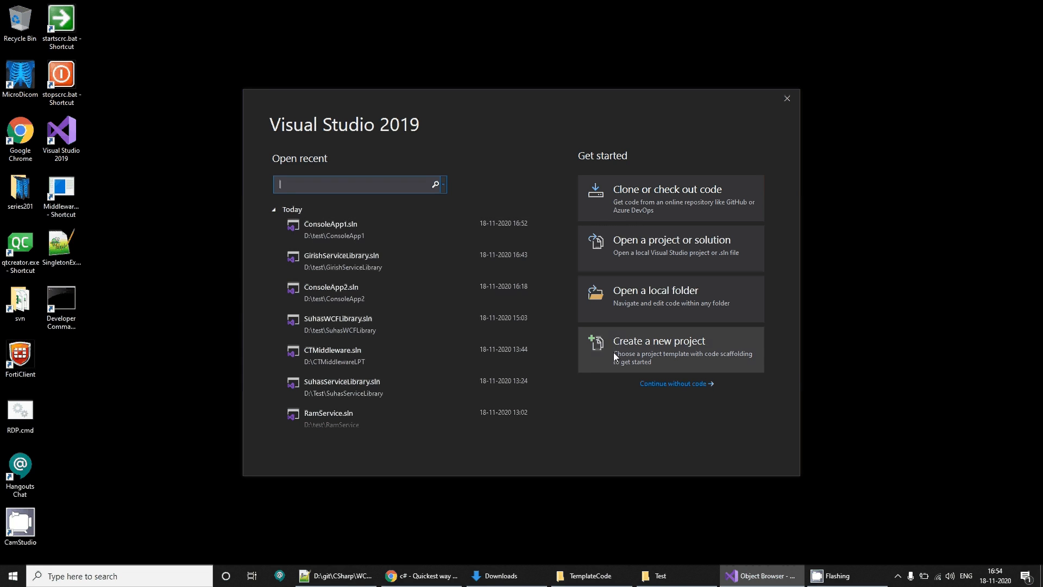
{"action": "left_click", "coordinate": [658, 340]}
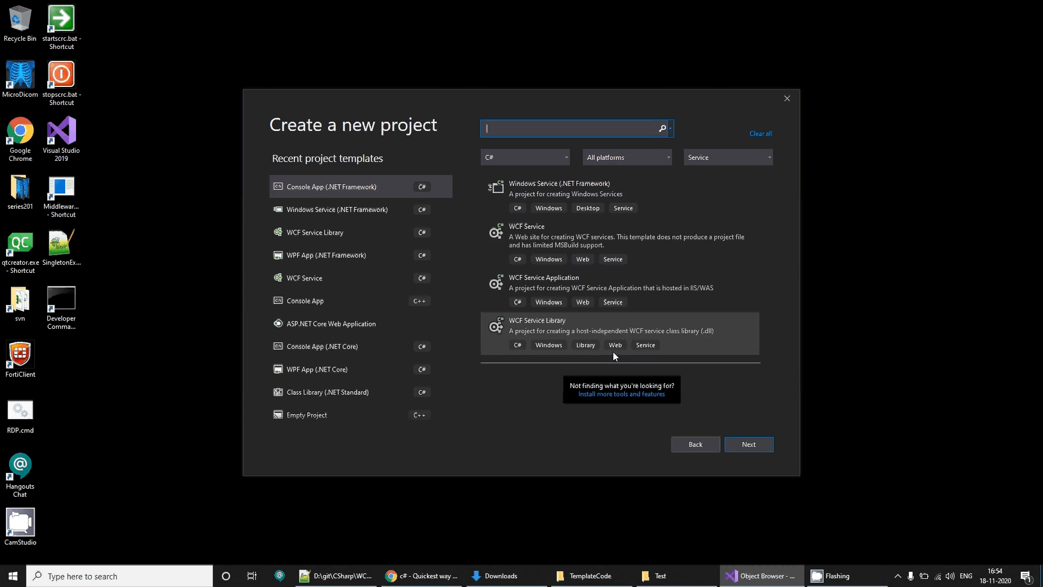
{"action": "left_click", "coordinate": [619, 333]}
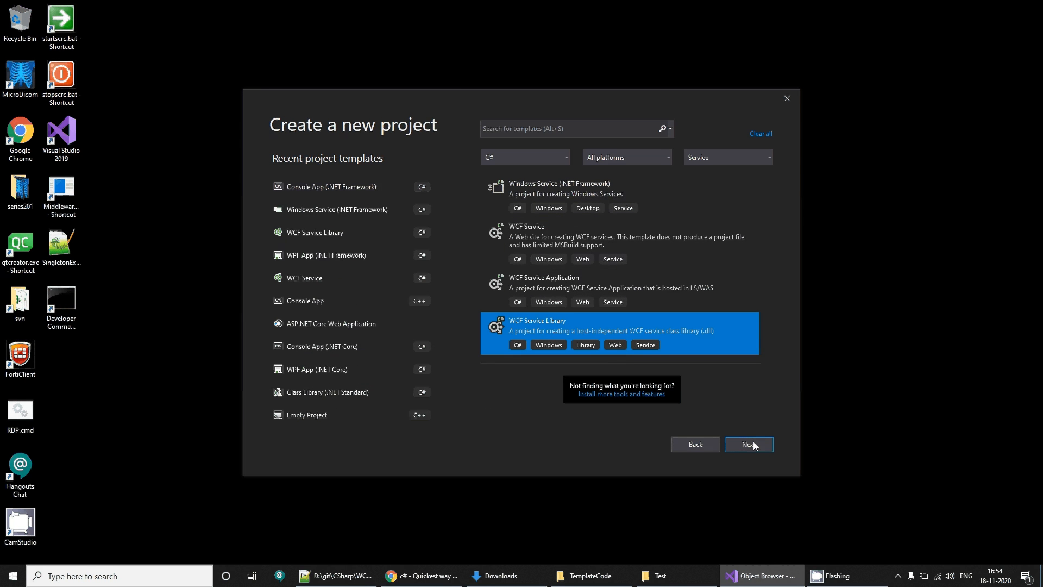
{"action": "left_click", "coordinate": [748, 444]}
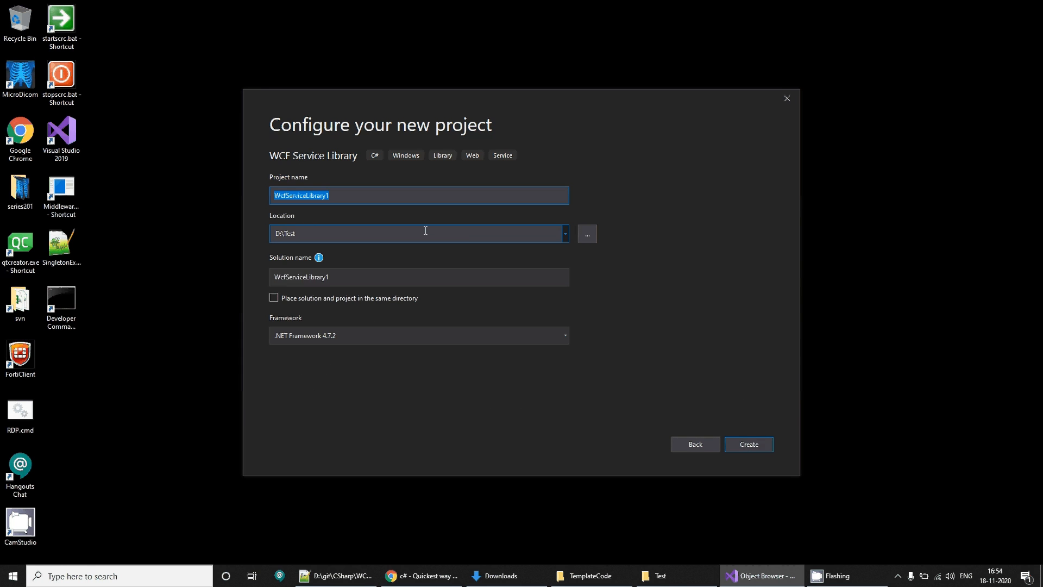
{"action": "type", "text": "GirishServic"}
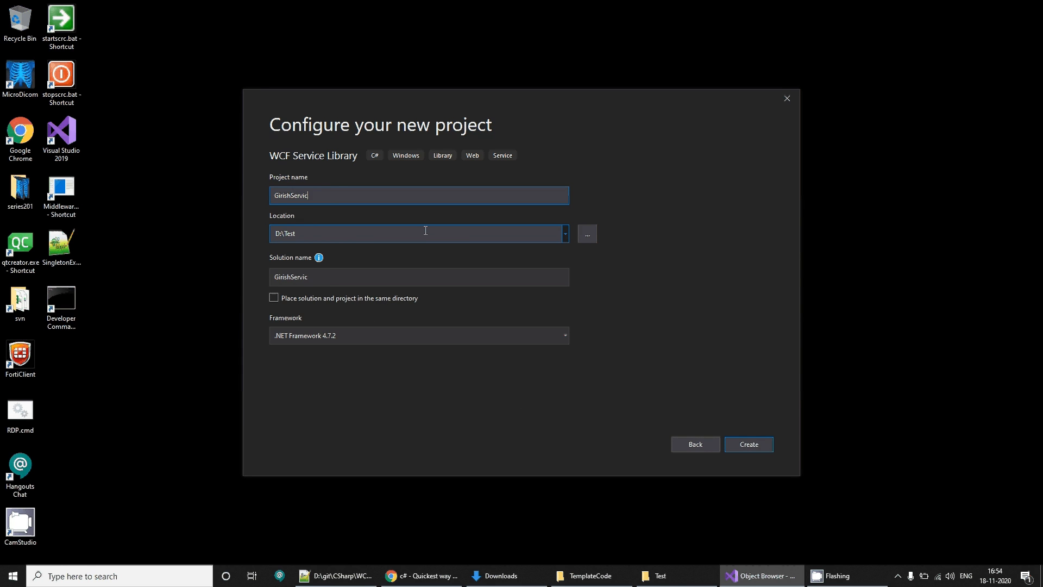
{"action": "type", "text": "eLibrary"}
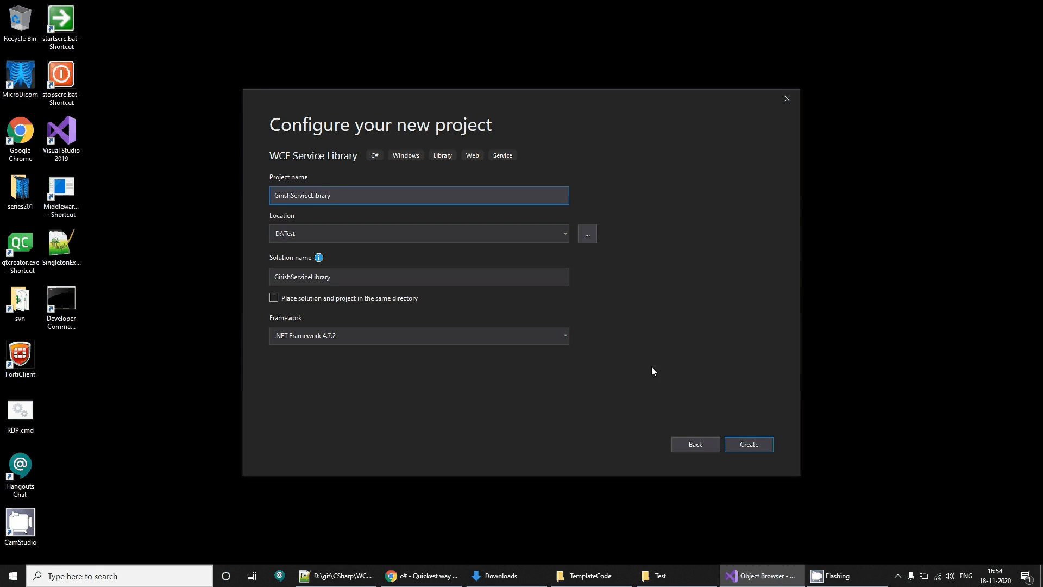
{"action": "left_click", "coordinate": [747, 444]}
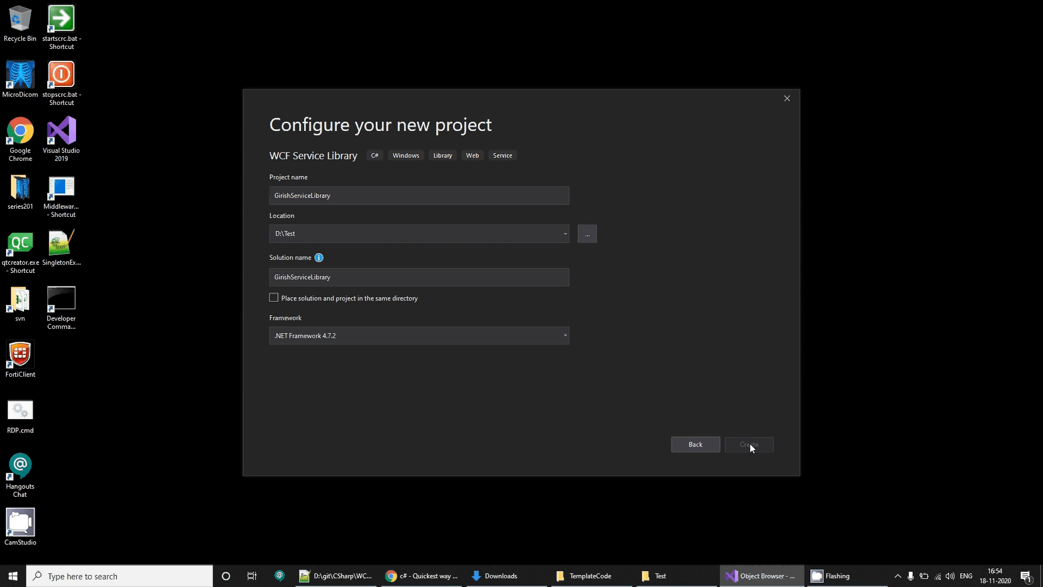
{"action": "mouse_move", "coordinate": [624, 390]}
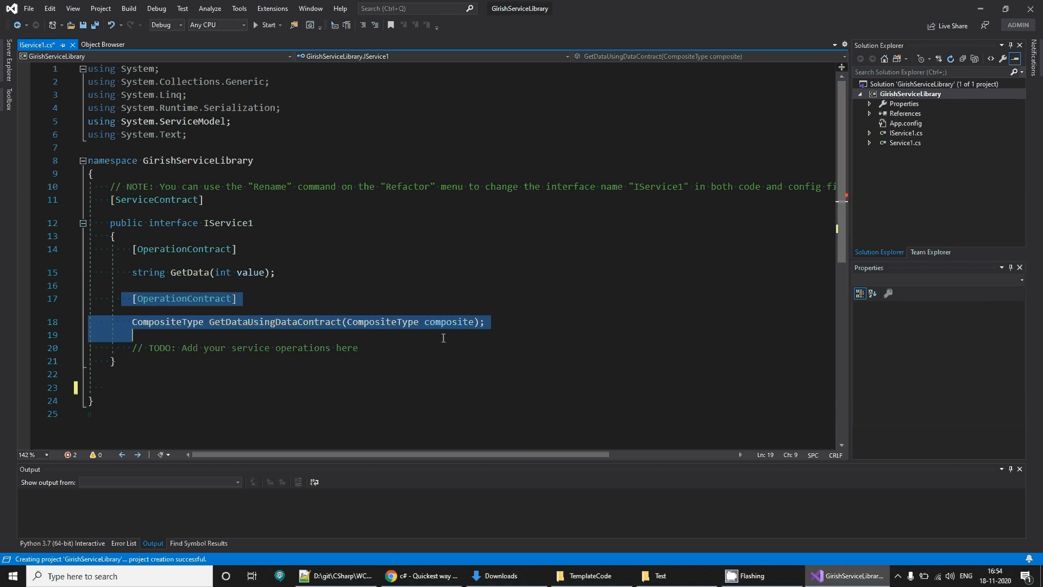
Delete GetDataUsingDataContract, and rename IService1 to IGirishService and Service1 to GirishService.
{"action": "key", "text": "Delete"}
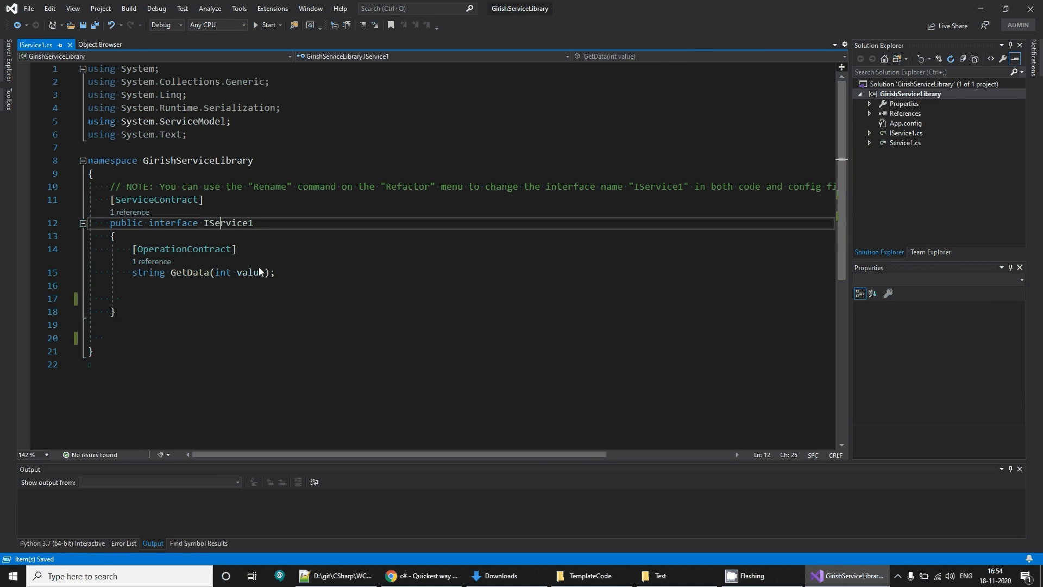
{"action": "type", "text": "IGirish"}
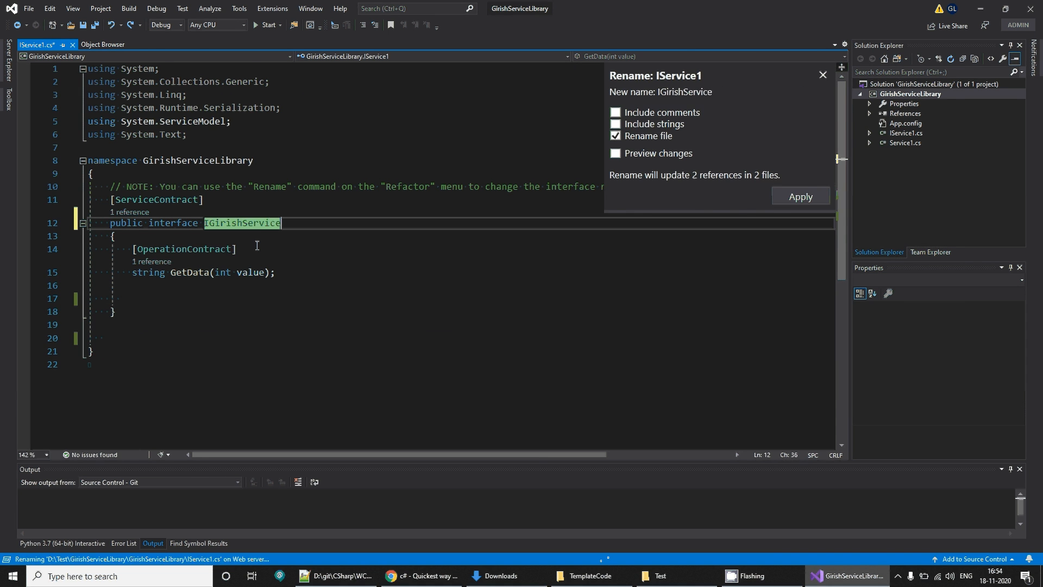
{"action": "left_click", "coordinate": [801, 197]}
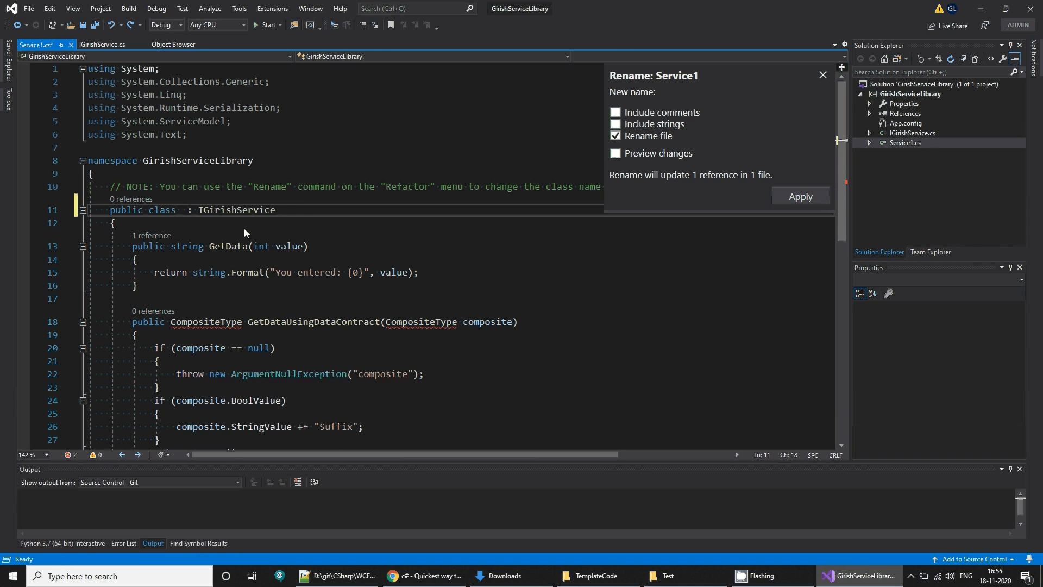
{"action": "left_click", "coordinate": [800, 196]}
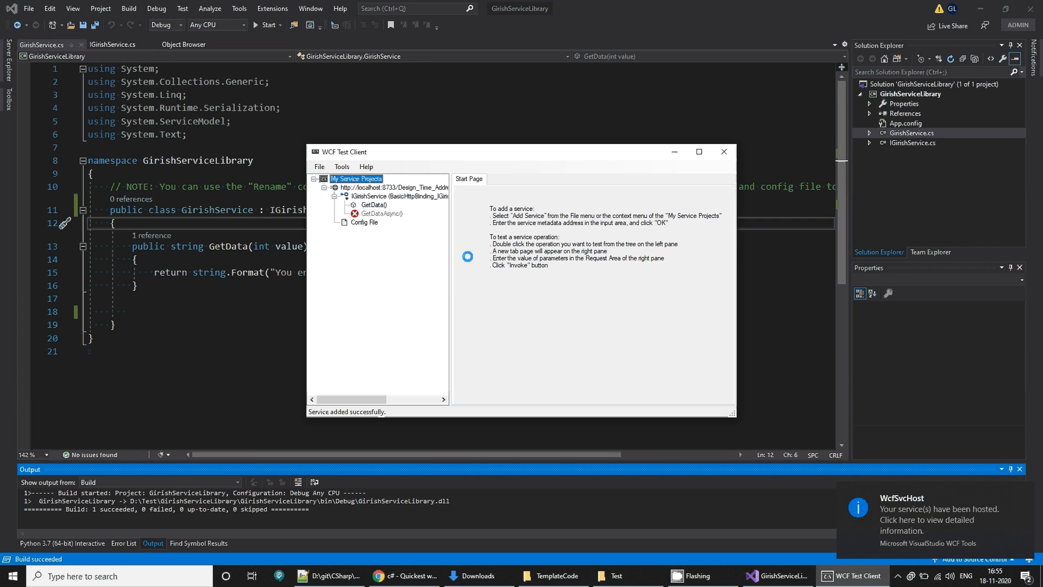
Invoke GetData with value 22, get 'You entered: 22', and close WCF Test Client.
{"action": "left_click", "coordinate": [373, 205]}
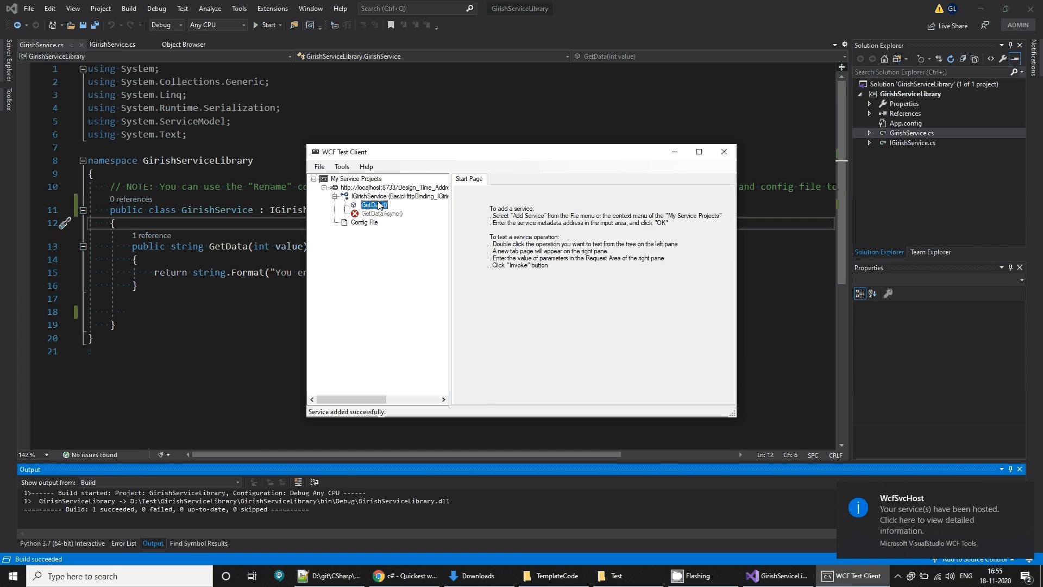
{"action": "double_click", "coordinate": [373, 204]}
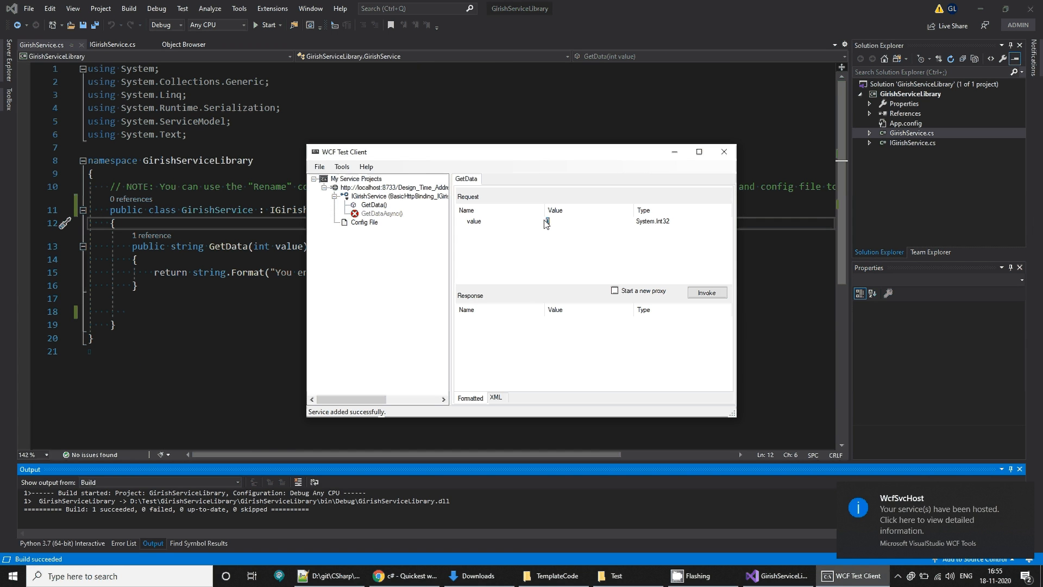
{"action": "type", "text": "22"}
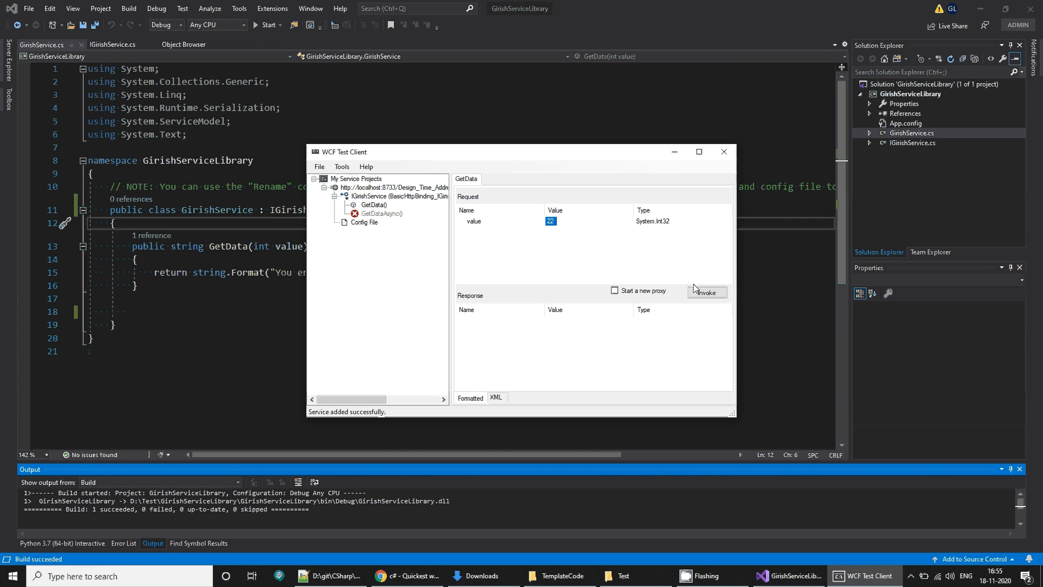
{"action": "left_click", "coordinate": [706, 293]}
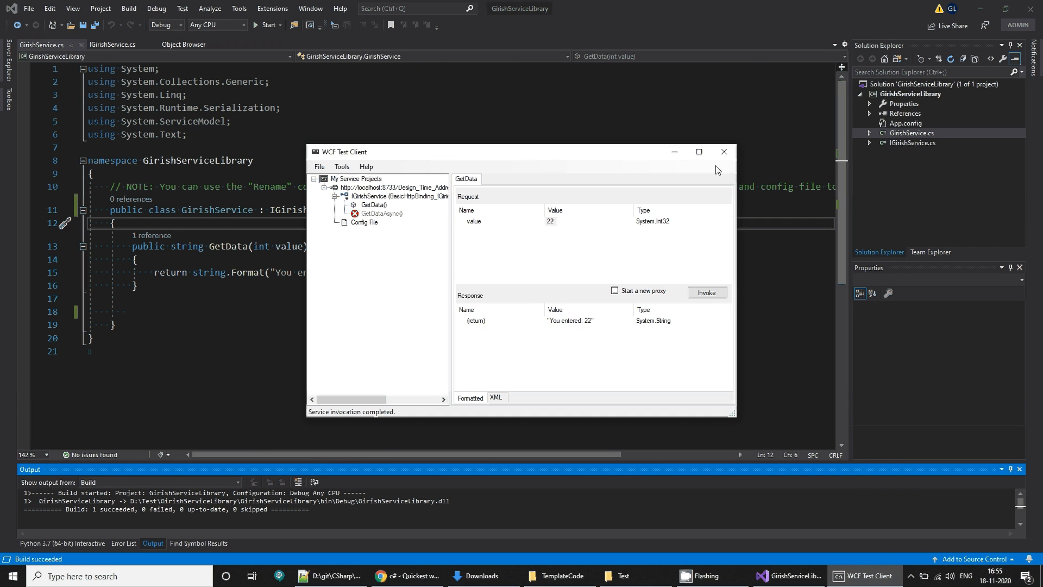
{"action": "left_click", "coordinate": [723, 152]}
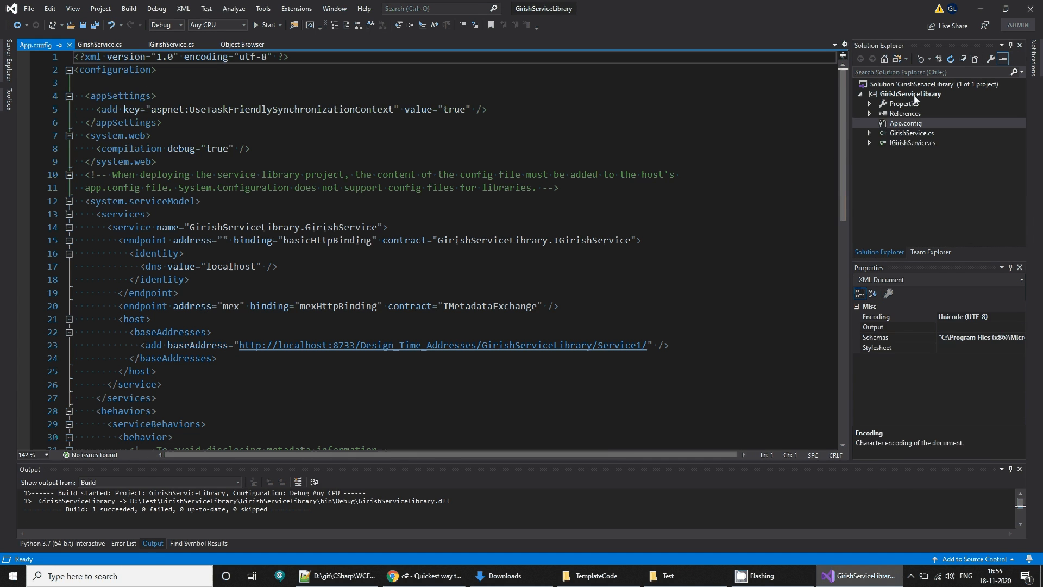
Add a Windows Service (.NET Framework) project named WindowsServiceHost to the solution.
{"action": "left_click", "coordinate": [910, 94]}
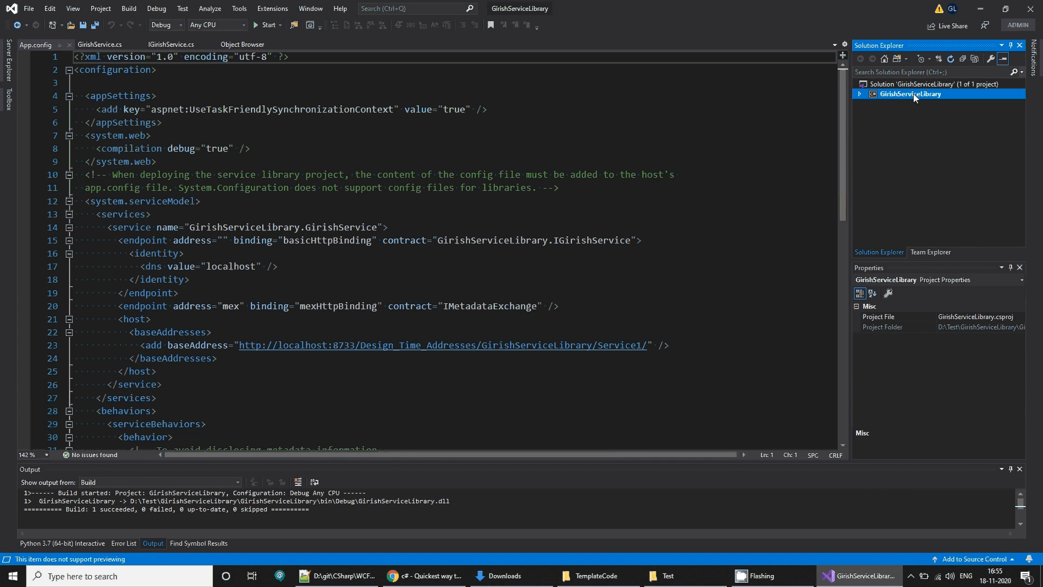
{"action": "right_click", "coordinate": [909, 84]}
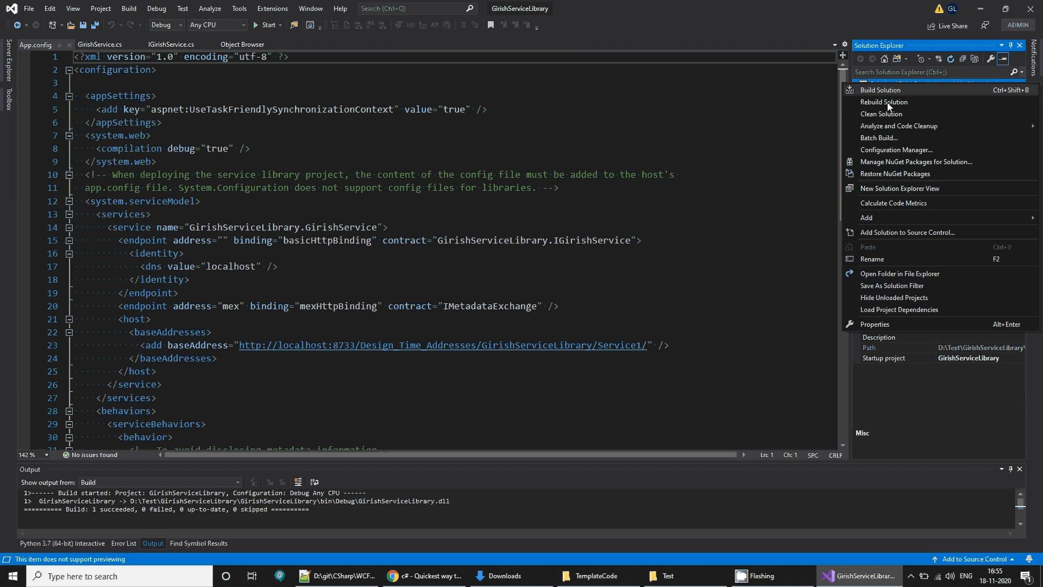
{"action": "mouse_move", "coordinate": [904, 157]}
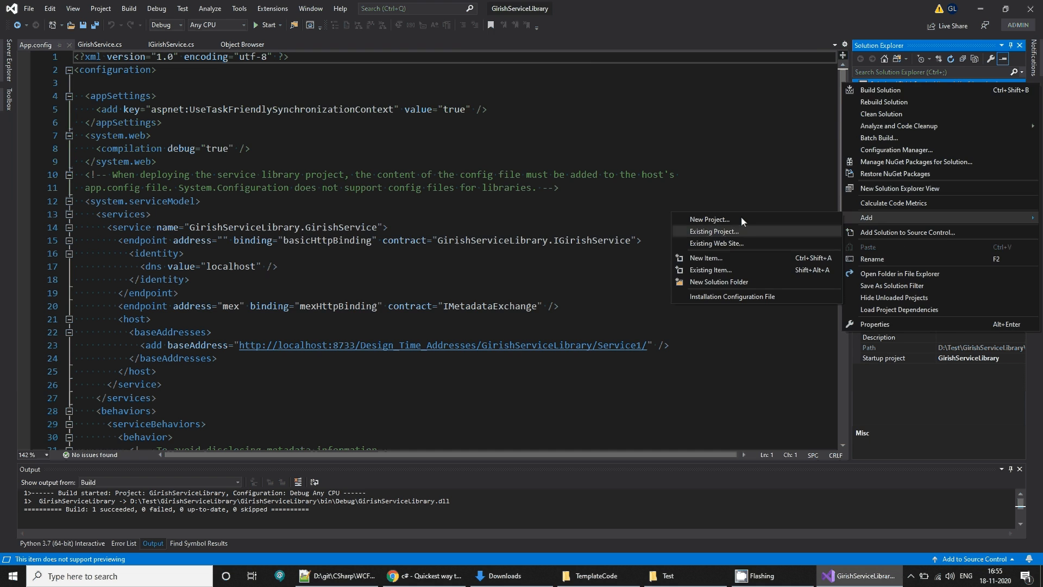
{"action": "left_click", "coordinate": [710, 219]}
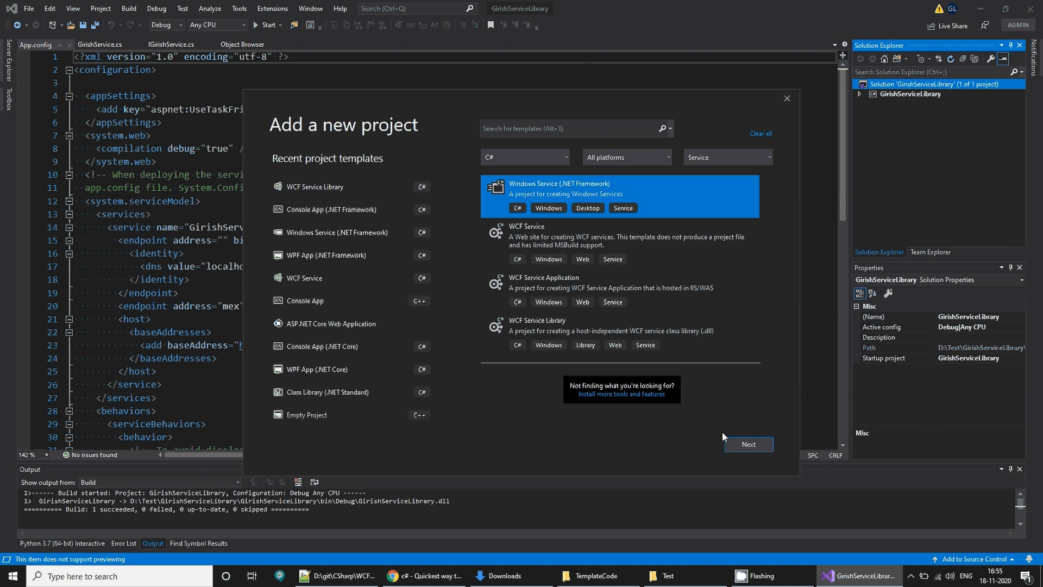
{"action": "left_click", "coordinate": [748, 444]}
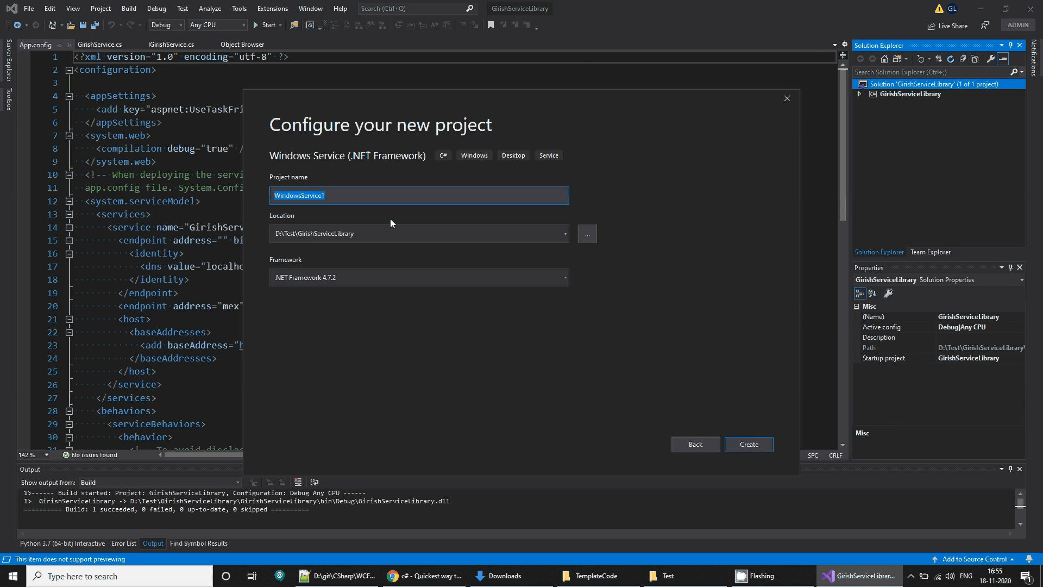
{"action": "type", "text": "WindowsSer"}
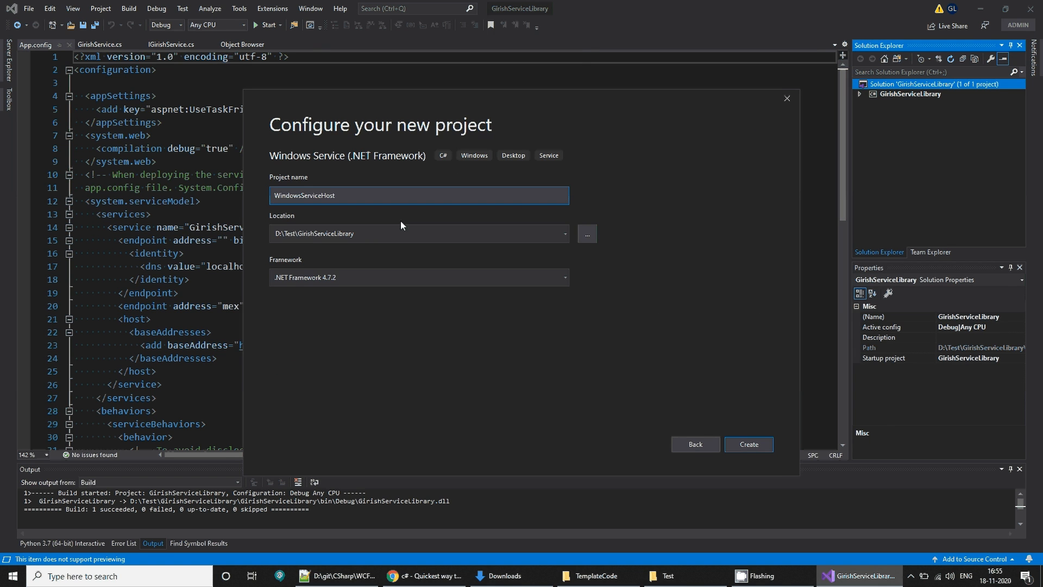
{"action": "left_click", "coordinate": [747, 444]}
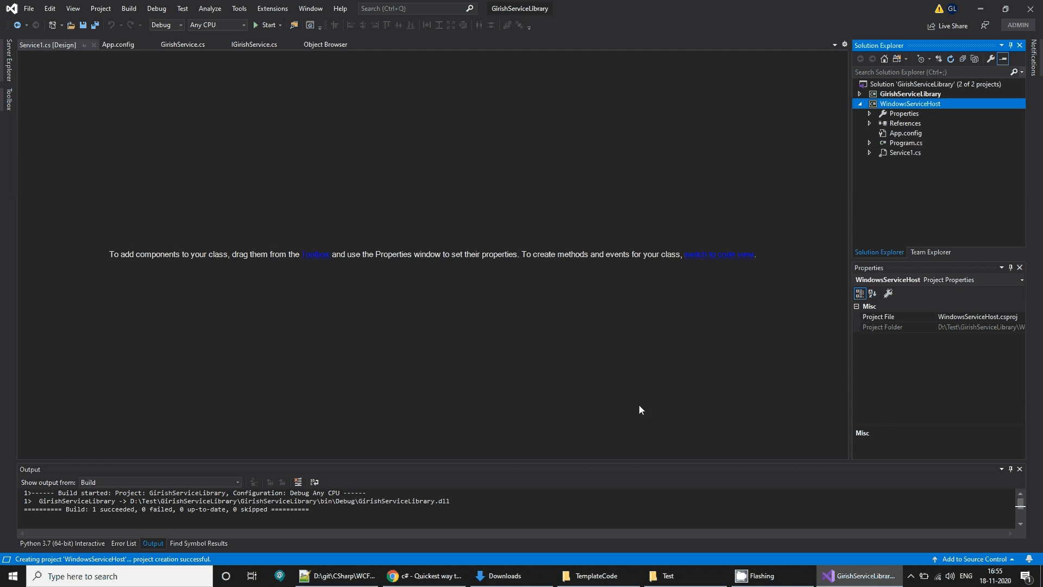
{"action": "mouse_move", "coordinate": [687, 297]}
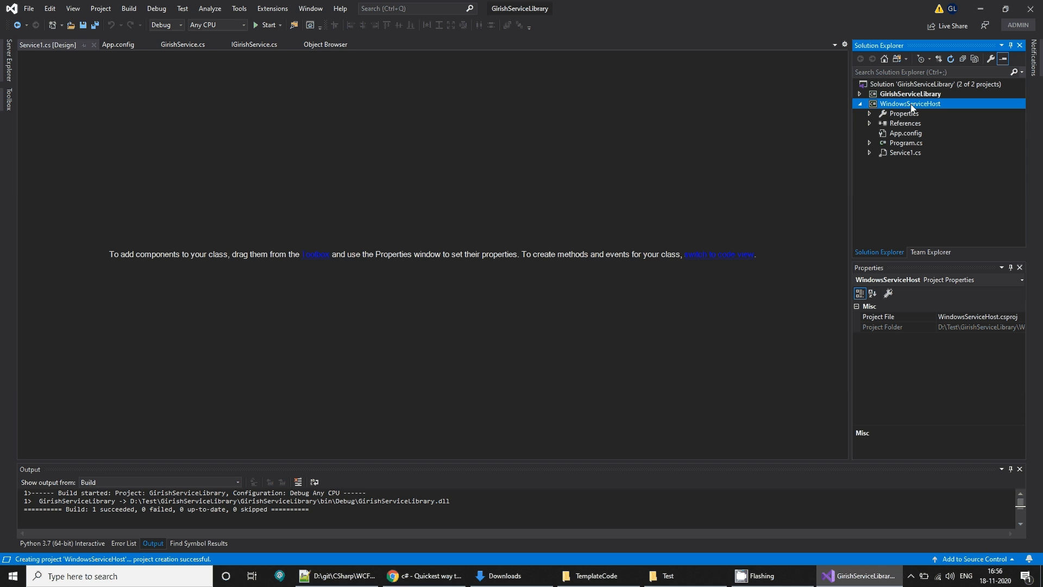
Add a GirishServiceLibrary project reference to WindowsServiceHost.
{"action": "right_click", "coordinate": [911, 103]}
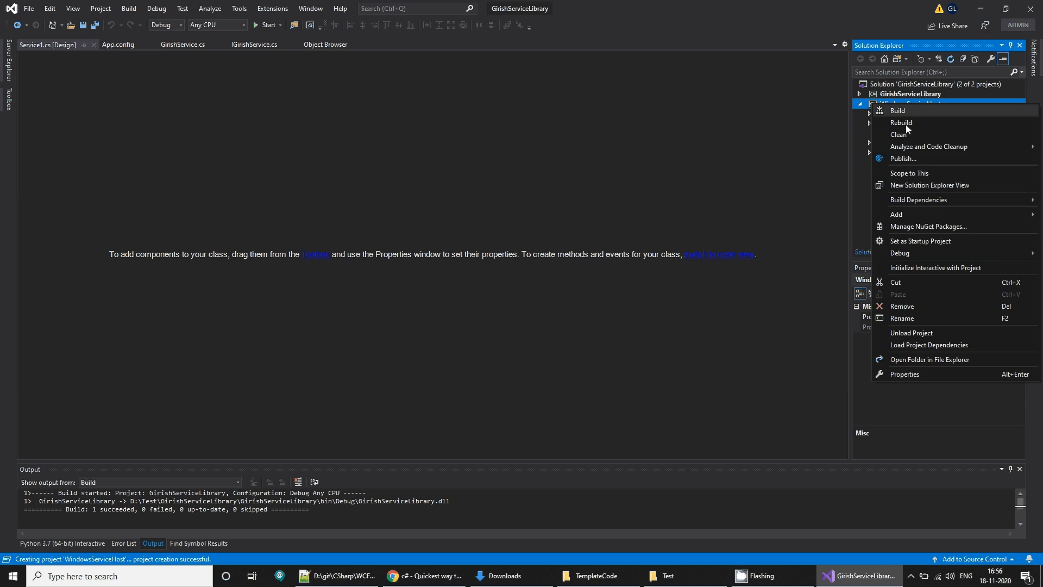
{"action": "right_click", "coordinate": [903, 124]}
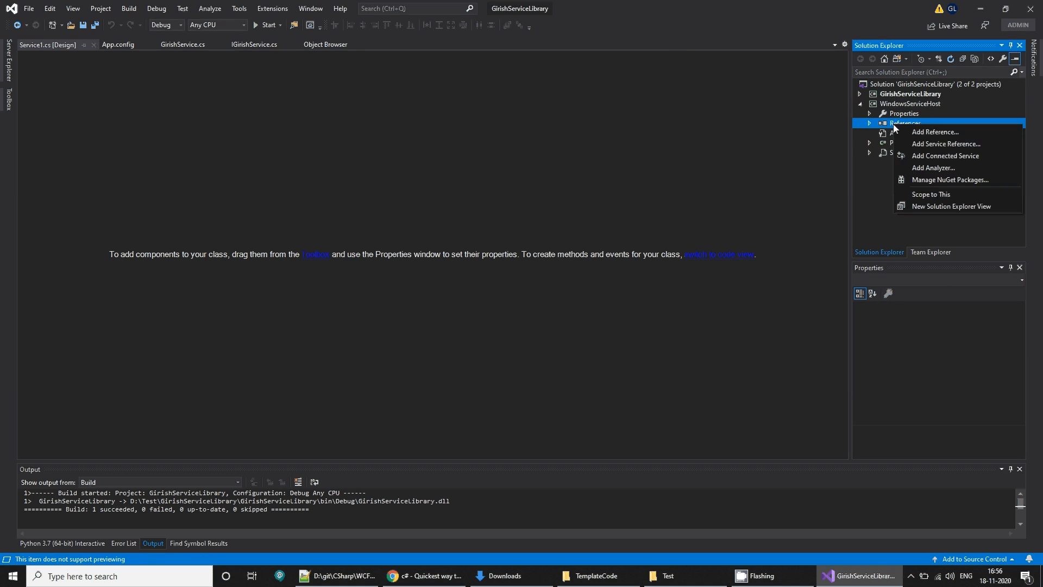
{"action": "left_click", "coordinate": [935, 131]}
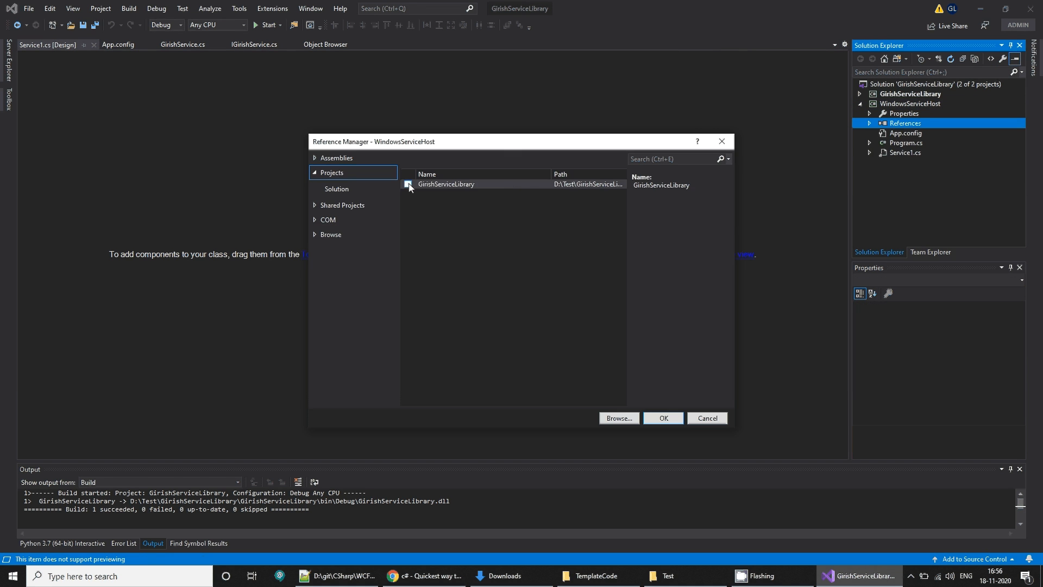
{"action": "left_click", "coordinate": [663, 418]}
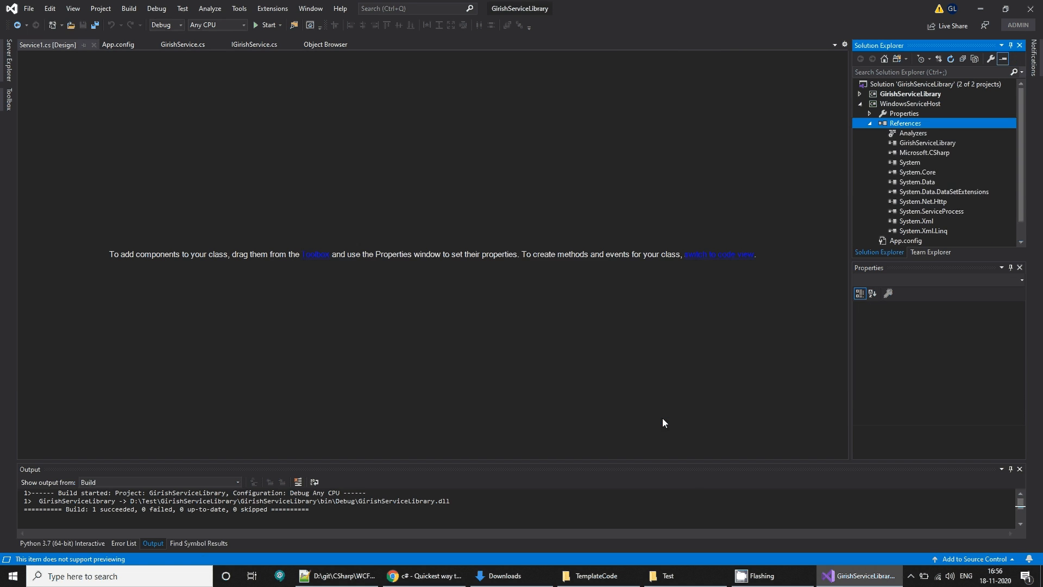
Reference System.ServiceModel, build WindowsServiceHost, and inspect the library reference's properties.
{"action": "right_click", "coordinate": [906, 123]}
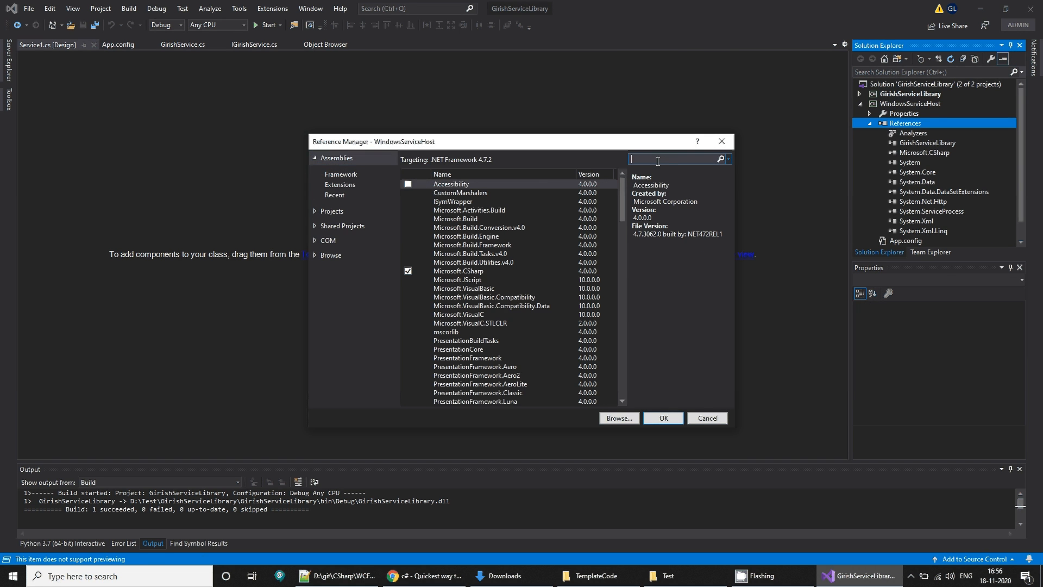
{"action": "type", "text": "servicemodel"}
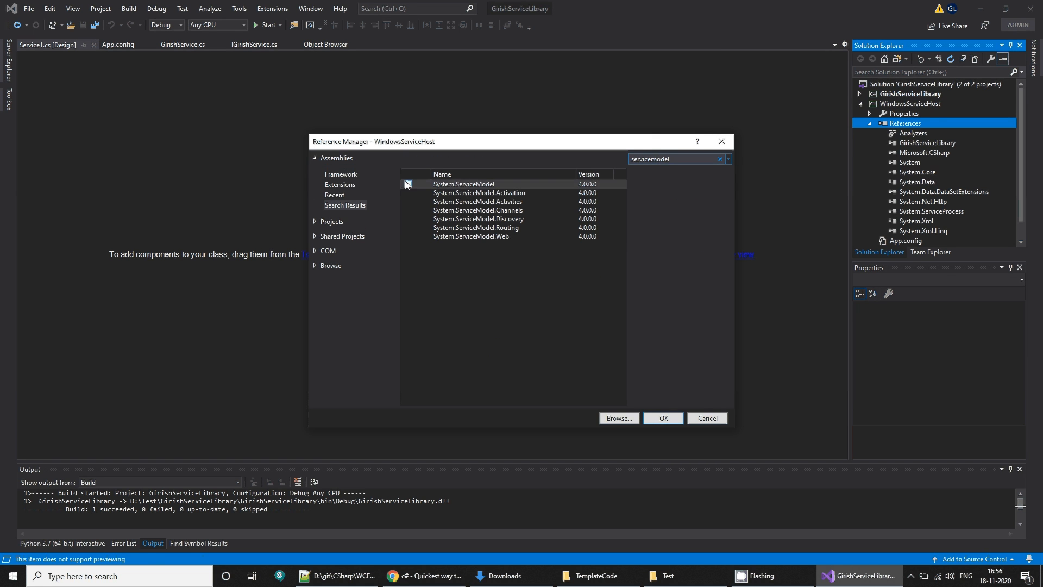
{"action": "left_click", "coordinate": [661, 418]}
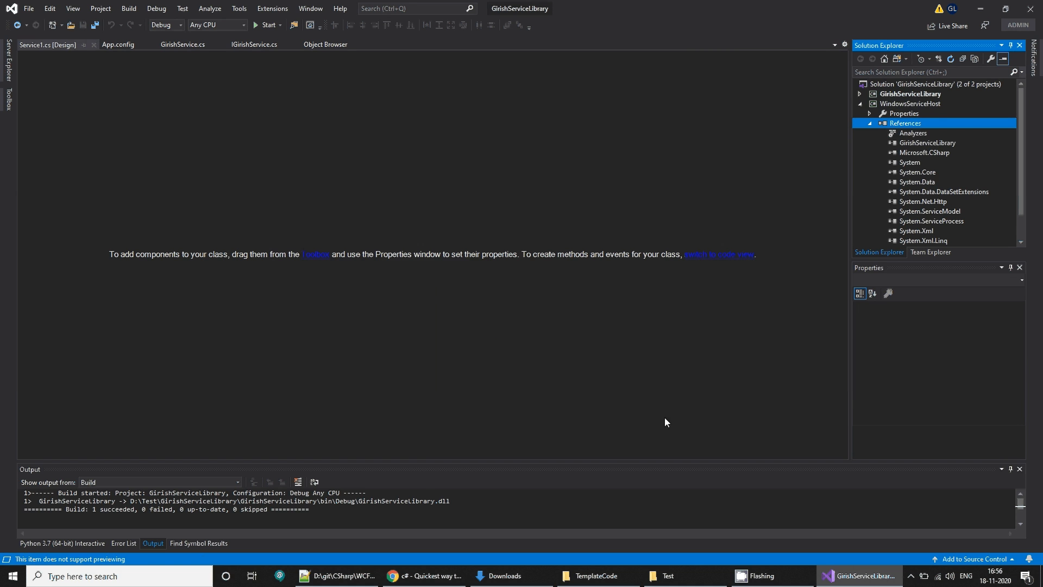
{"action": "left_click", "coordinate": [911, 103]}
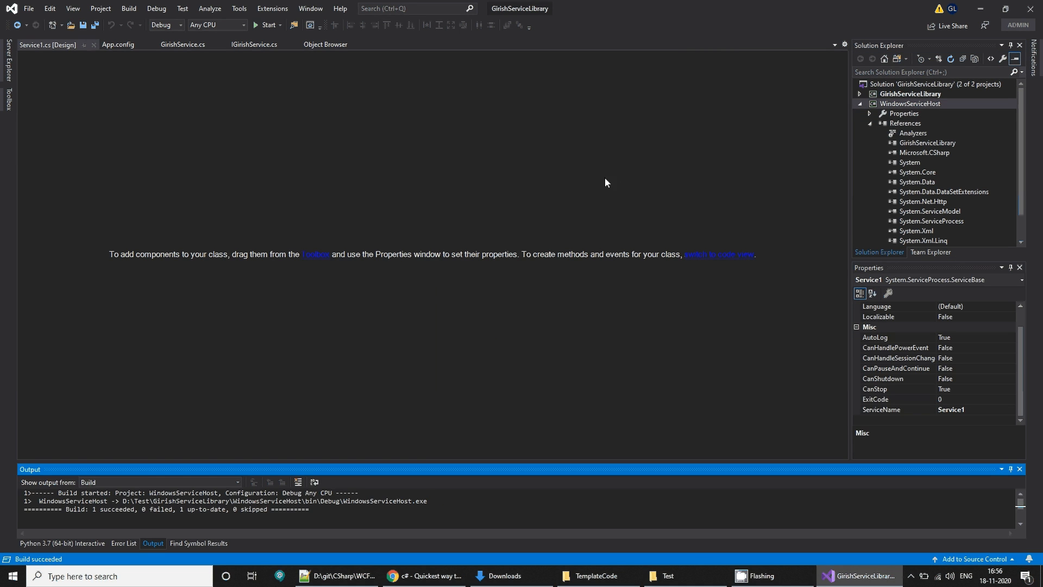
{"action": "mouse_move", "coordinate": [943, 146]}
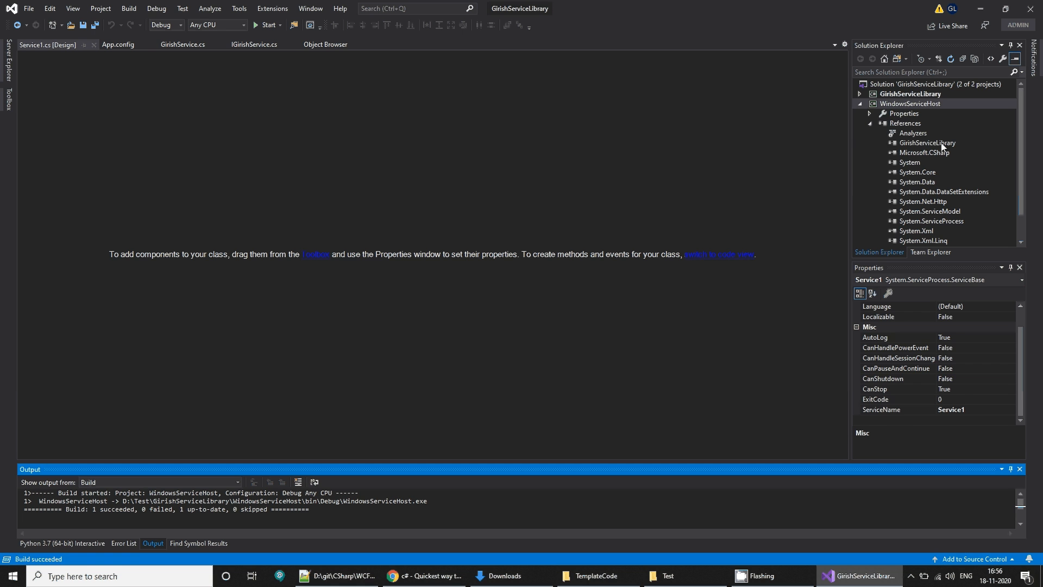
{"action": "left_click", "coordinate": [927, 143]}
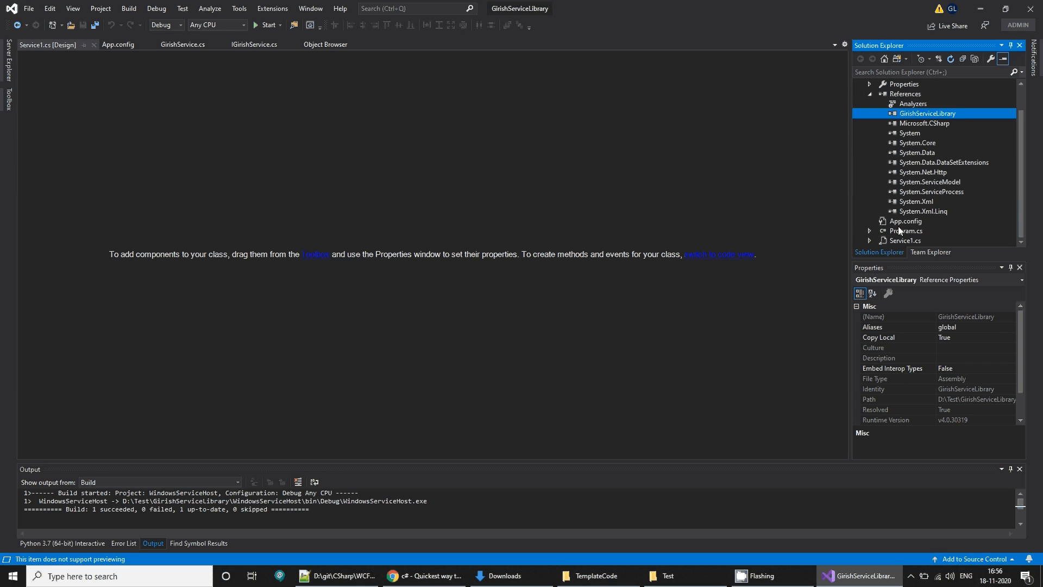
Start a new service in the WCF editor using GirishServiceLibrary.GirishService from GirishServiceLibrary.dll.
{"action": "right_click", "coordinate": [907, 222]}
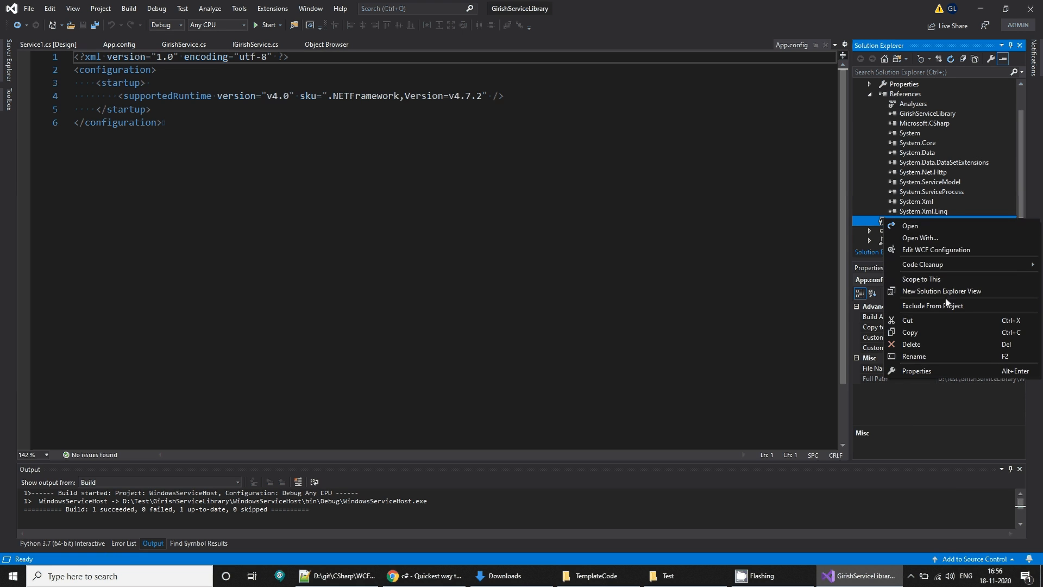
{"action": "left_click", "coordinate": [935, 249]}
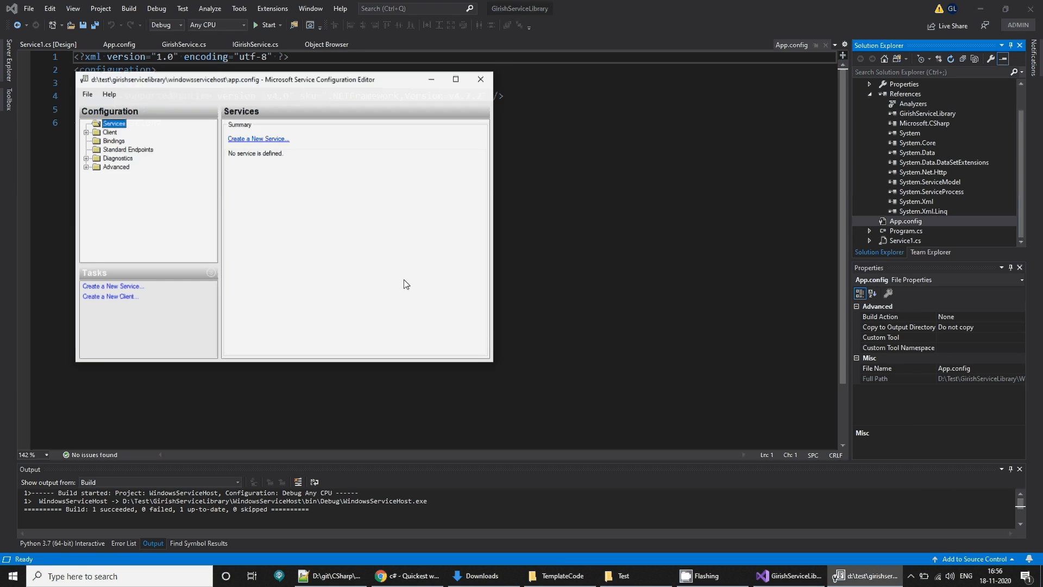
{"action": "left_click", "coordinate": [258, 139]}
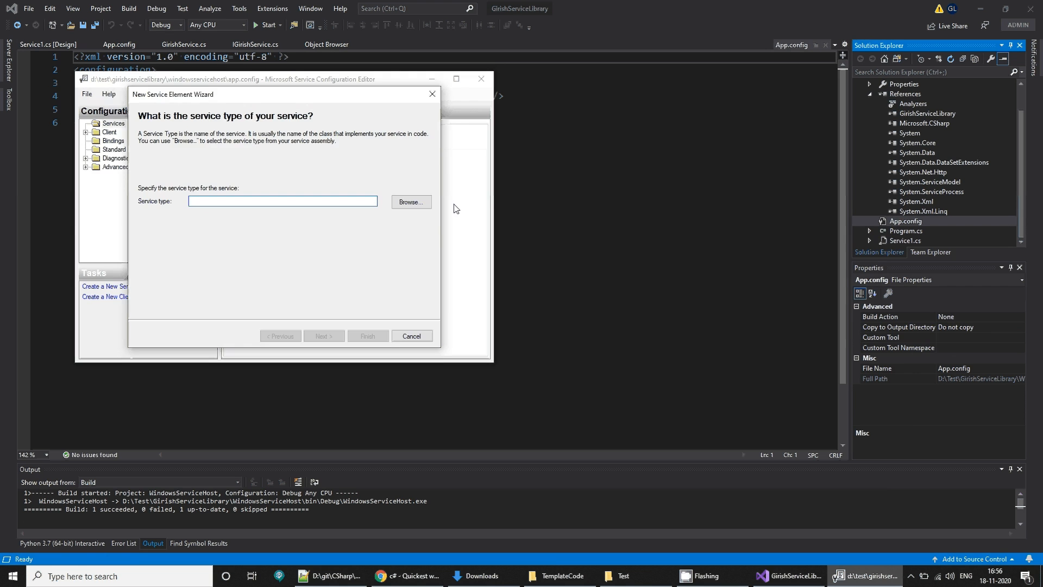
{"action": "left_click", "coordinate": [411, 202]}
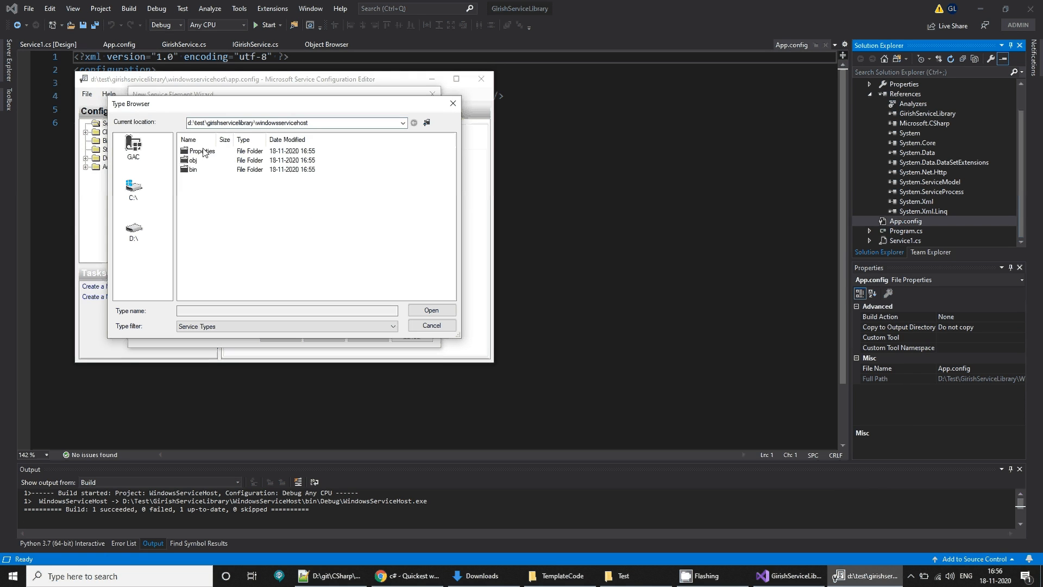
{"action": "double_click", "coordinate": [193, 169]}
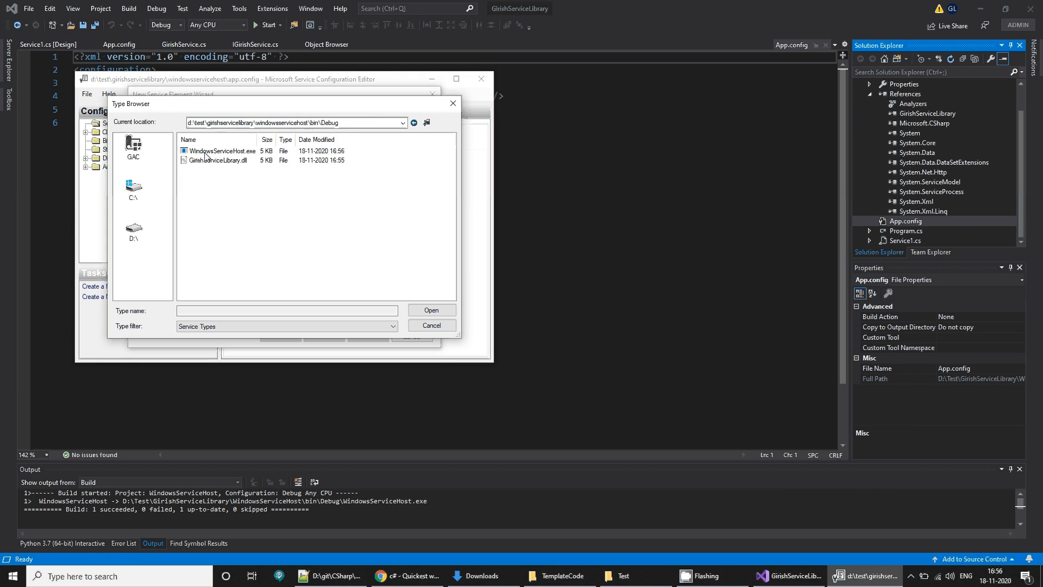
{"action": "left_click", "coordinate": [218, 161]}
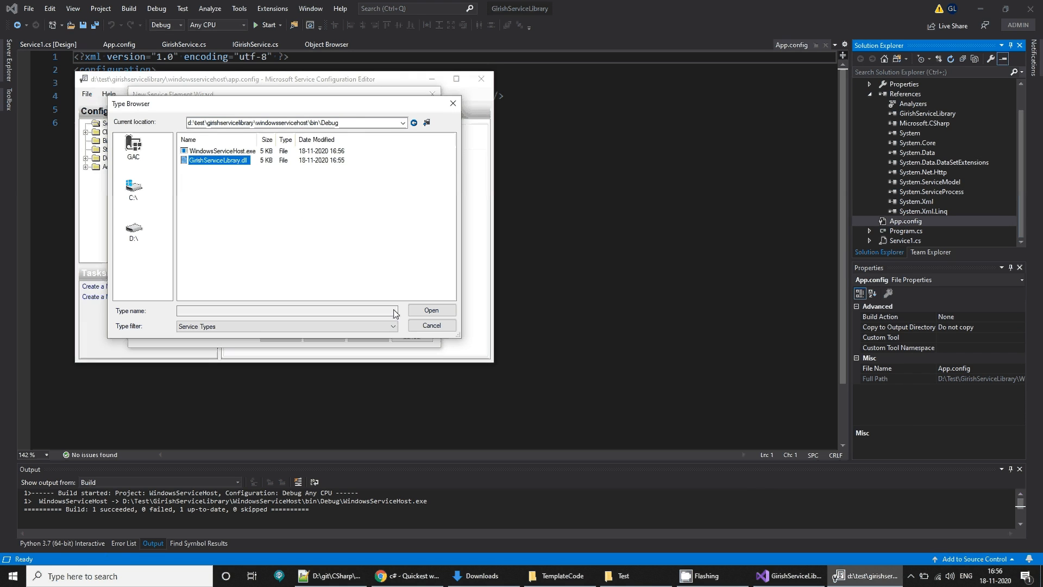
{"action": "double_click", "coordinate": [217, 160]}
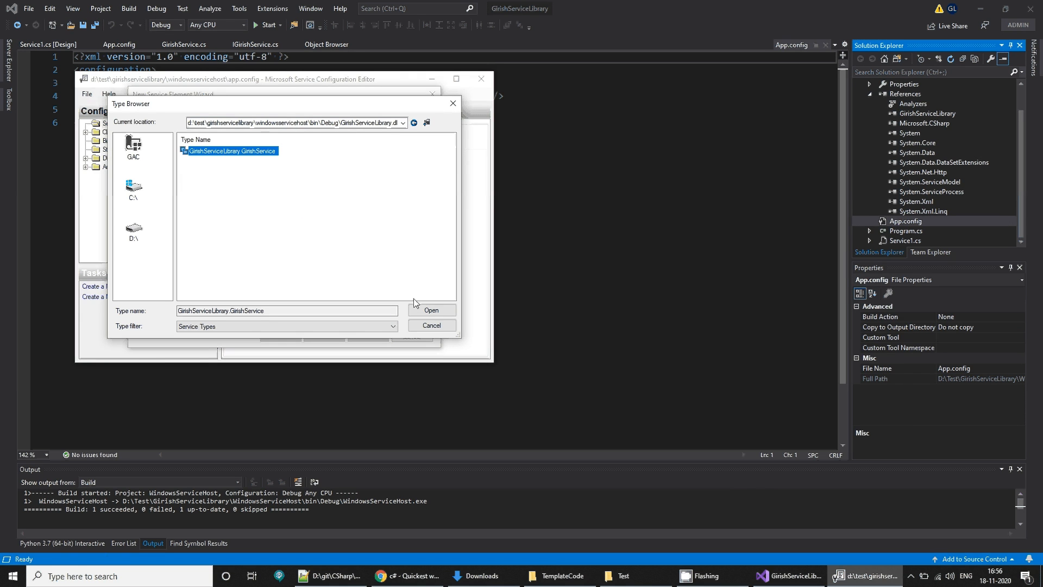
{"action": "left_click", "coordinate": [431, 311]}
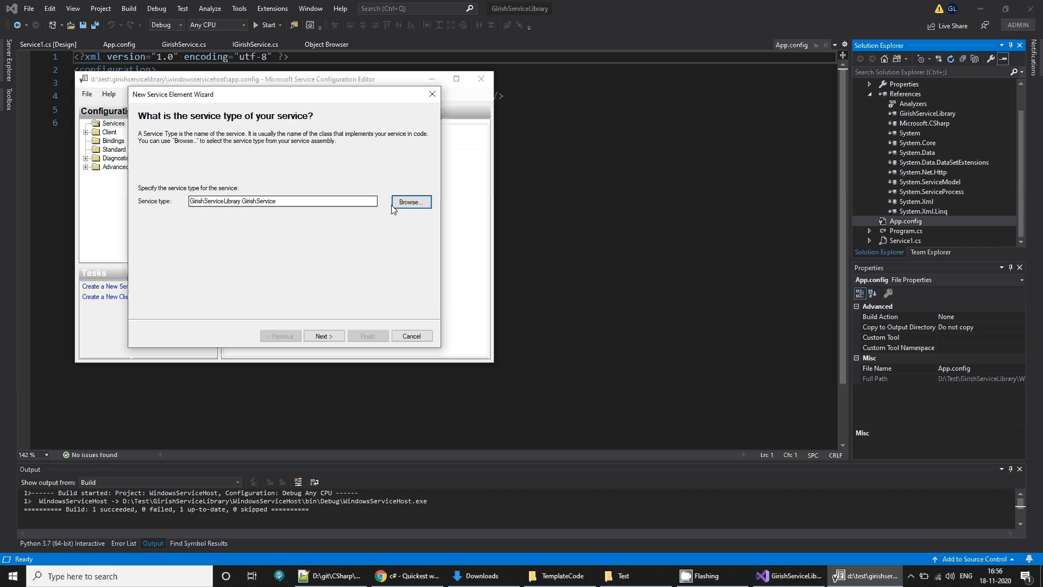
Accept the IGirishService contract and TCP, set address net.tcp://localhost:9091/myservice, and finish.
{"action": "left_click", "coordinate": [324, 335]}
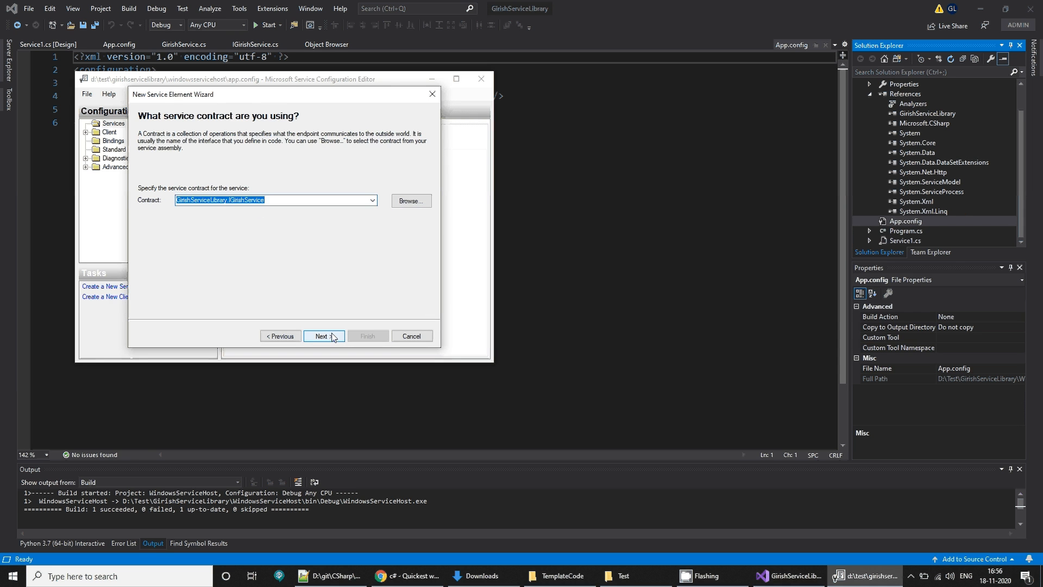
{"action": "left_click", "coordinate": [324, 336]}
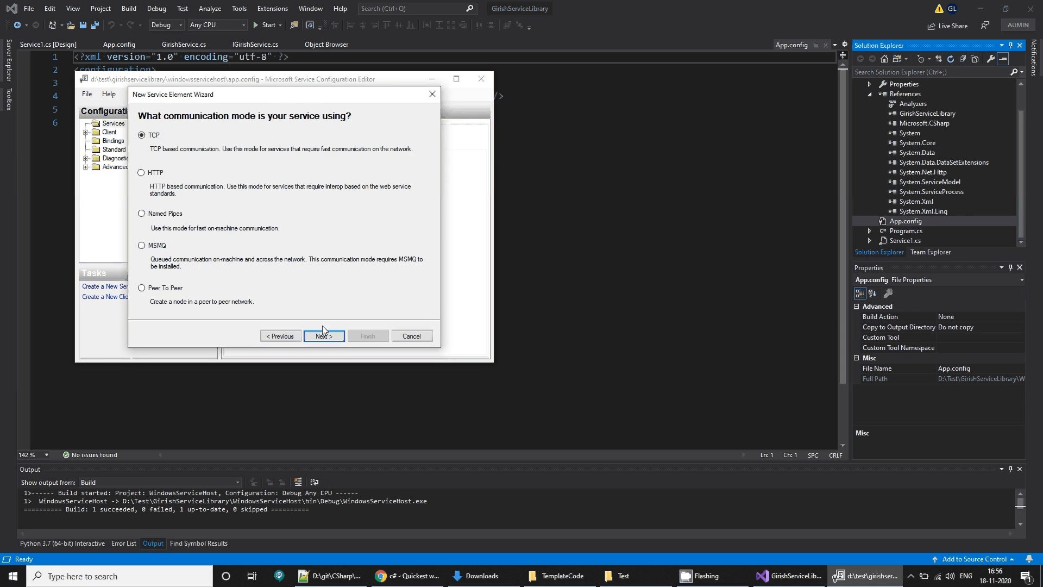
{"action": "left_click", "coordinate": [324, 335]}
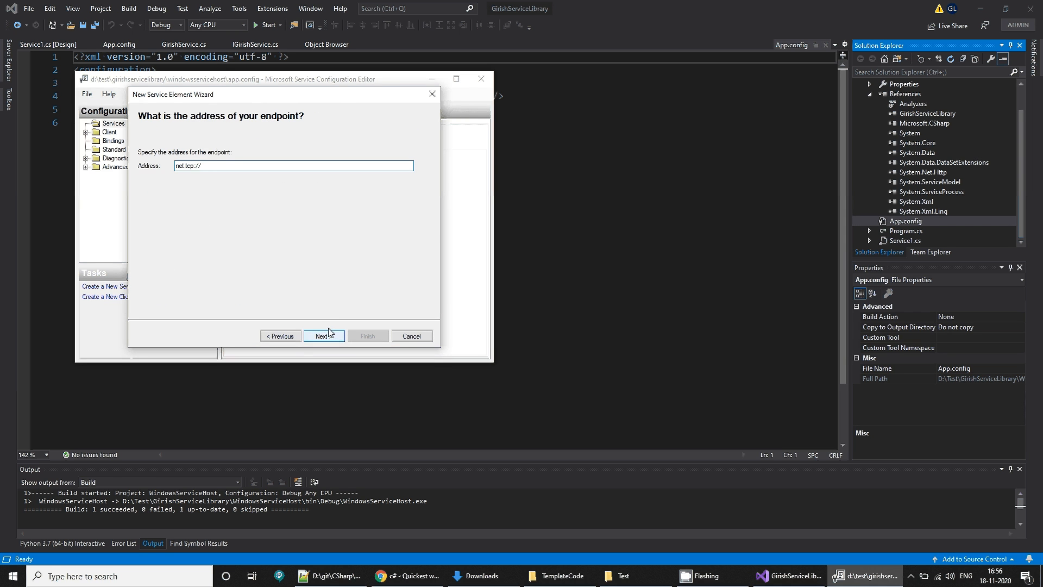
{"action": "type", "text": "localhost:"}
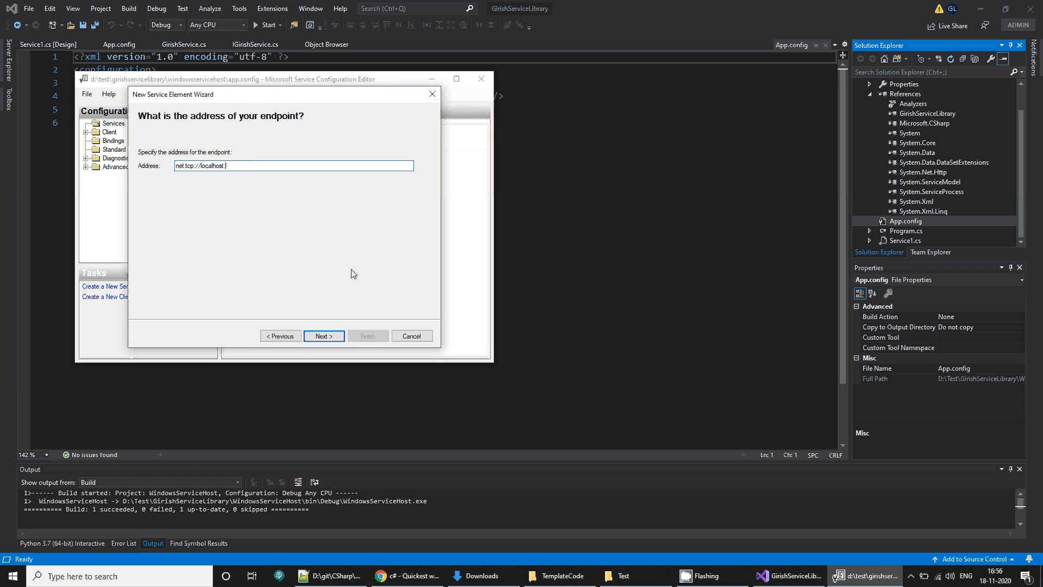
{"action": "type", "text": "9091"}
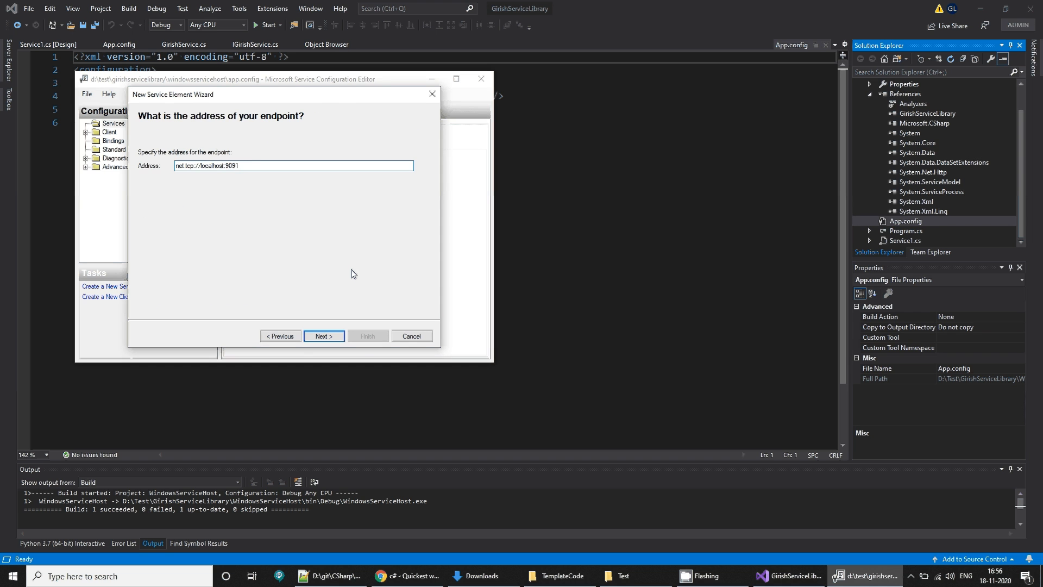
{"action": "type", "text": "/myservice"}
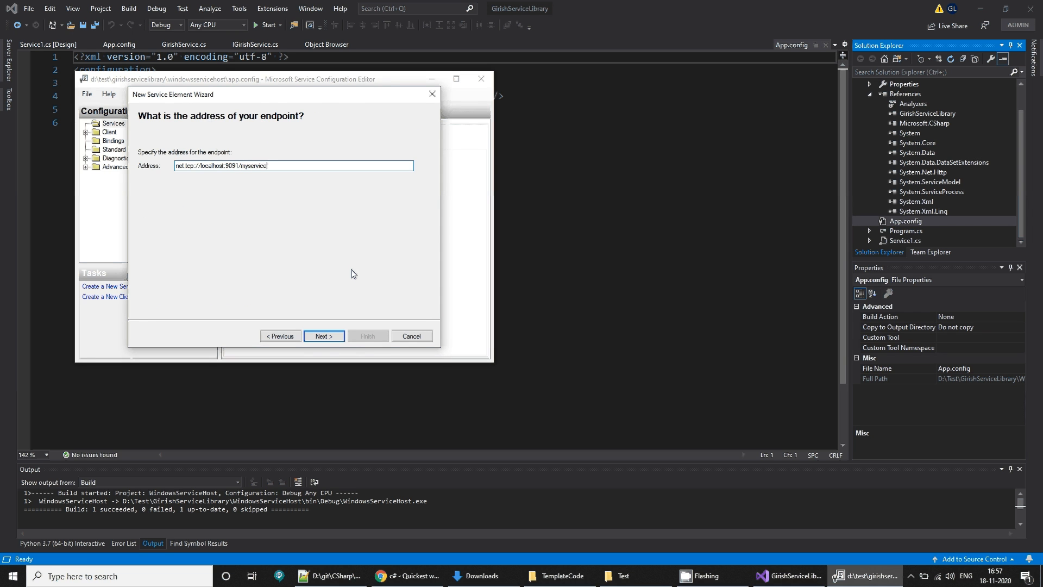
{"action": "left_click", "coordinate": [322, 335]}
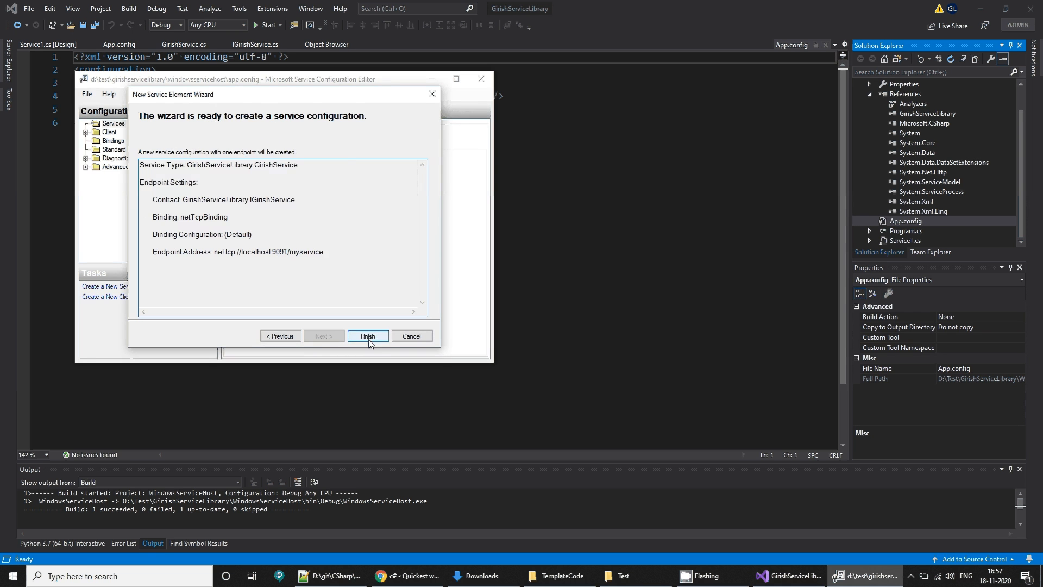
{"action": "left_click", "coordinate": [368, 336]}
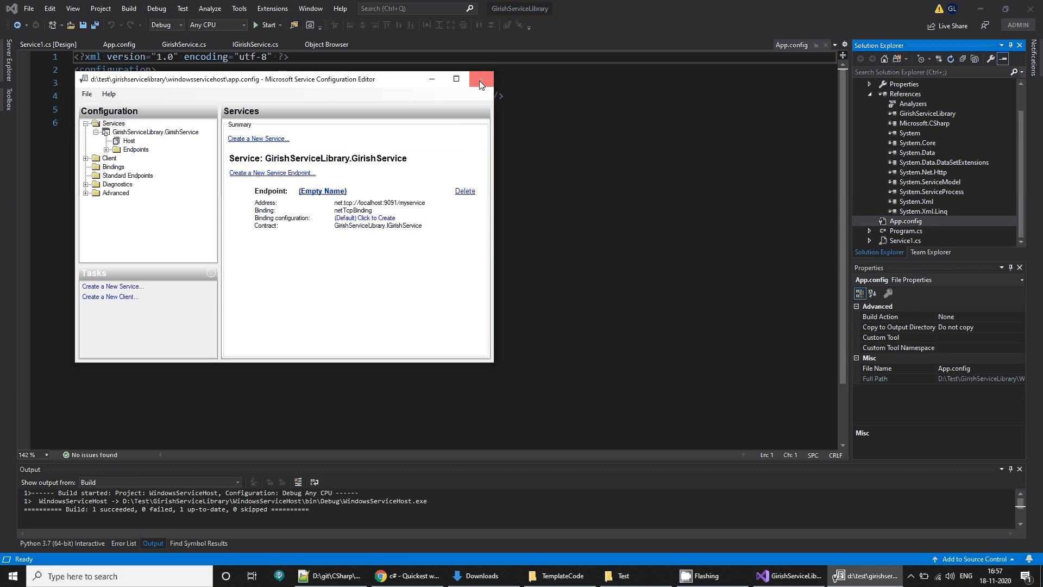
Close the configuration editor and select the host's App.config.
{"action": "left_click", "coordinate": [481, 79]}
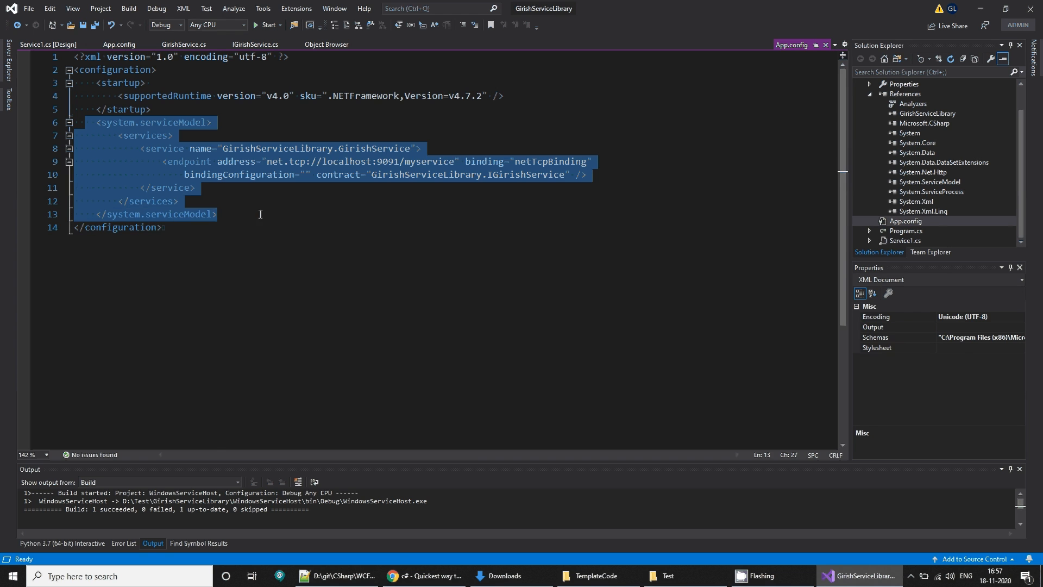
{"action": "mouse_move", "coordinate": [326, 149]}
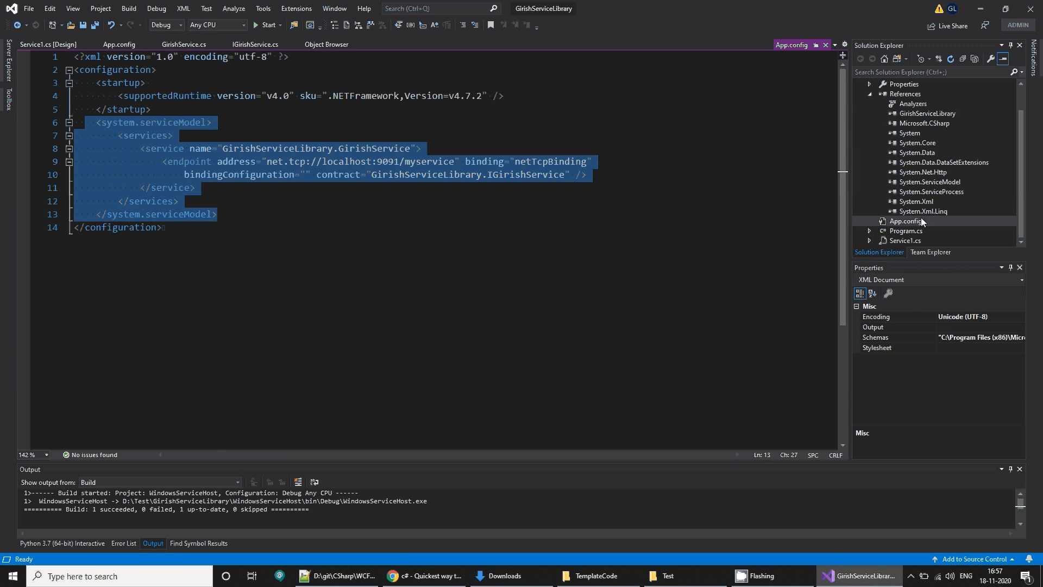
{"action": "left_click", "coordinate": [195, 187]}
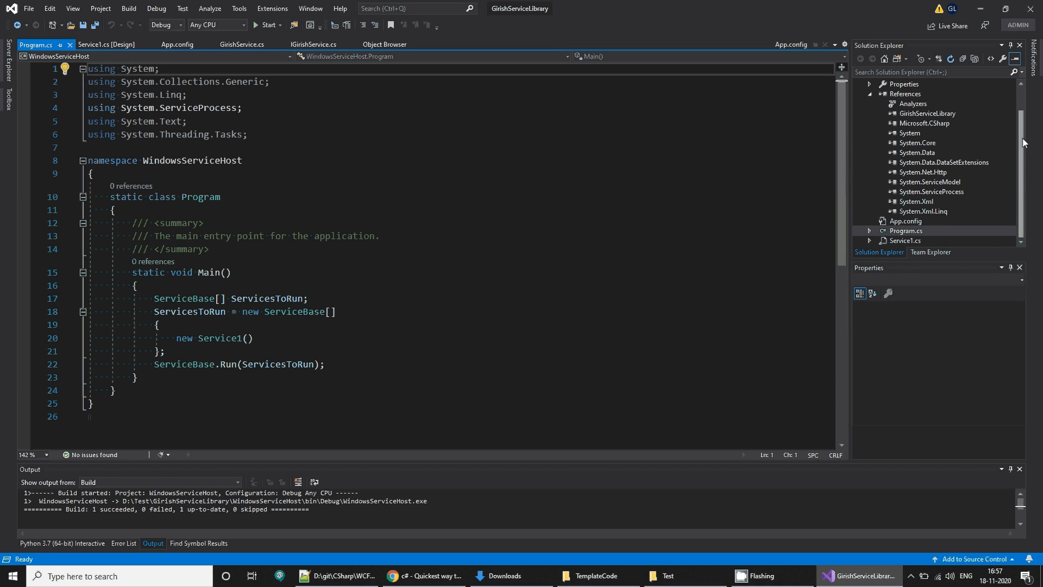
Rename Service1.cs to MyHostService.cs, update all its references, and open the designer.
{"action": "right_click", "coordinate": [905, 240]}
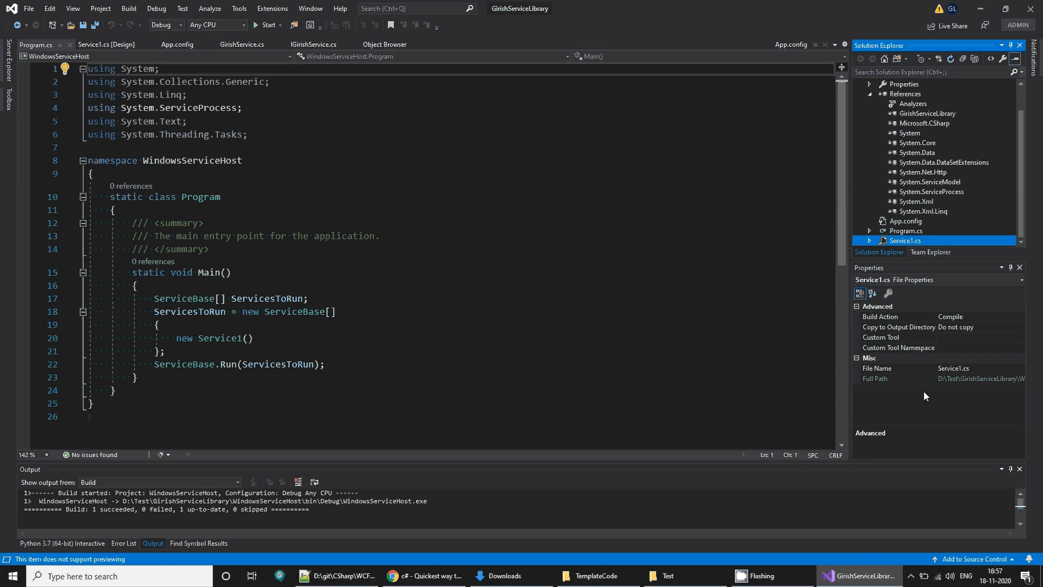
{"action": "double_click", "coordinate": [904, 240]}
{"action": "type", "text": "MyHost"}
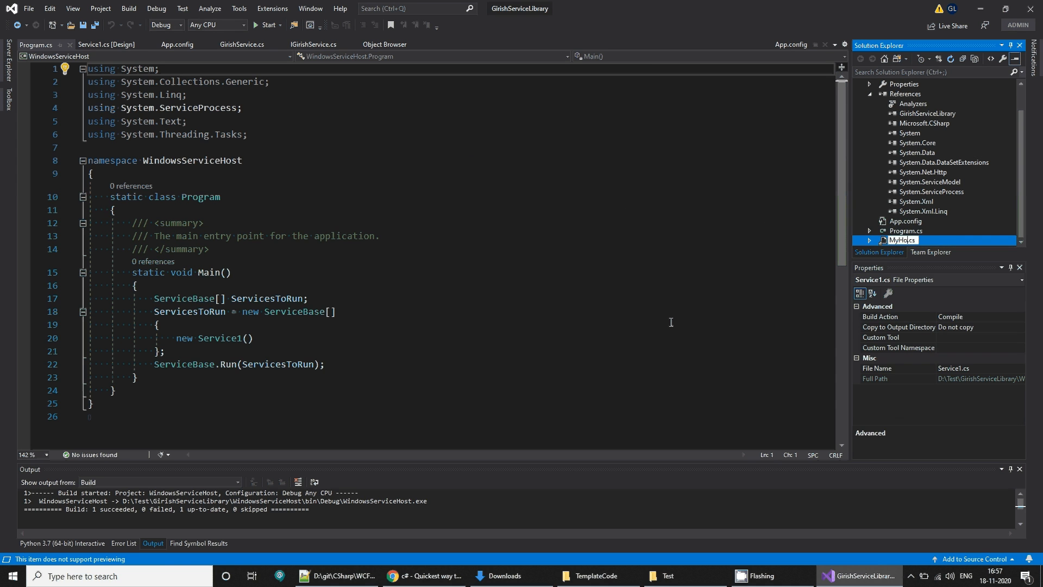
{"action": "key", "text": "Enter"}
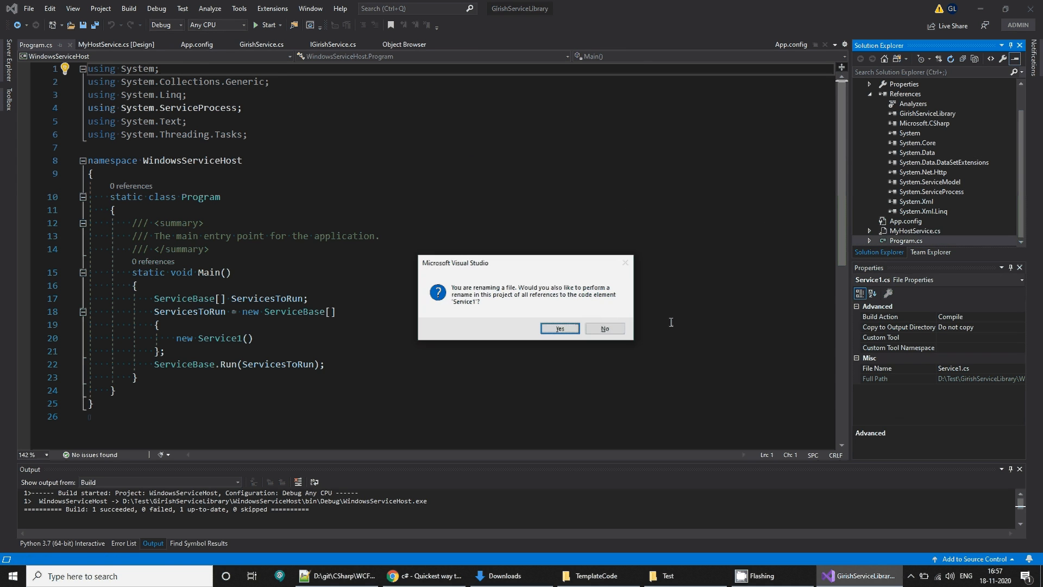
{"action": "left_click", "coordinate": [559, 328]}
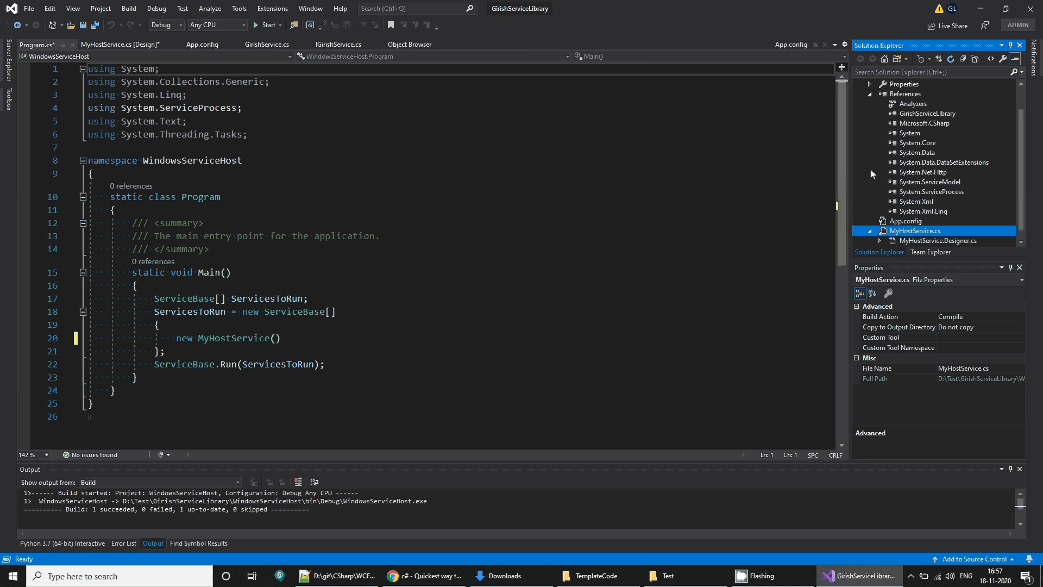
{"action": "left_click", "coordinate": [116, 45]}
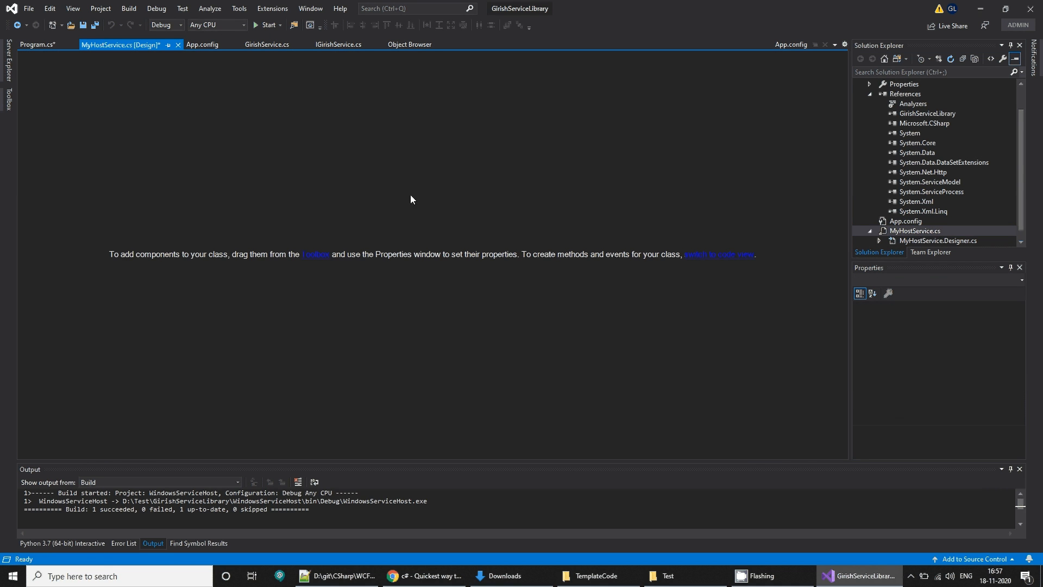
{"action": "mouse_move", "coordinate": [358, 150]}
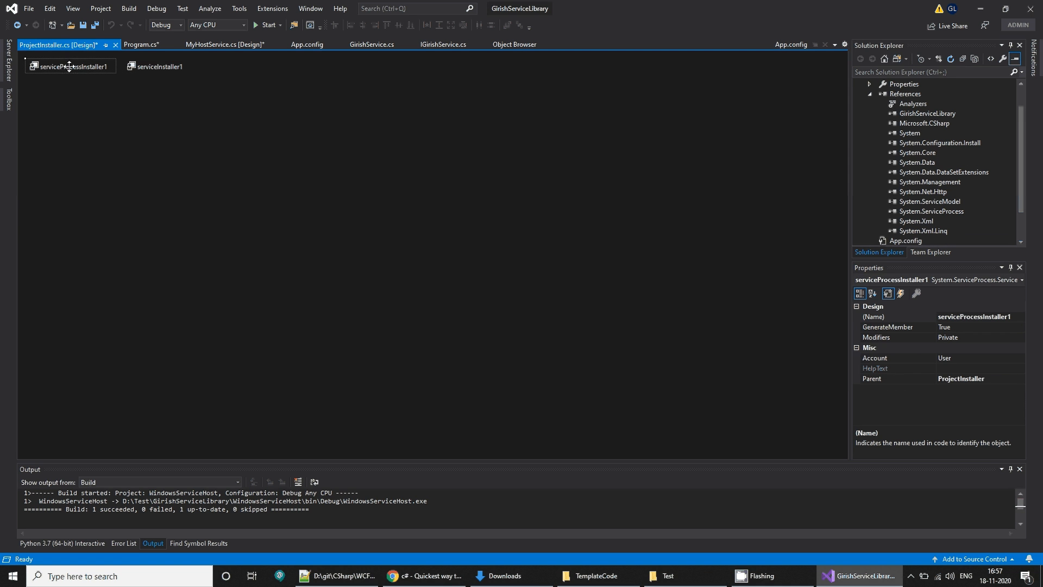
{"action": "mouse_move", "coordinate": [960, 365]}
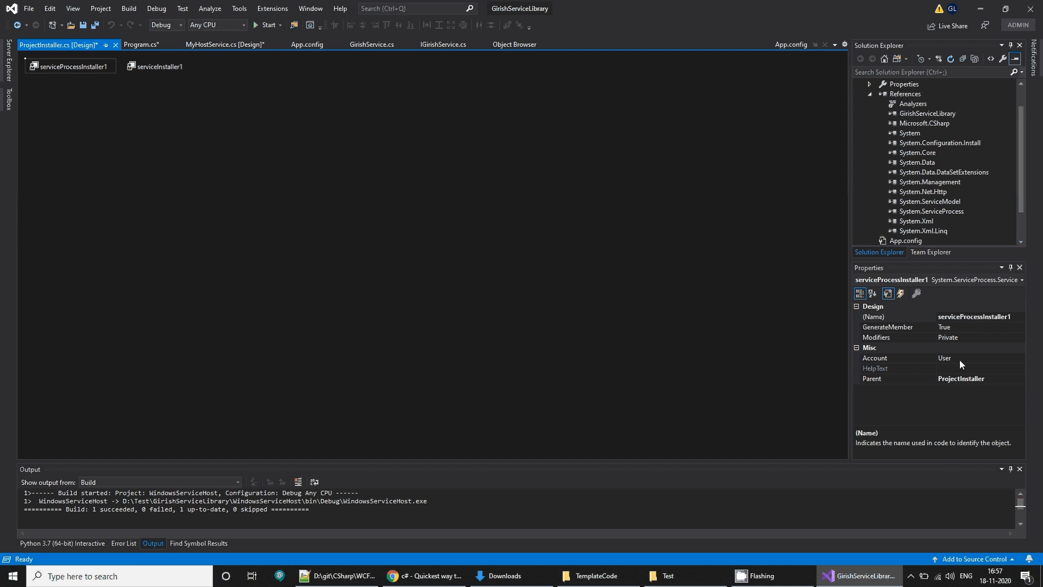
Set the installer account to NetworkService and give the service display name Girish Service11 plus a description.
{"action": "left_click", "coordinate": [963, 358]}
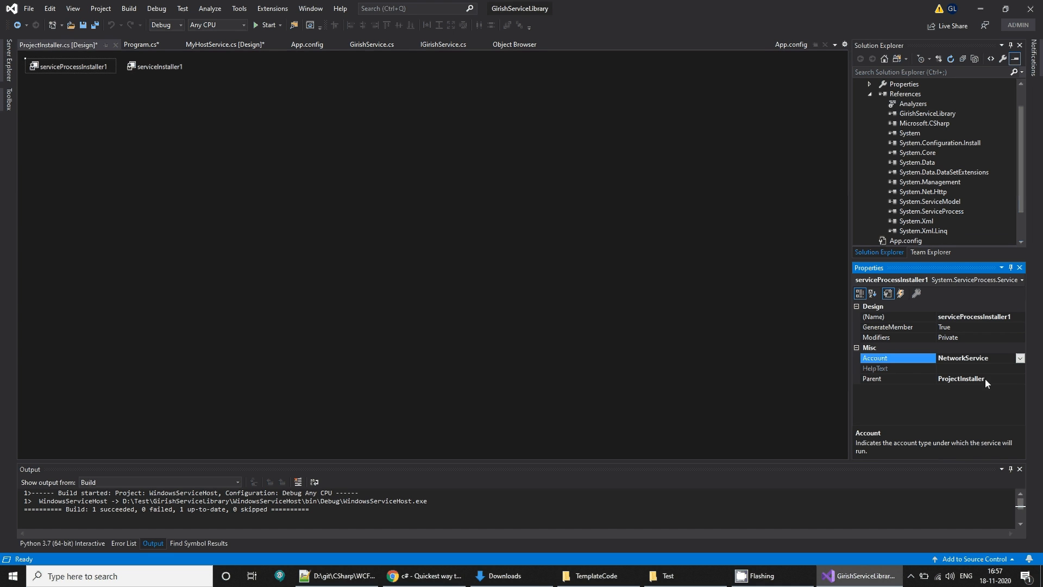
{"action": "mouse_move", "coordinate": [643, 304]}
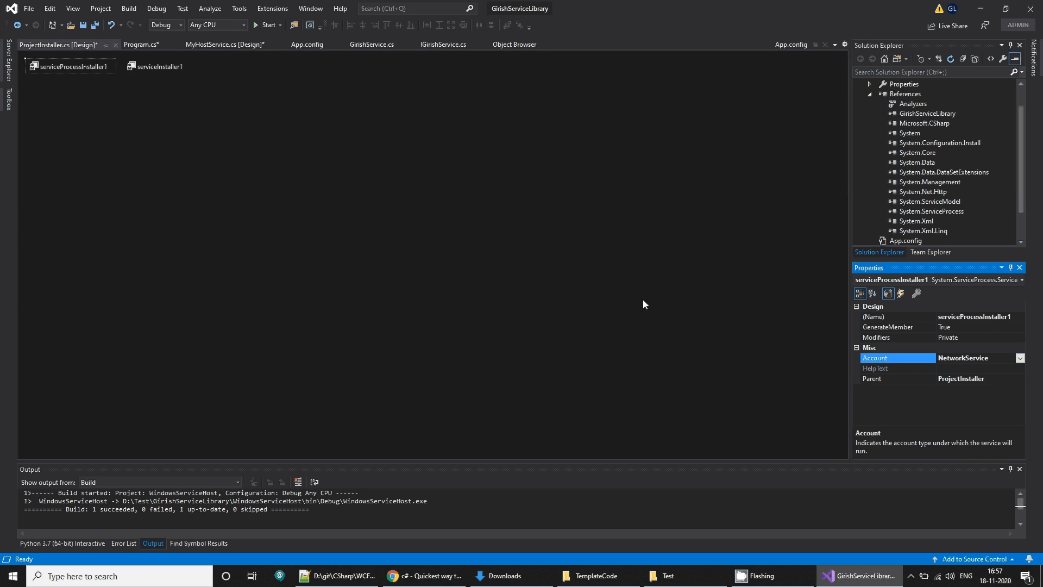
{"action": "mouse_move", "coordinate": [578, 293]}
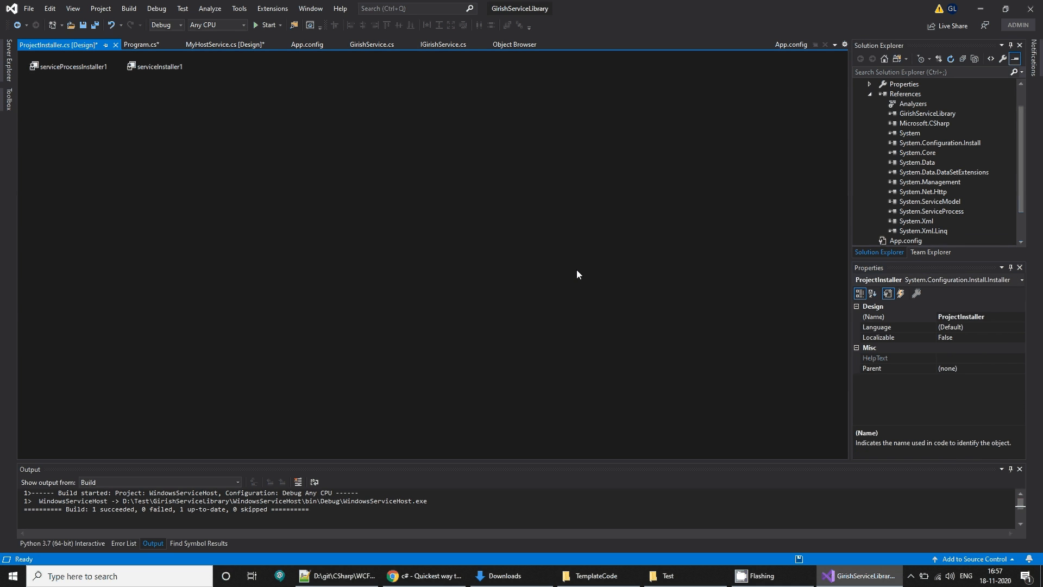
{"action": "left_click", "coordinate": [68, 66]}
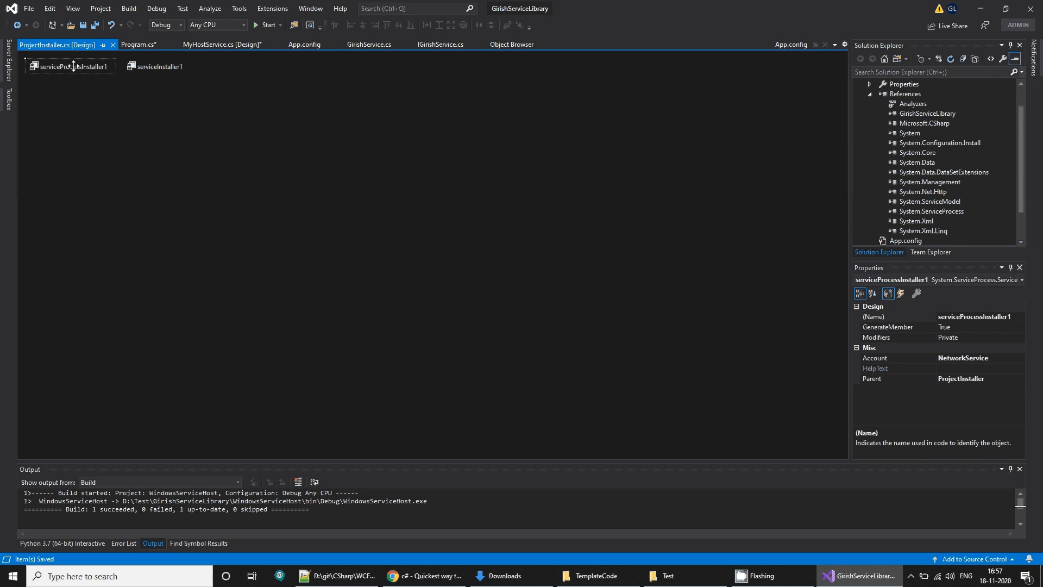
{"action": "left_click", "coordinate": [159, 65]}
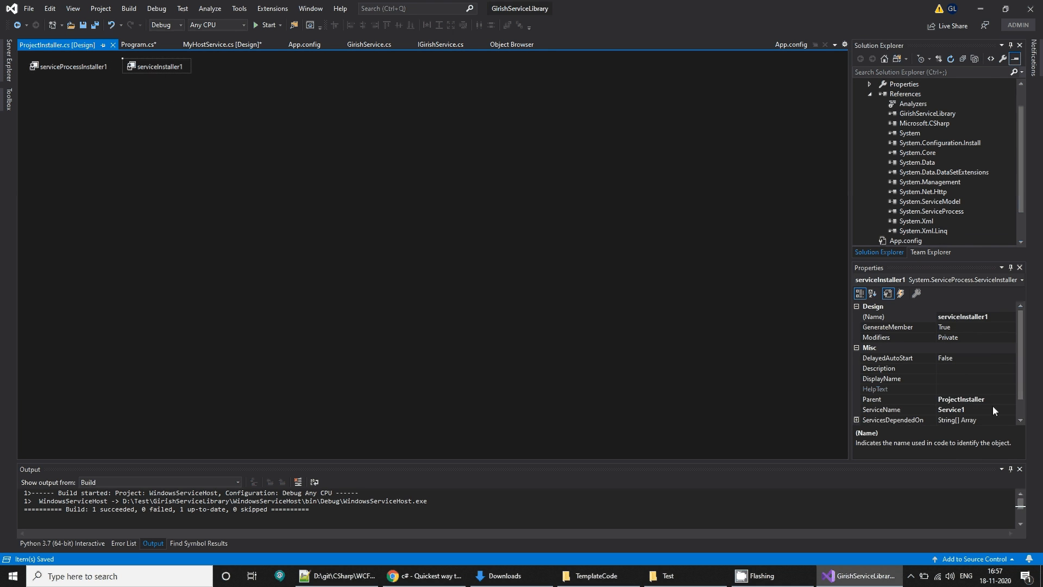
{"action": "scroll", "scroll_direction": "down", "scroll_amount": 3}
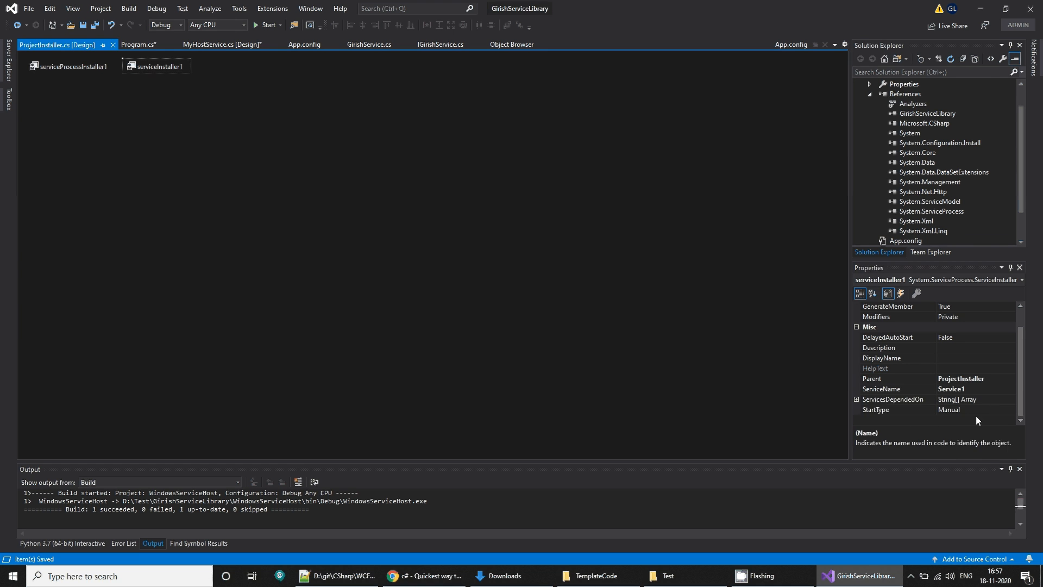
{"action": "left_click", "coordinate": [1012, 410]}
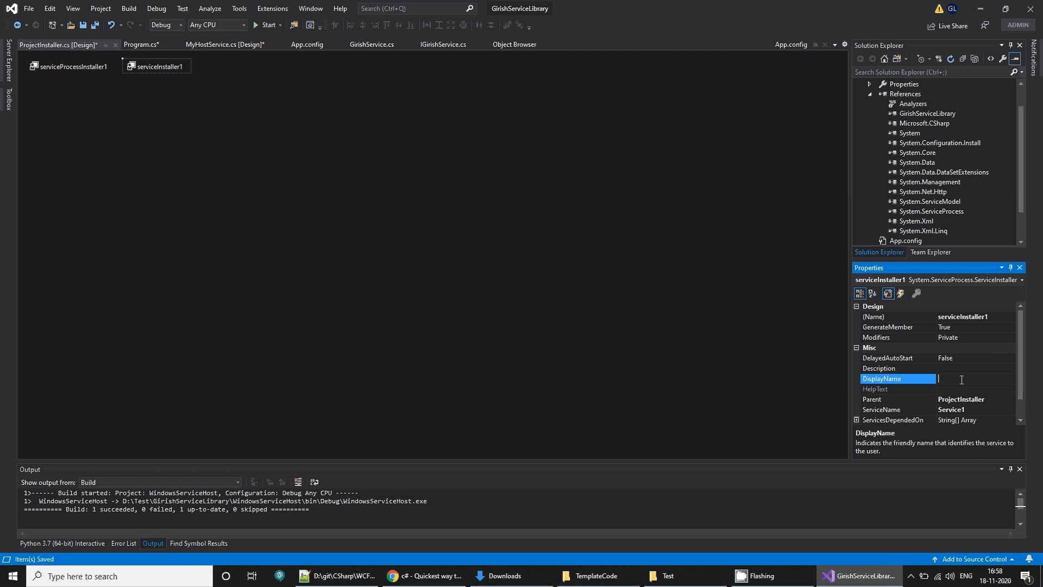
{"action": "type", "text": "Girish"}
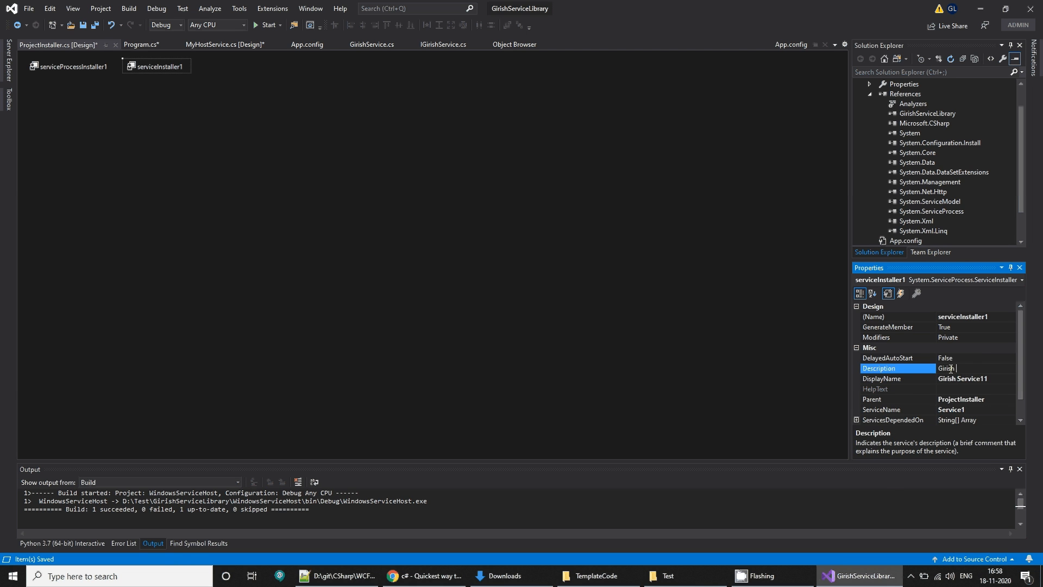
{"action": "type", "text": "Sercice for"}
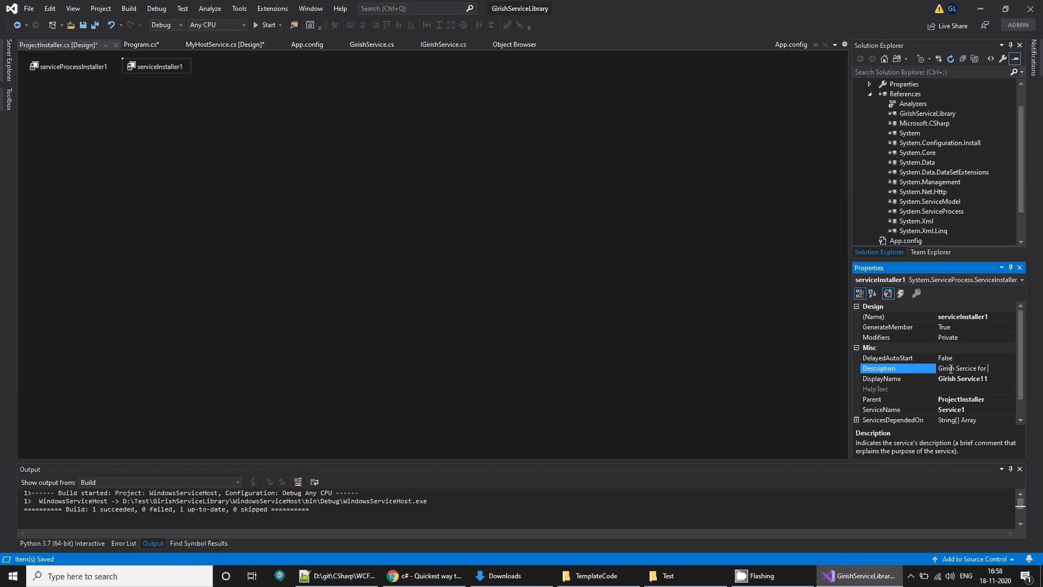
{"action": "type", "text": "WCF11"}
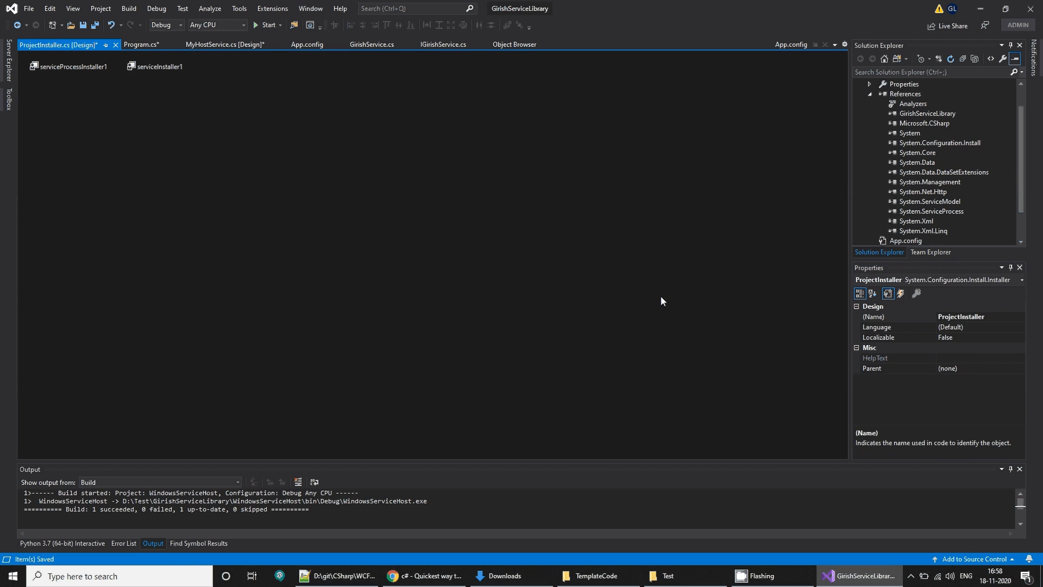
Build the project, then open MyHostService.cs in the code editor.
{"action": "left_click", "coordinate": [95, 25]}
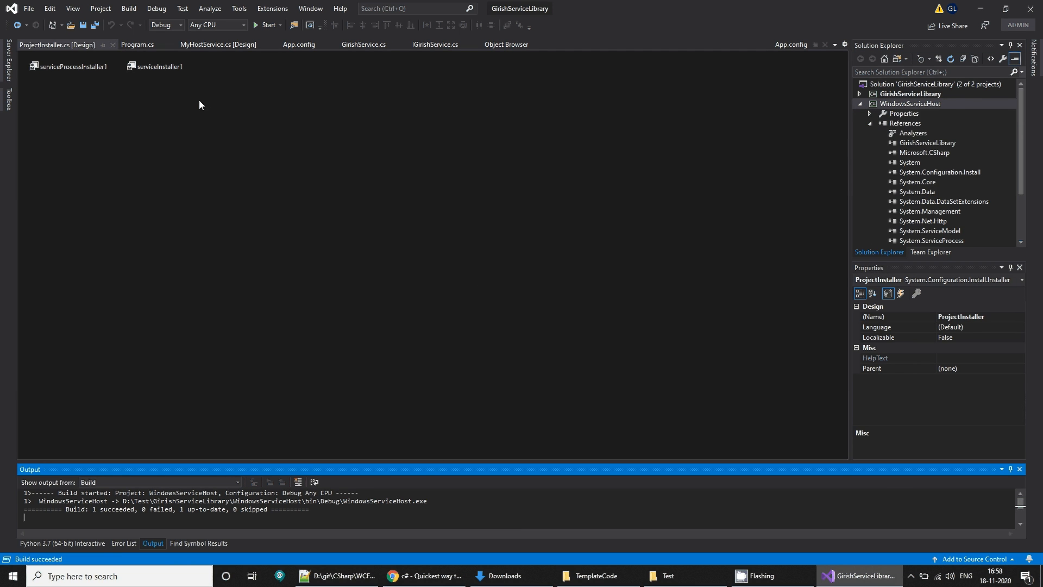
{"action": "scroll", "scroll_direction": "down", "scroll_amount": 3}
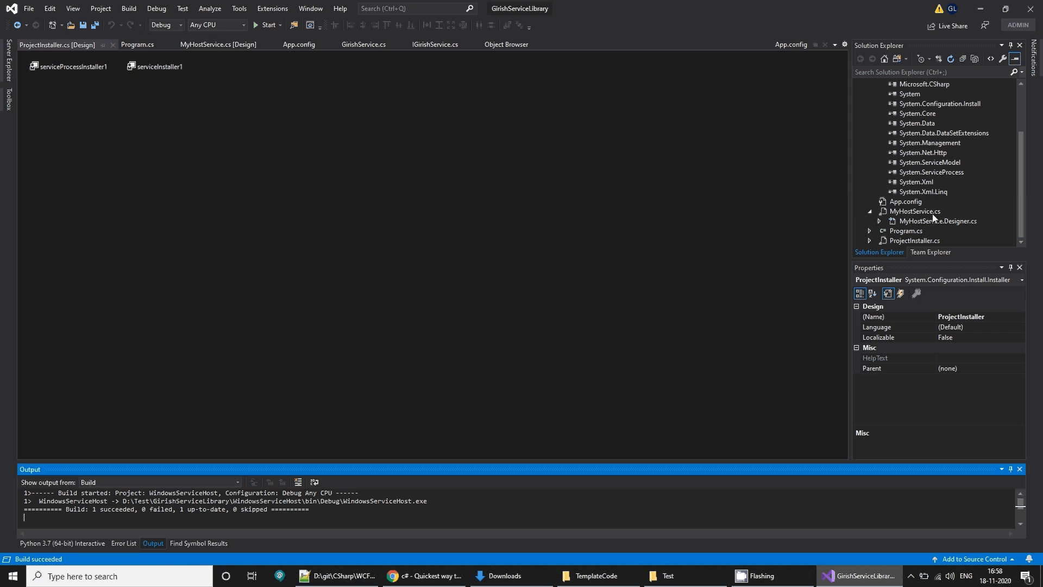
{"action": "double_click", "coordinate": [914, 211]}
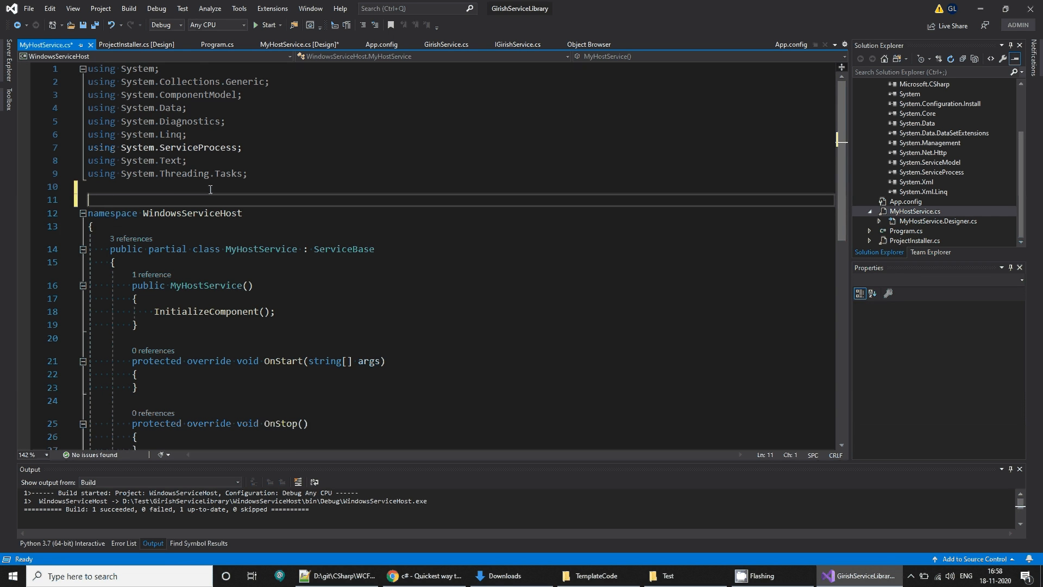
Add 'using Girish' and create a GirishService ServiceHost using the App.config endpoint address.
{"action": "type", "text": "using GirishServiceLibrary;"}
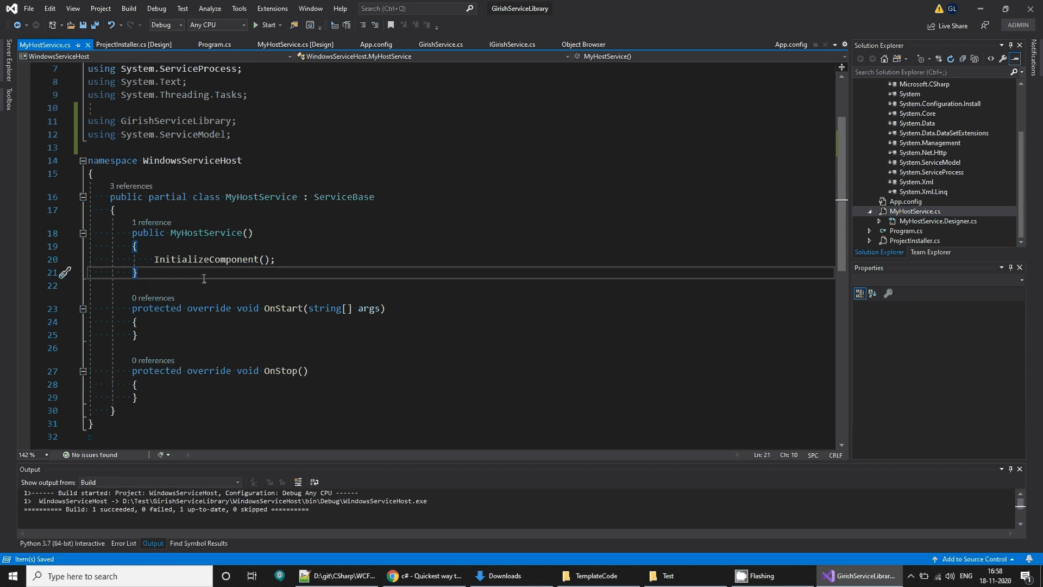
{"action": "type", "text": "Serviceho"}
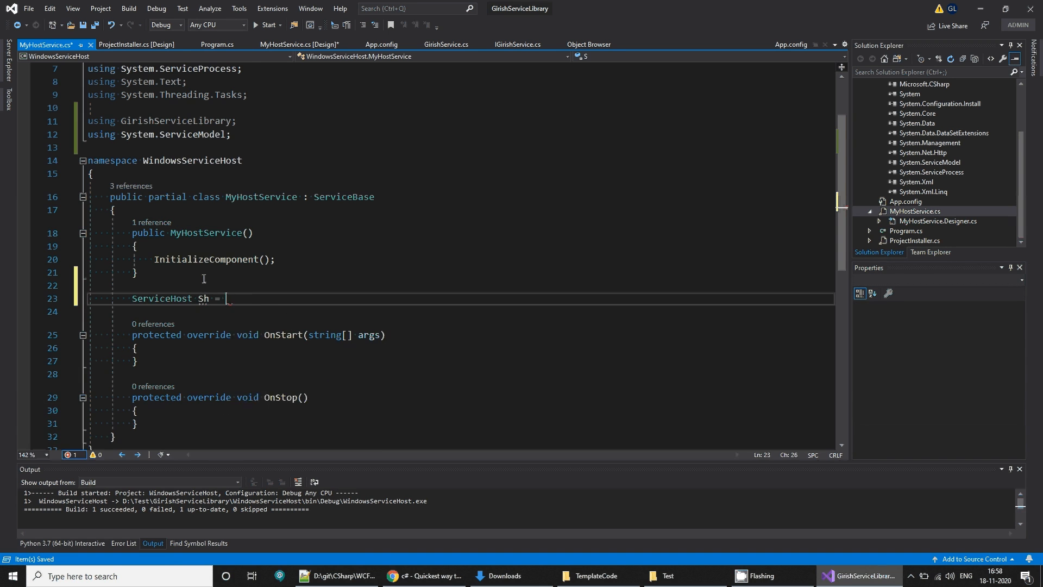
{"action": "type", "text": "null;"}
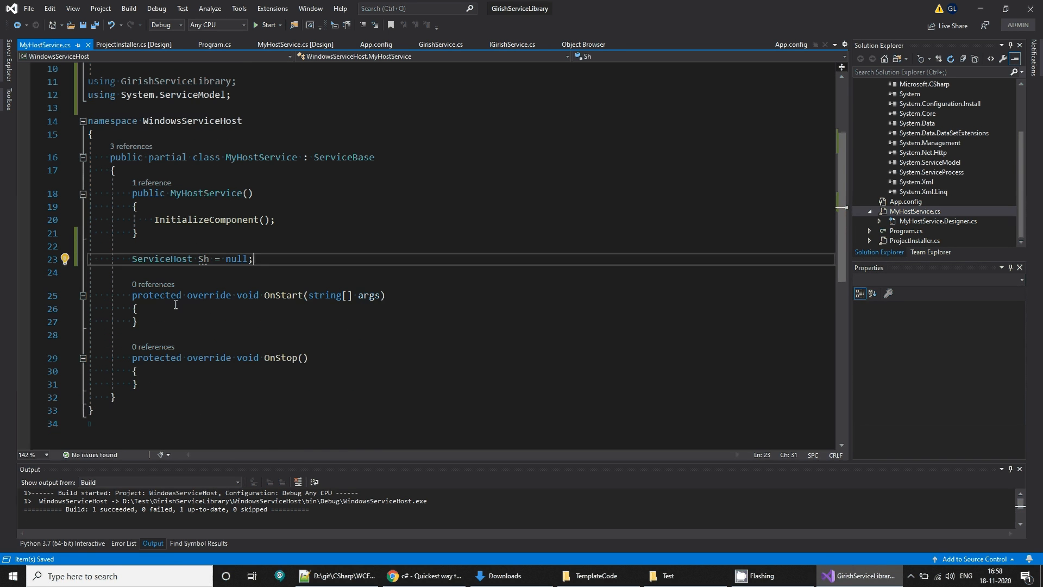
{"action": "type", "text": "sh"}
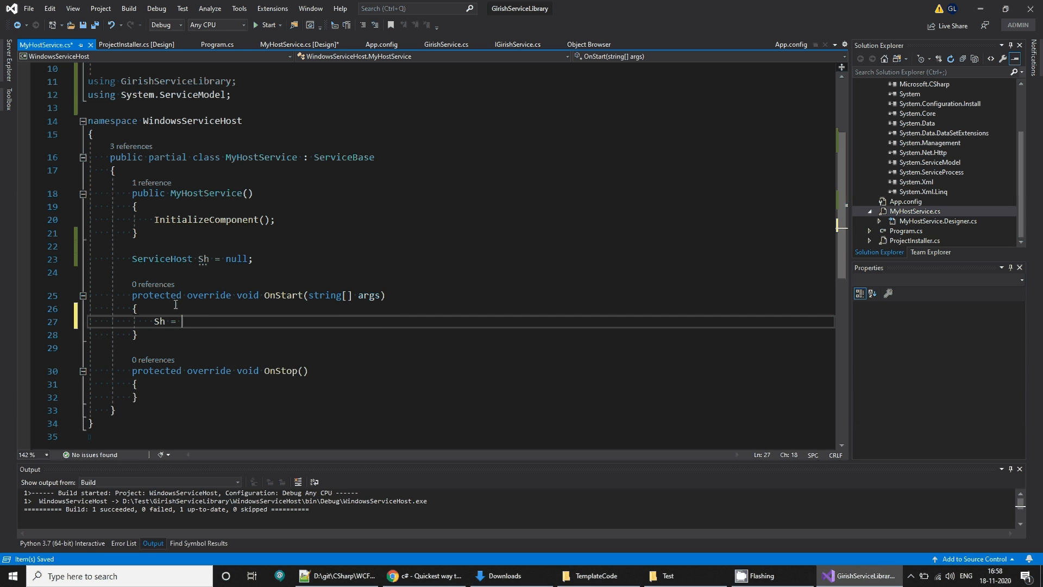
{"action": "type", "text": "new ServiceHost"}
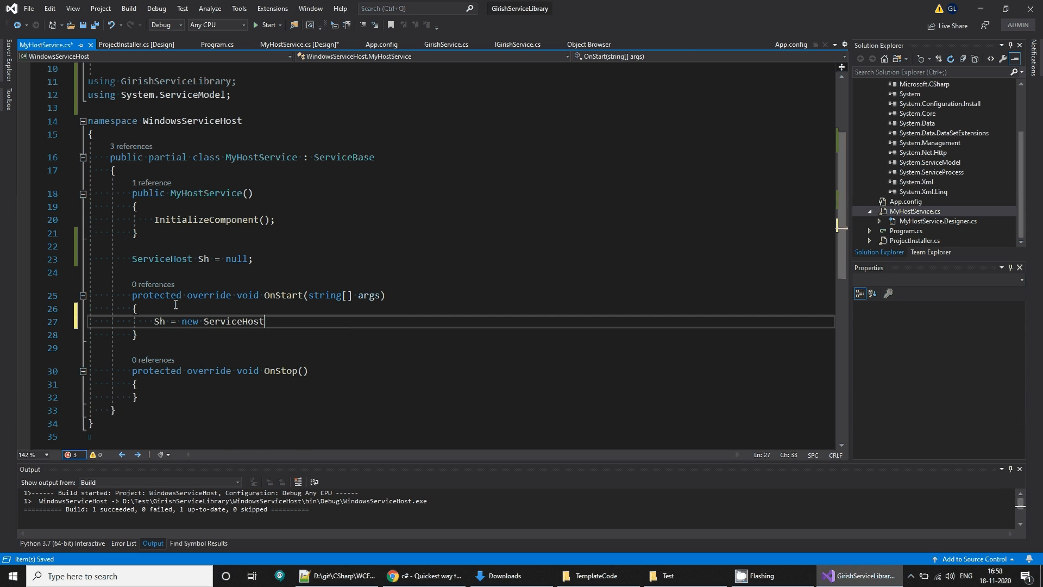
{"action": "type", "text": "("}
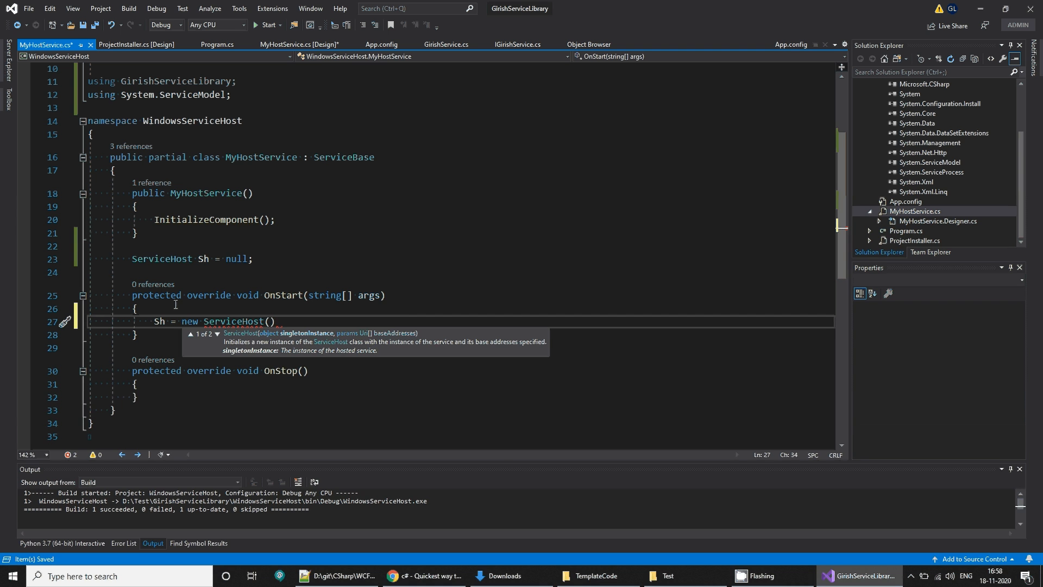
{"action": "type", "text": "t"}
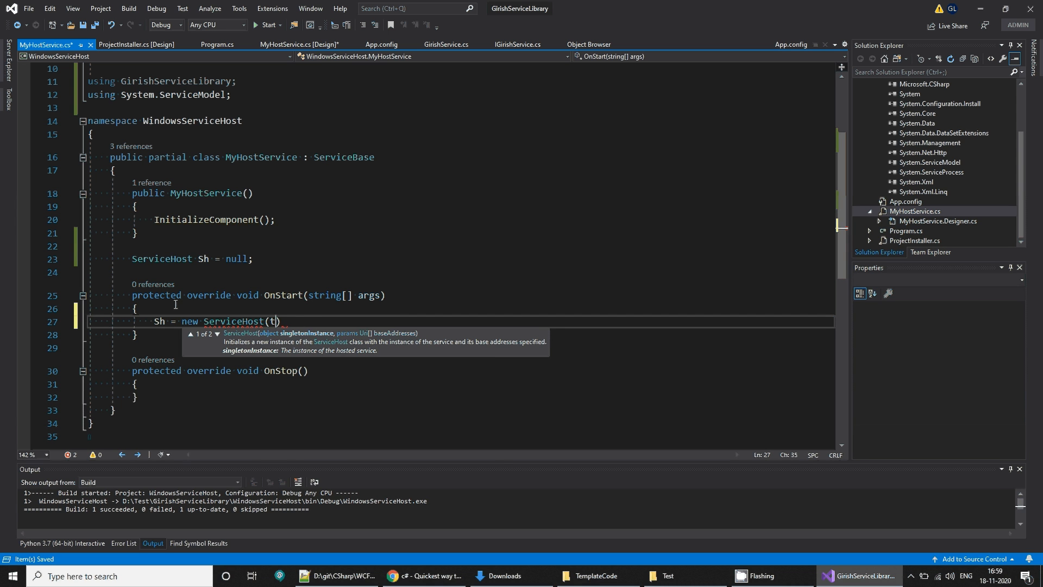
{"action": "type", "text": "ypeof"}
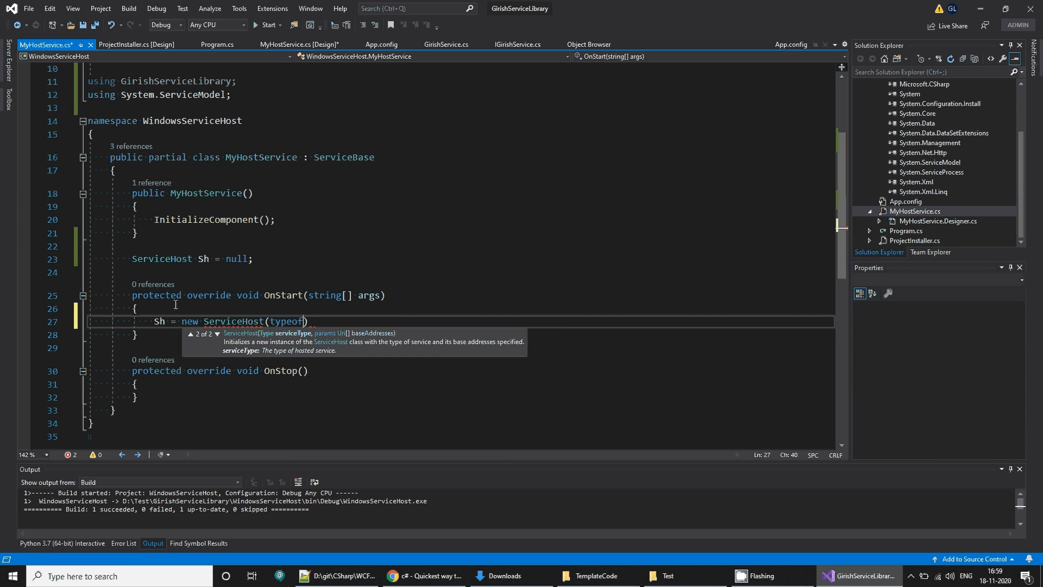
{"action": "type", "text": "GirishService"}
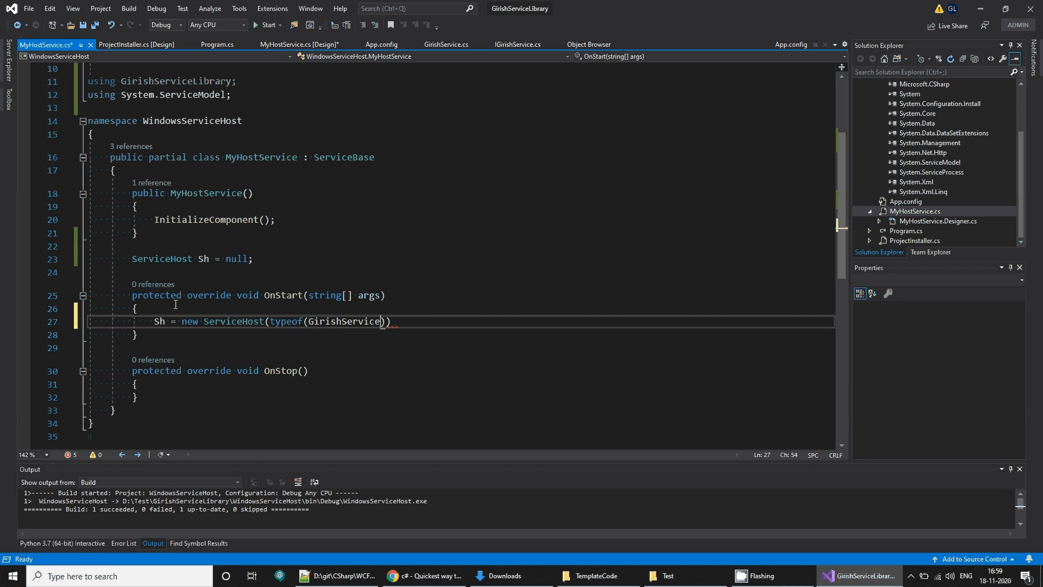
{"action": "type", "text": ", new"}
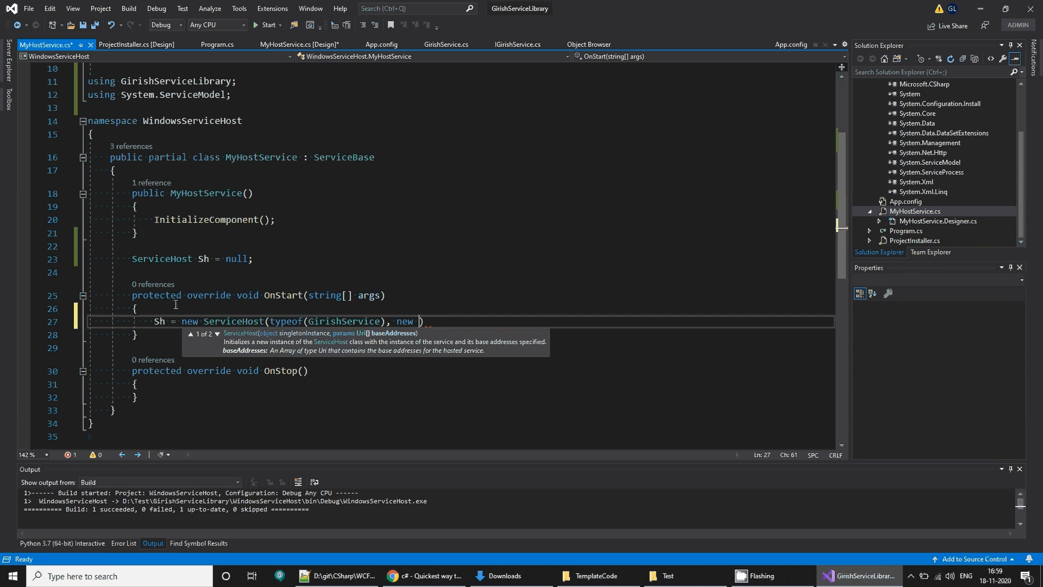
{"action": "type", "text": "Uri("}
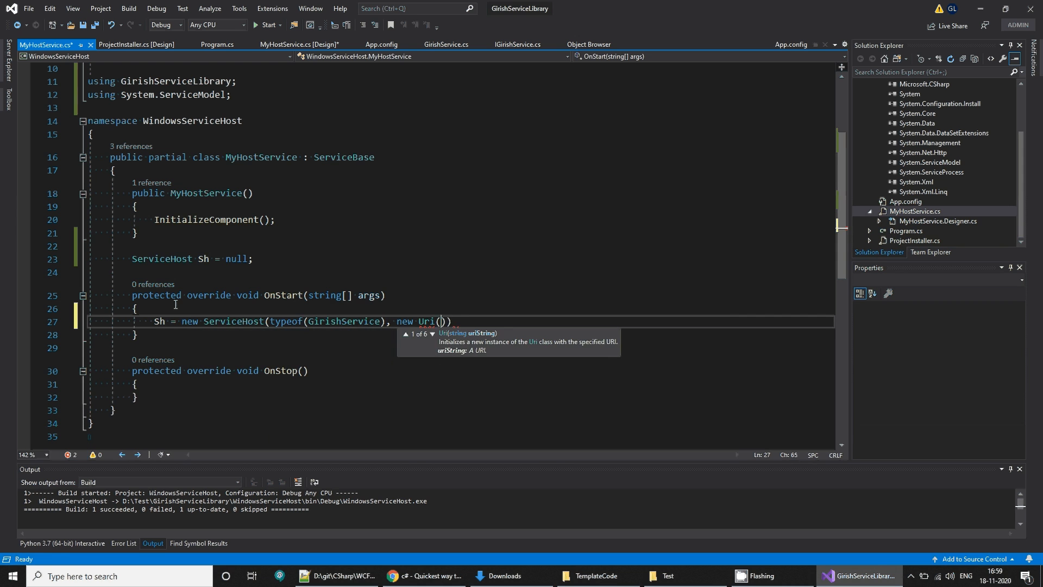
{"action": "type", "text": "\"\""}
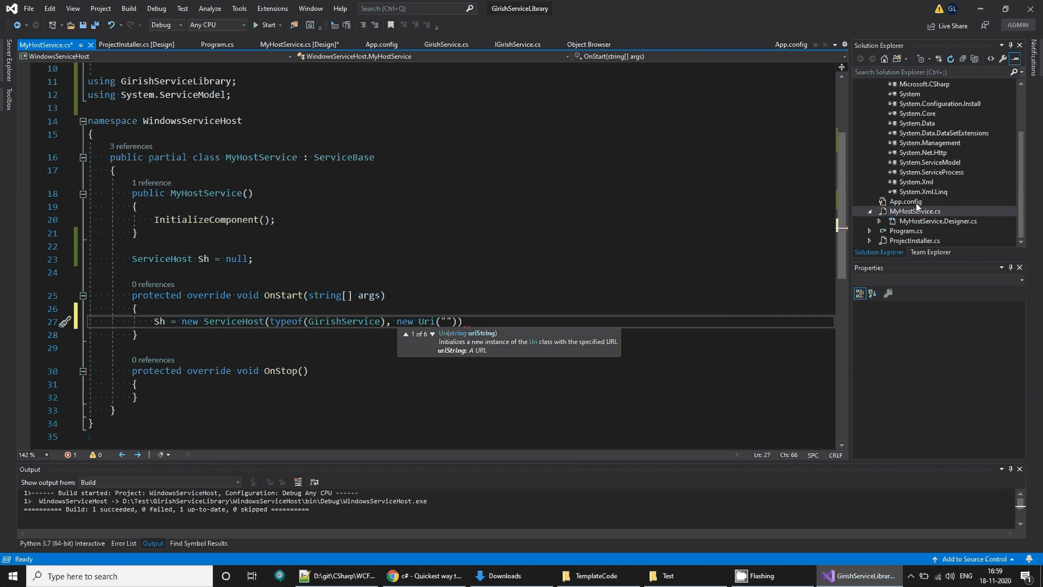
{"action": "left_click", "coordinate": [791, 44]}
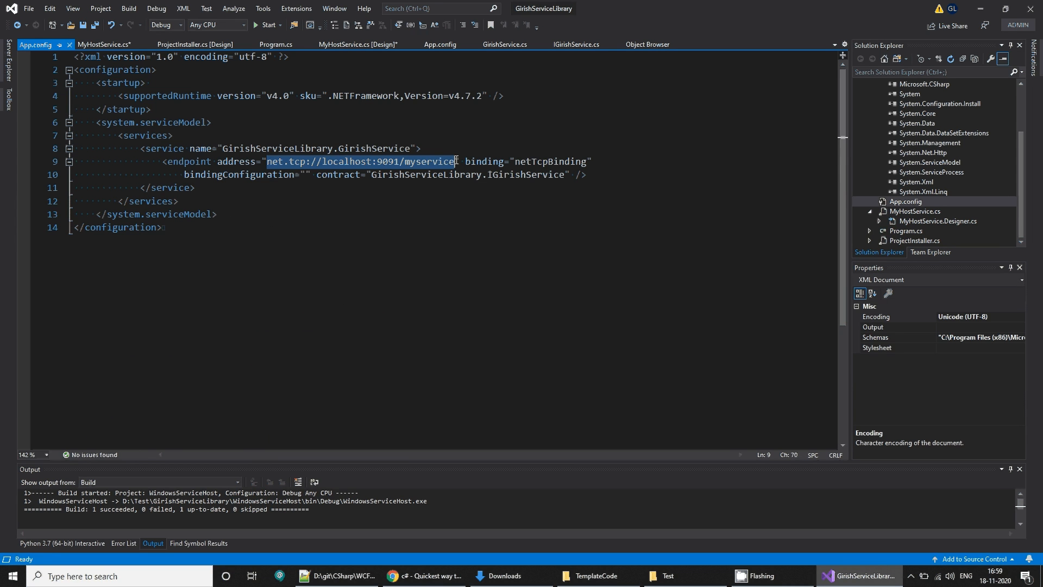
{"action": "mouse_move", "coordinate": [429, 261]}
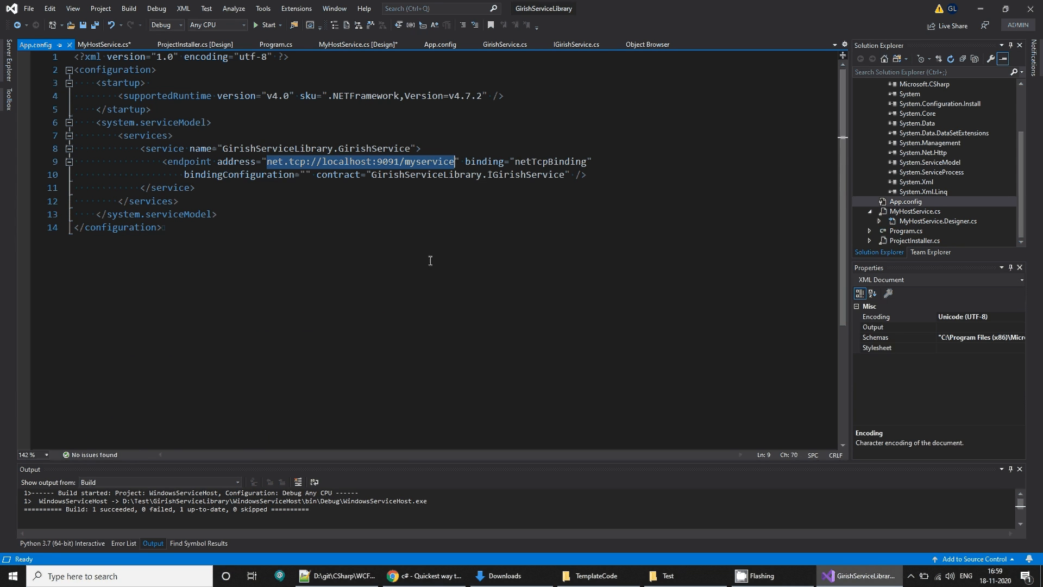
{"action": "left_click", "coordinate": [104, 44]}
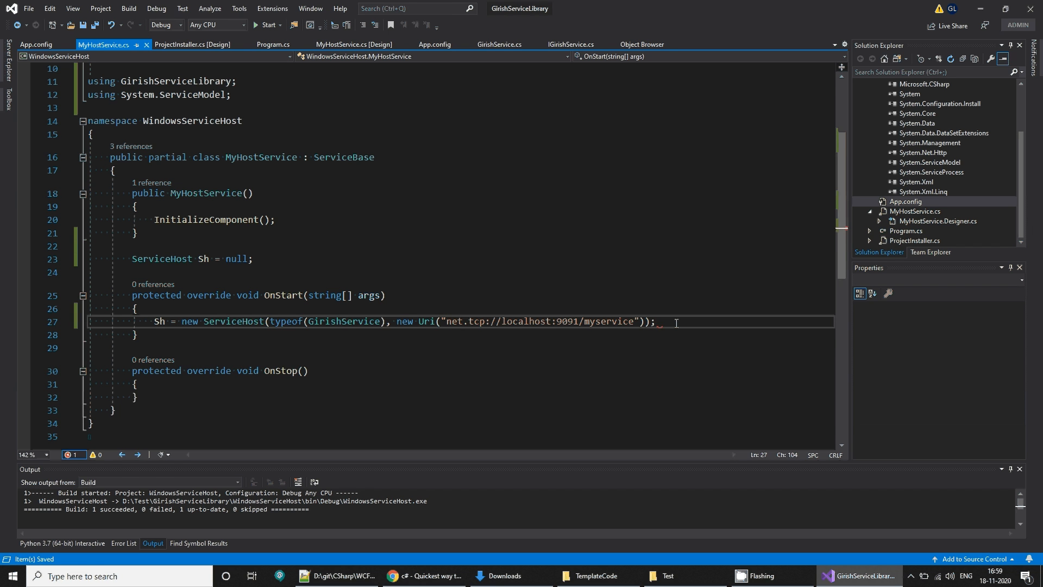
Open the host in OnStart, and close it and set it to null in OnStop.
{"action": "type", "text": "Sh.sta"}
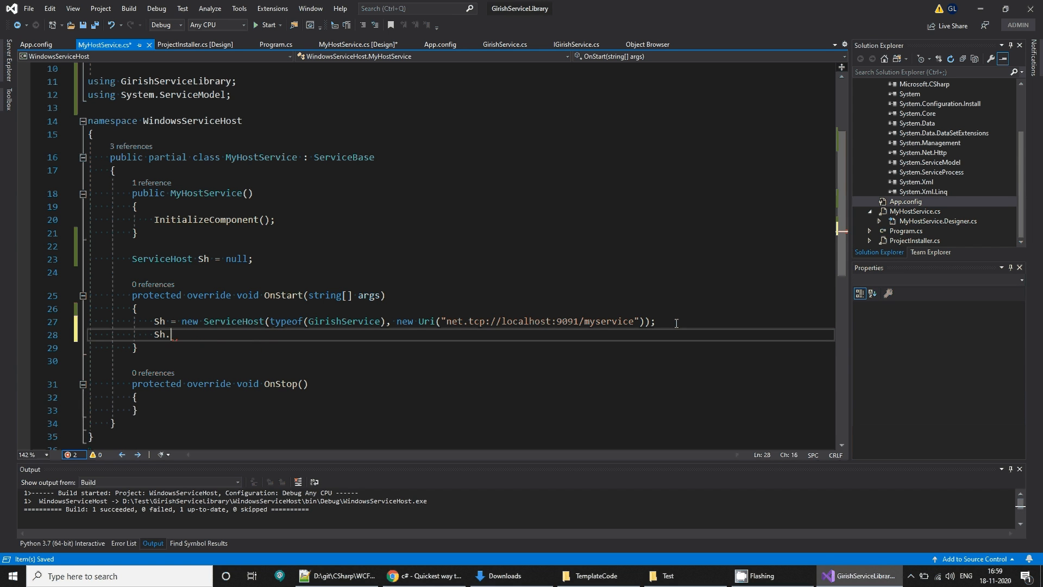
{"action": "type", "text": "Open();"}
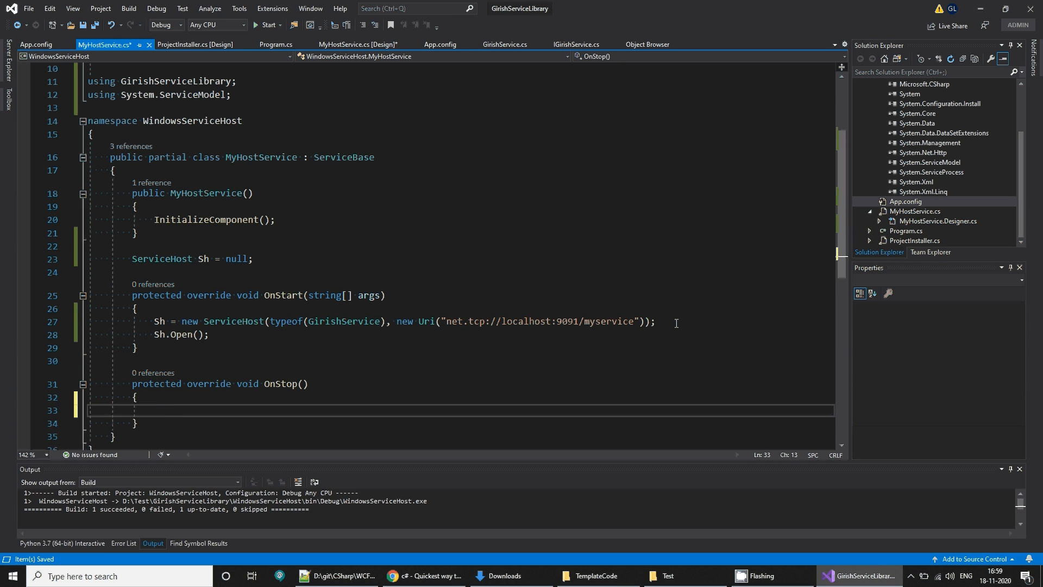
{"action": "type", "text": "if ("}
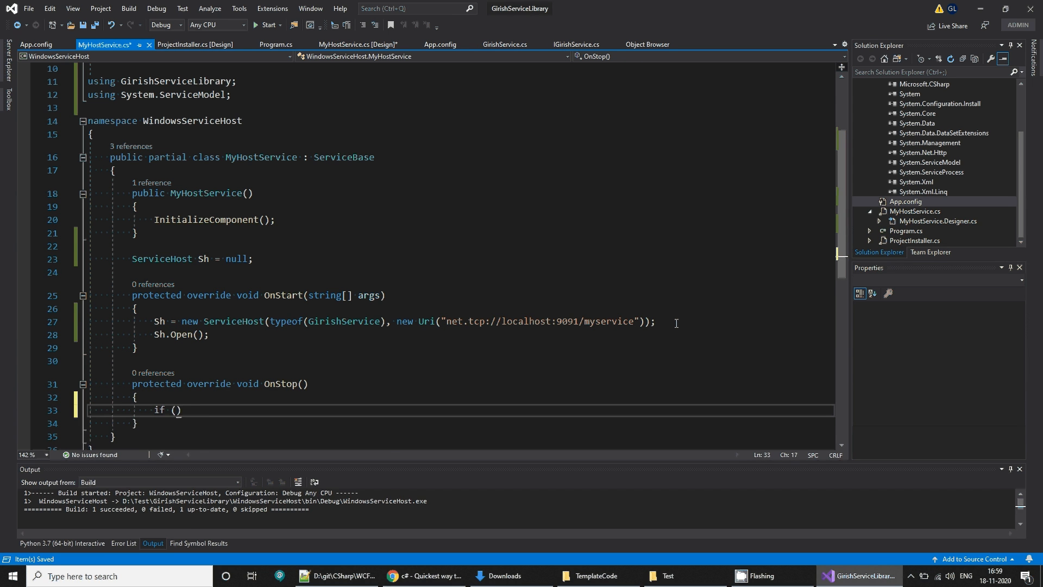
{"action": "type", "text": "Sh!="}
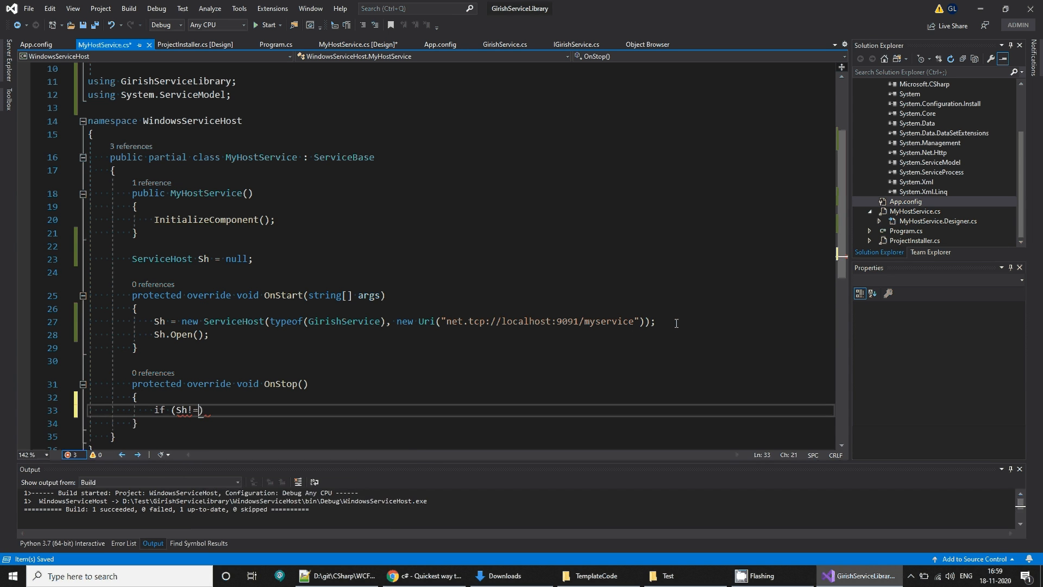
{"action": "type", "text": "null"}
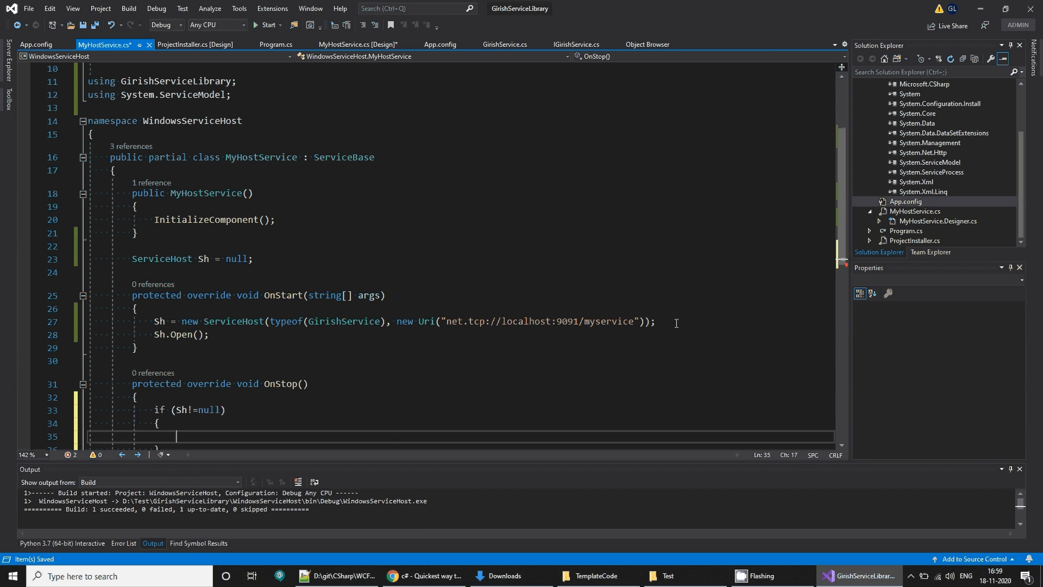
{"action": "type", "text": "Sh.Close();"}
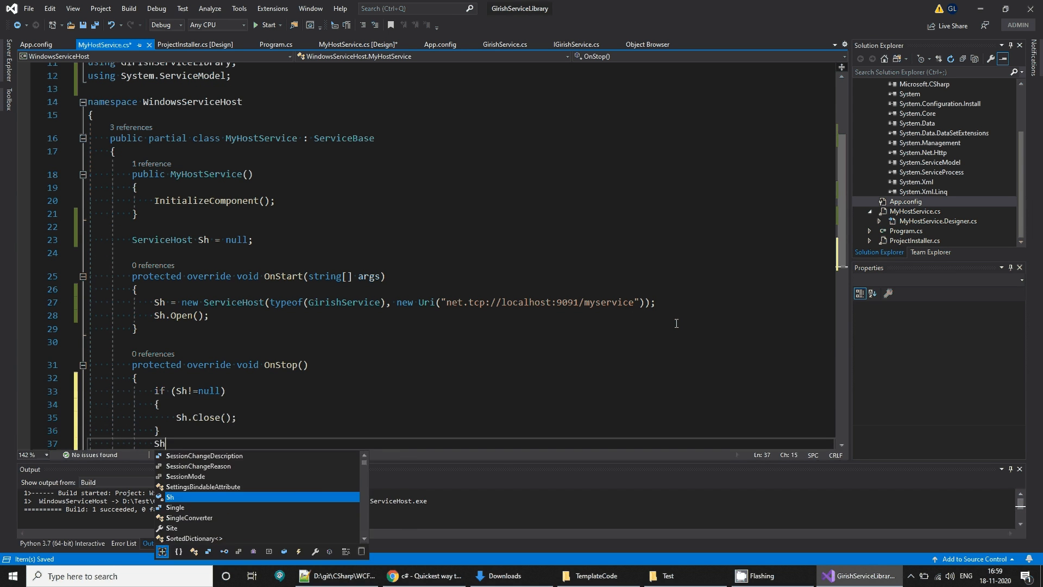
{"action": "type", "text": "= null;"}
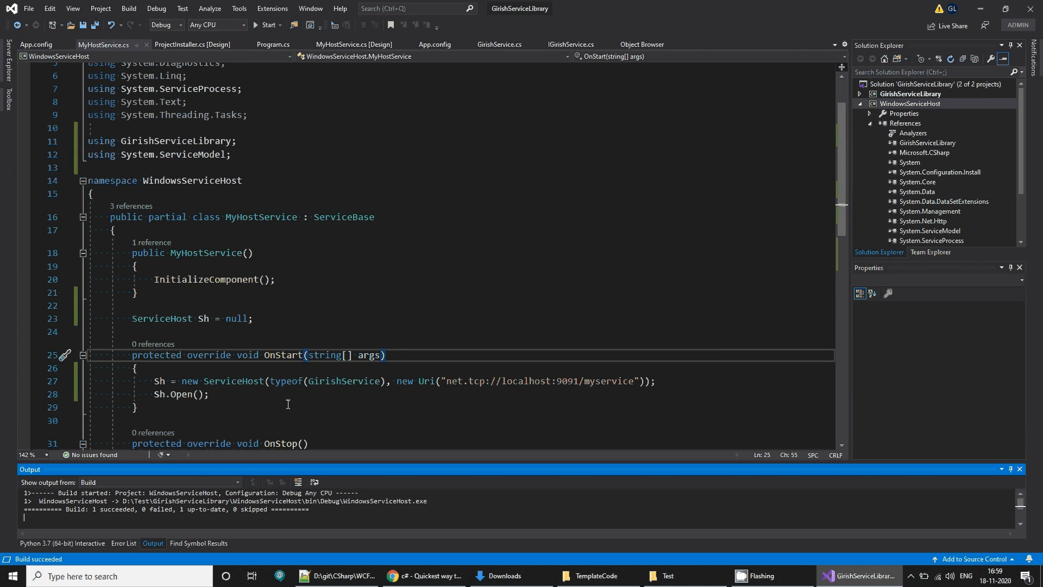
Launch the administrator Developer Command Prompt, switch to drive D:, and bring up the Test folder.
{"action": "double_click", "coordinate": [376, 501]}
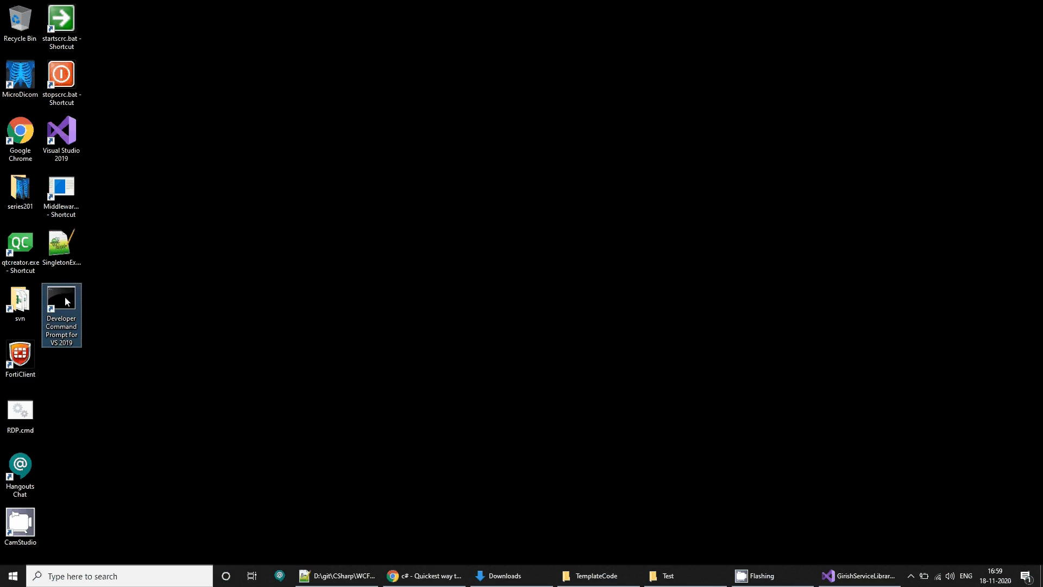
{"action": "double_click", "coordinate": [61, 314]}
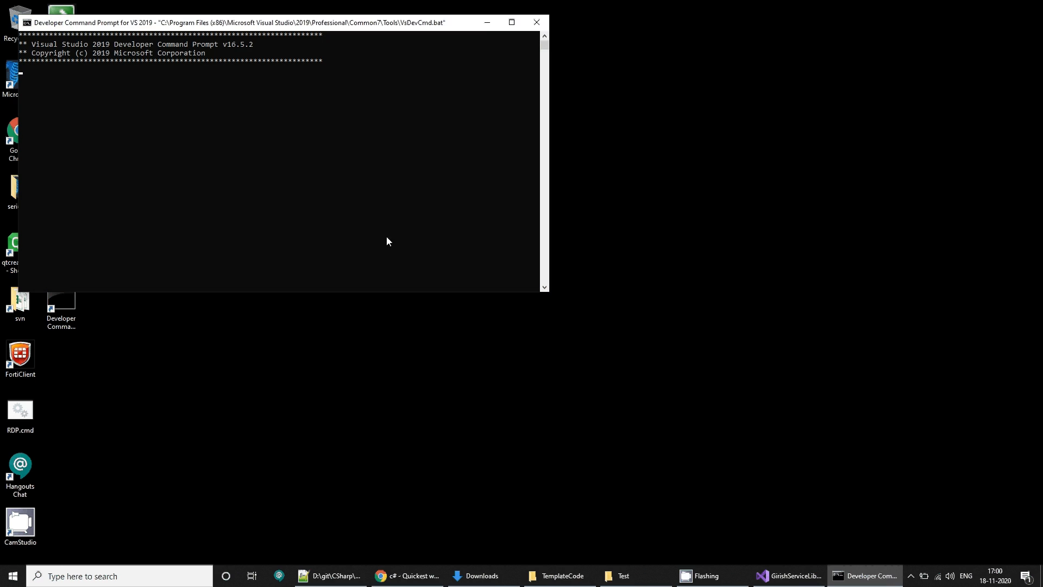
{"action": "type", "text": "d:"}
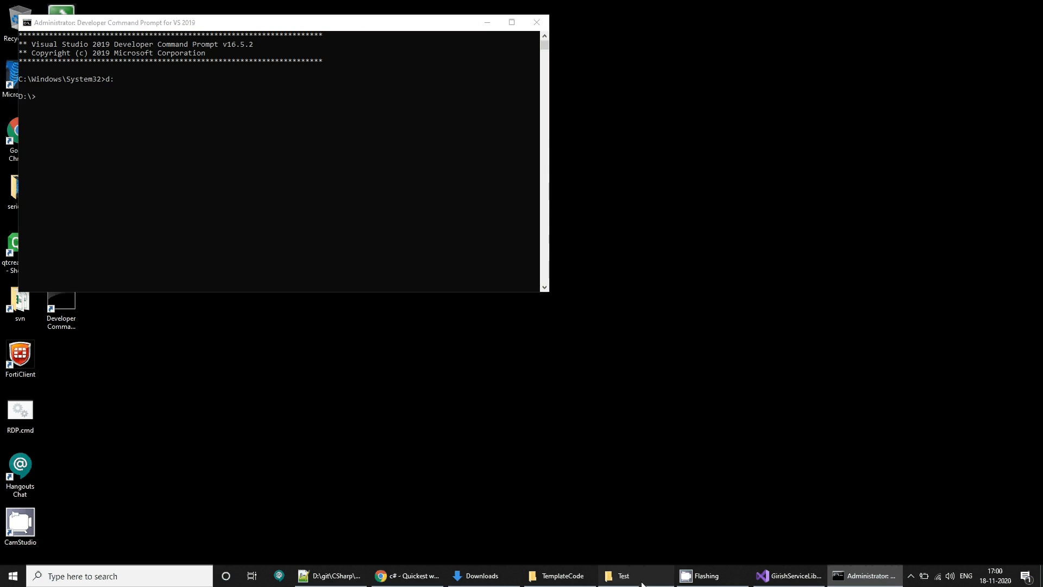
{"action": "left_click", "coordinate": [630, 576]}
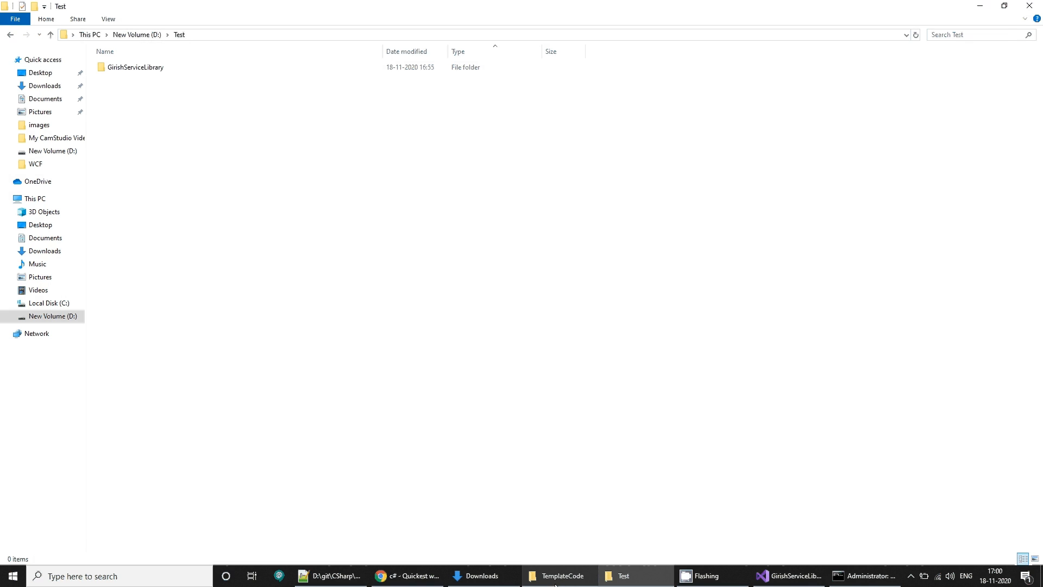
Navigate File Explorer into GirishServiceLibrary's WindowsServiceHost\bin\Debug folder.
{"action": "double_click", "coordinate": [136, 66]}
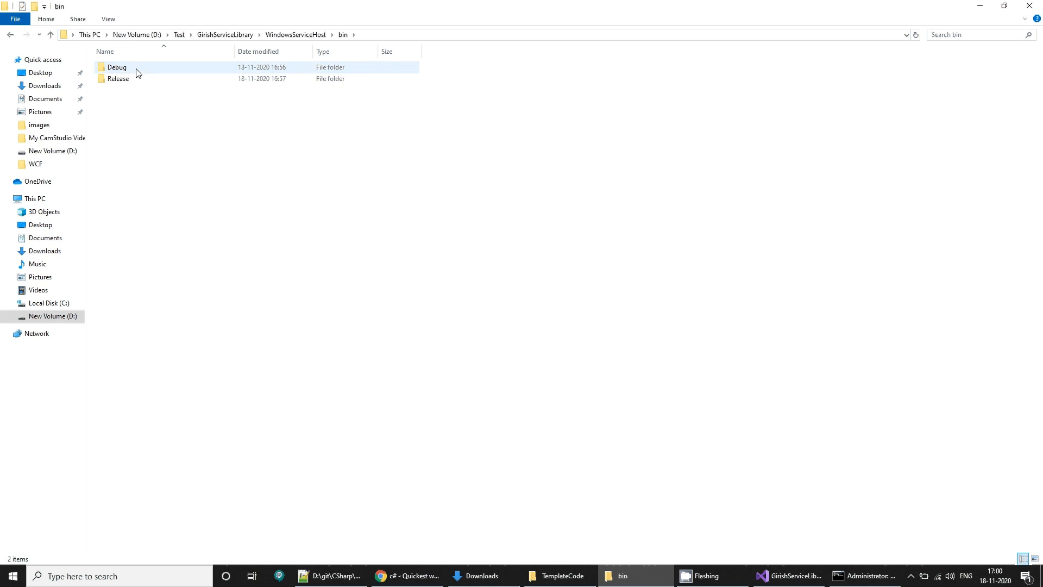
{"action": "double_click", "coordinate": [116, 67]}
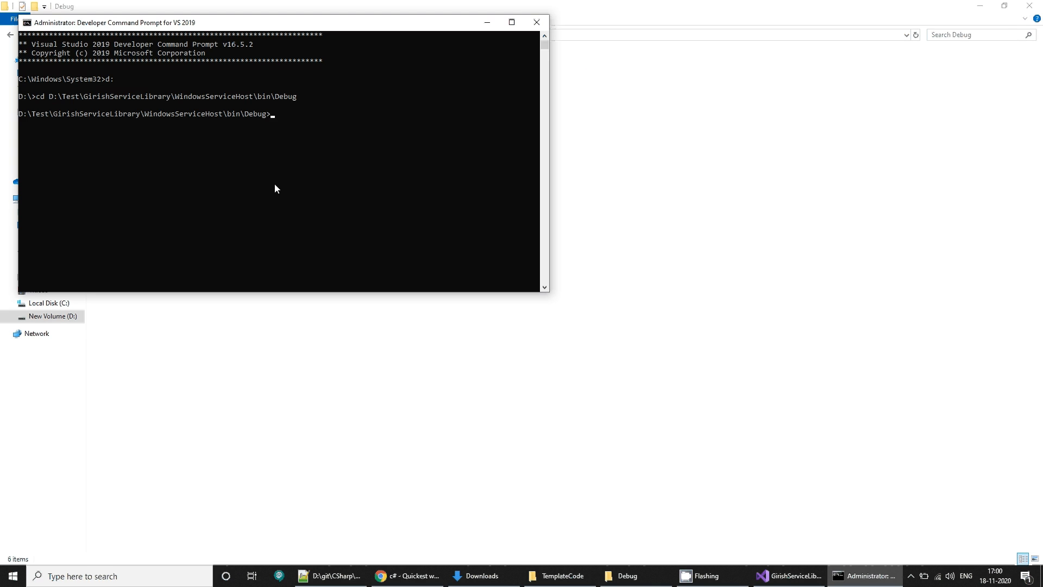
Run installutil.exe on the service, which fails because it already exists, then open Services.
{"action": "type", "text": "installutil.exe"}
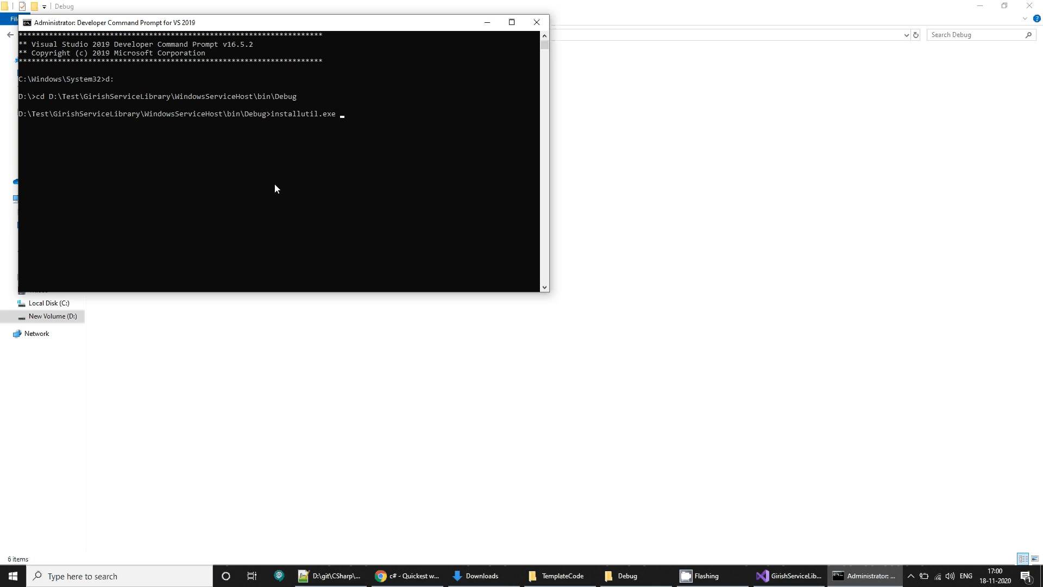
{"action": "type", "text": "GirishServiceLibrary.pdb"}
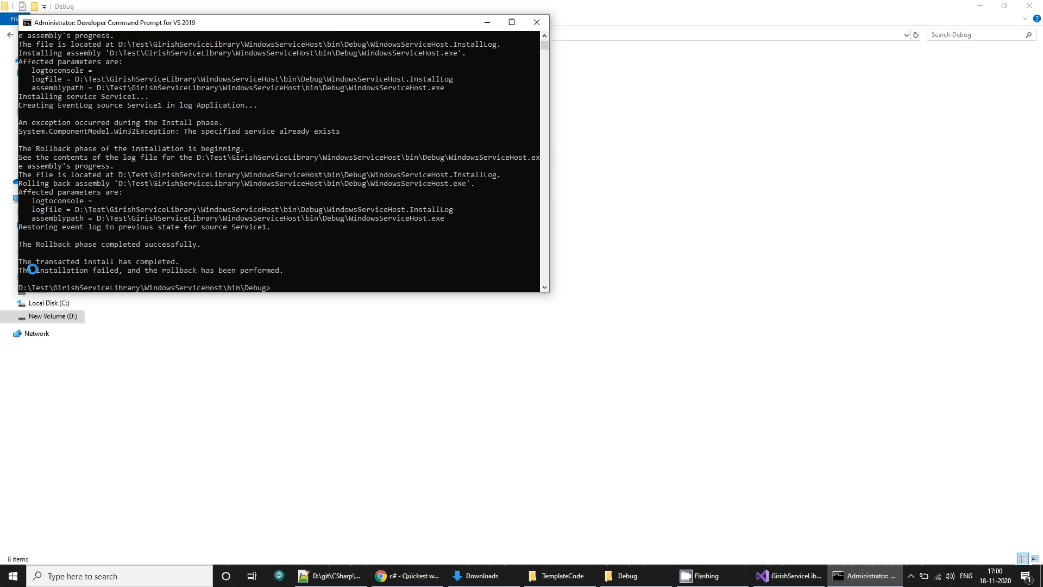
{"action": "mouse_move", "coordinate": [195, 269]}
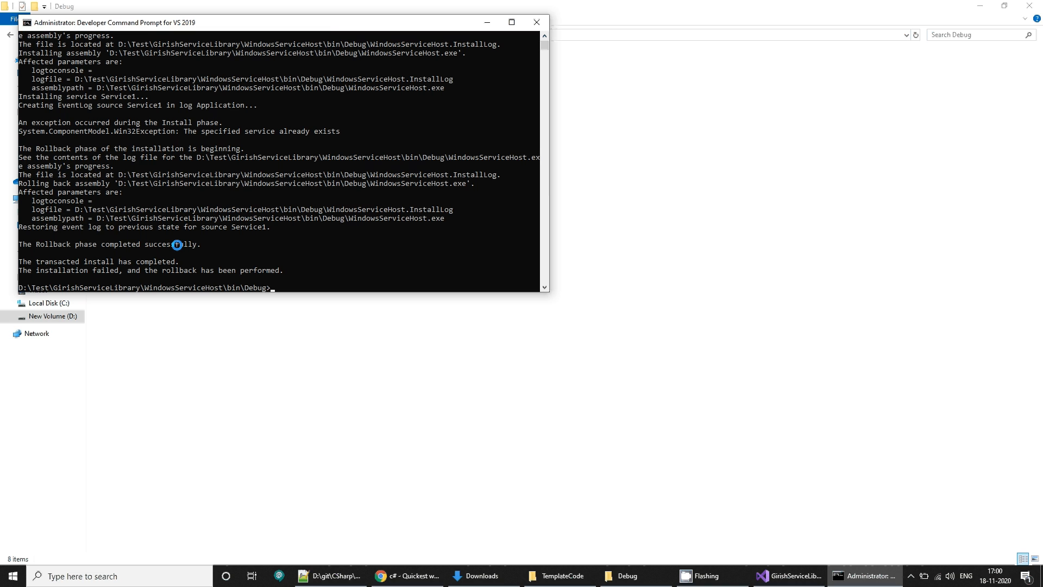
{"action": "left_click", "coordinate": [12, 575]}
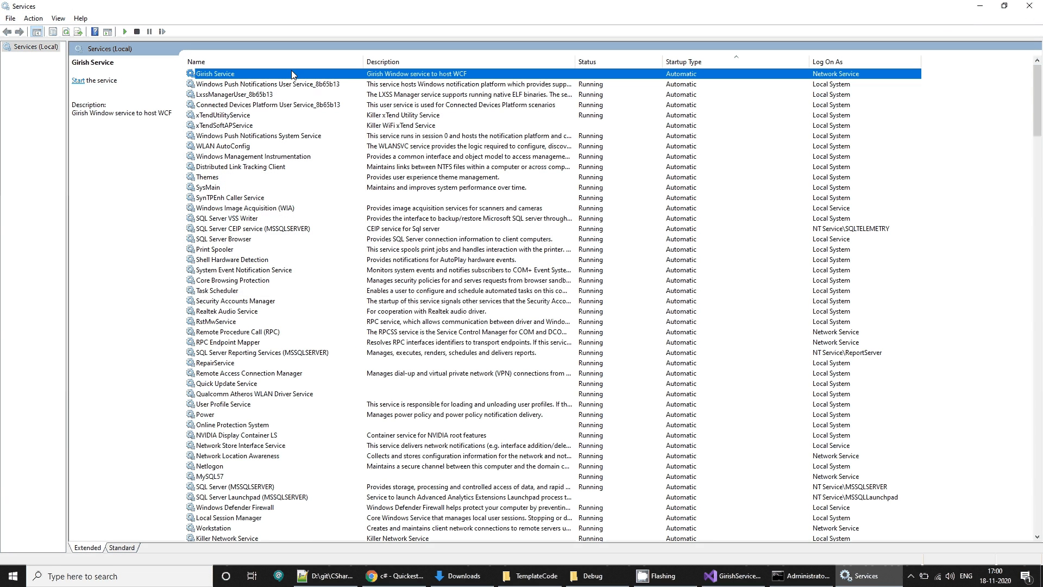
{"action": "mouse_move", "coordinate": [408, 77]}
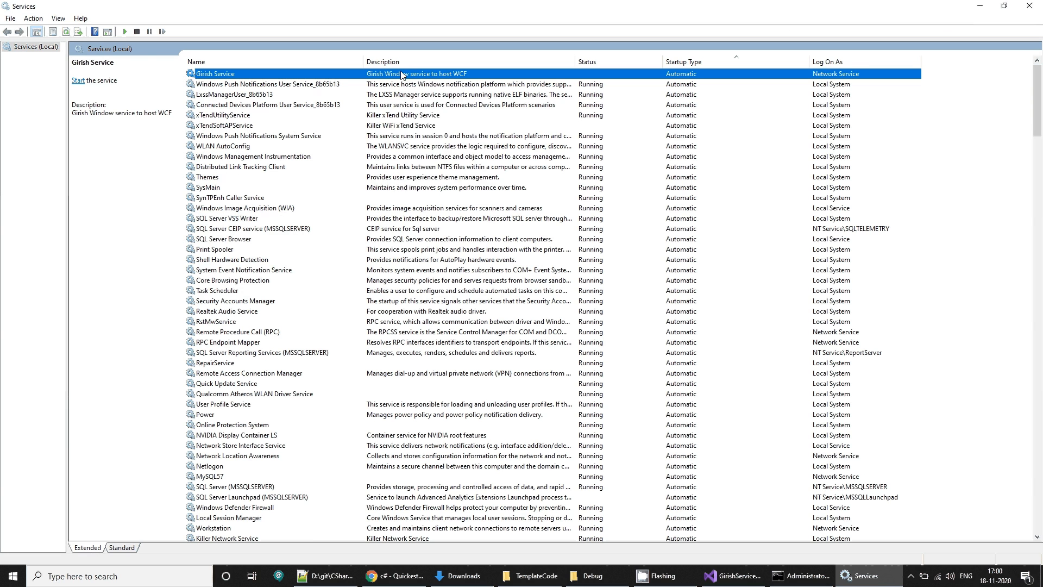
Check the stopped Girish Service's actions, then return to MyHostService's OnStart code.
{"action": "right_click", "coordinate": [213, 74]}
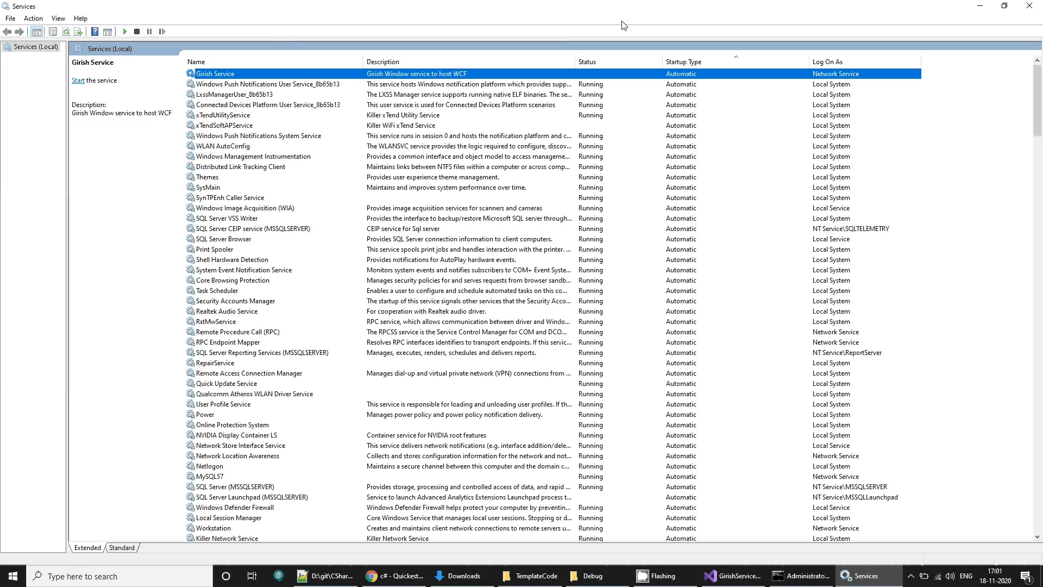
{"action": "right_click", "coordinate": [214, 74]}
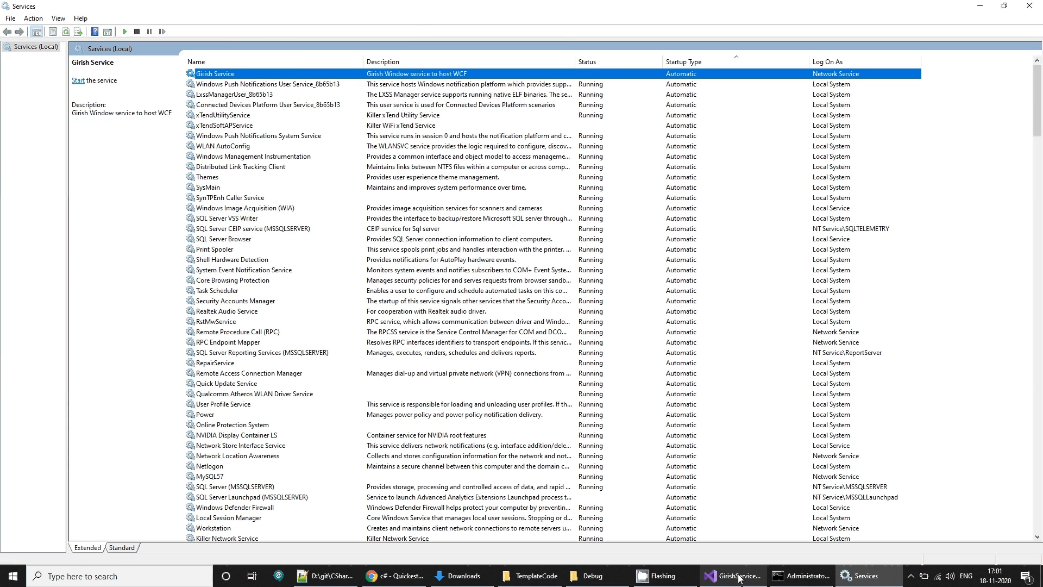
{"action": "left_click", "coordinate": [732, 576]}
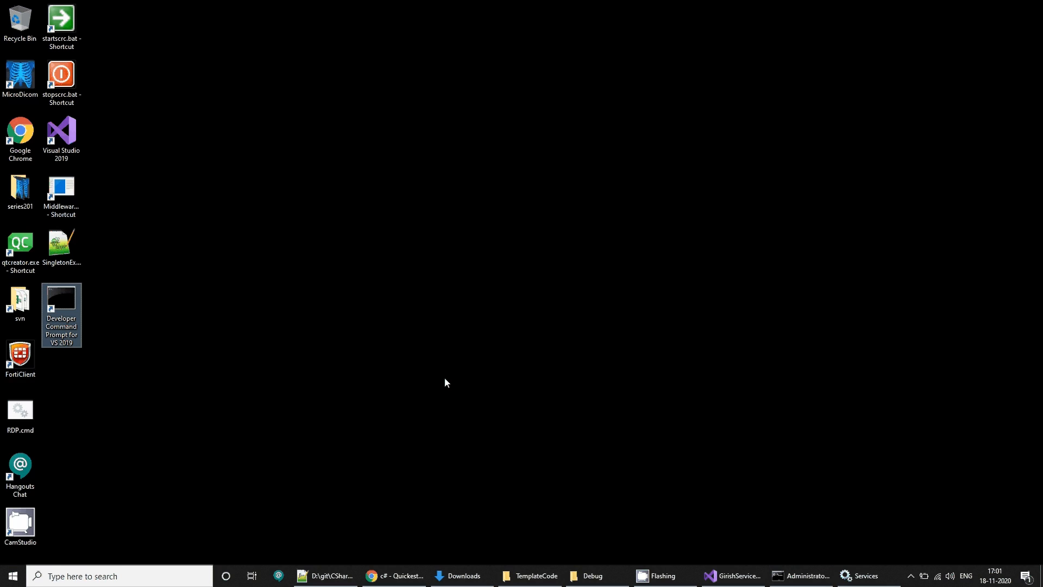
{"action": "left_click", "coordinate": [732, 576]}
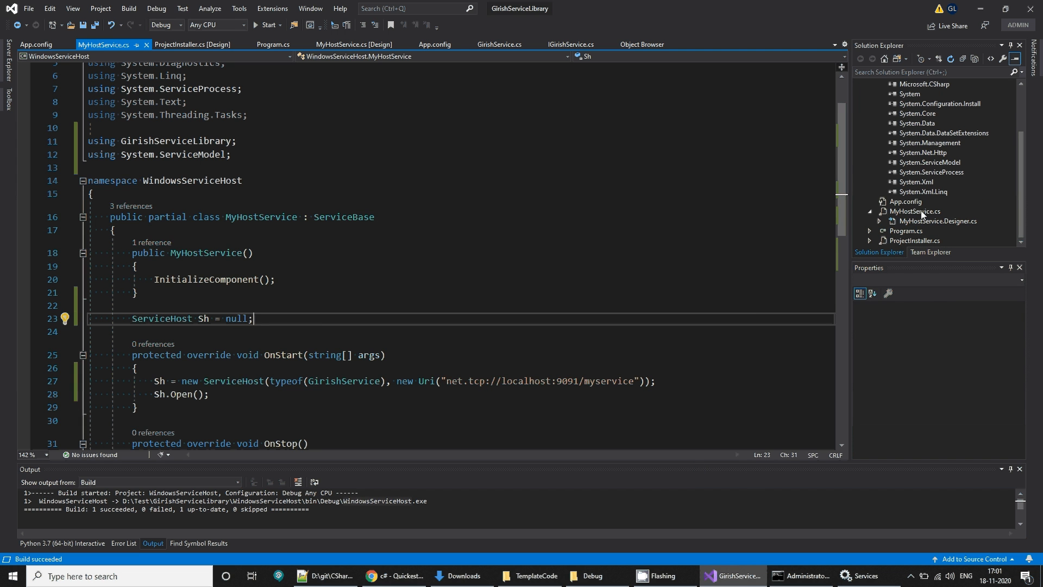
Copy the mex endpoint and base address from the notes into App.config, adding behaviorConfiguration MyBeh.
{"action": "left_click", "coordinate": [36, 44]}
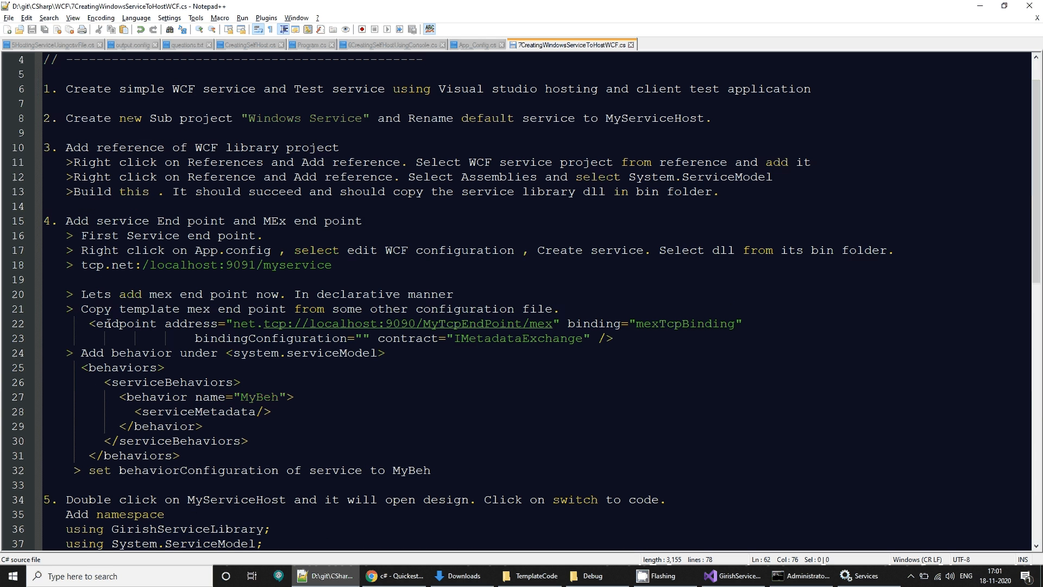
{"action": "left_click_drag", "start_coordinate": [89, 324], "coordinate": [616, 338]}
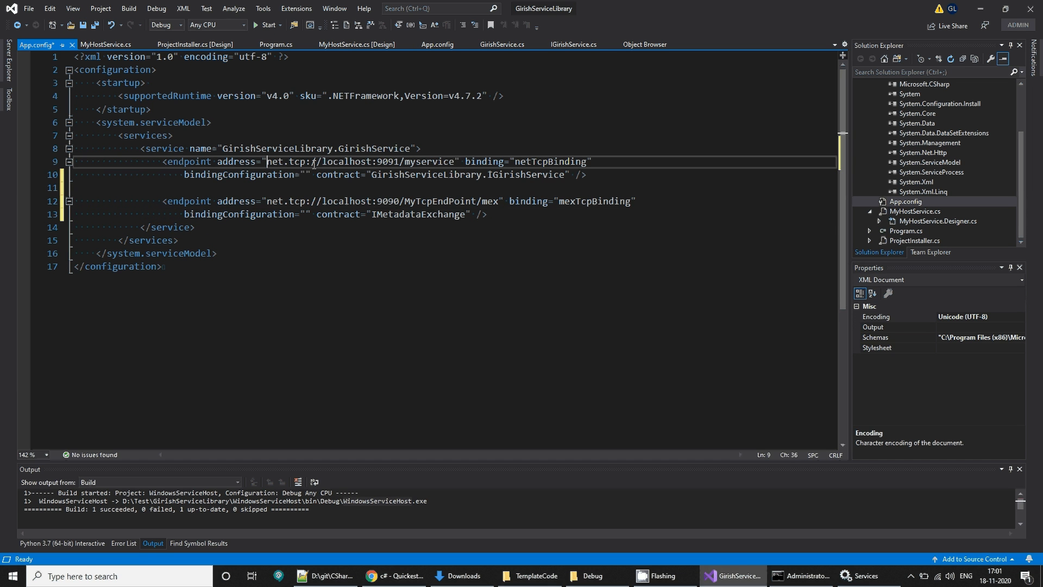
{"action": "left_click_drag", "start_coordinate": [266, 161], "coordinate": [454, 161]}
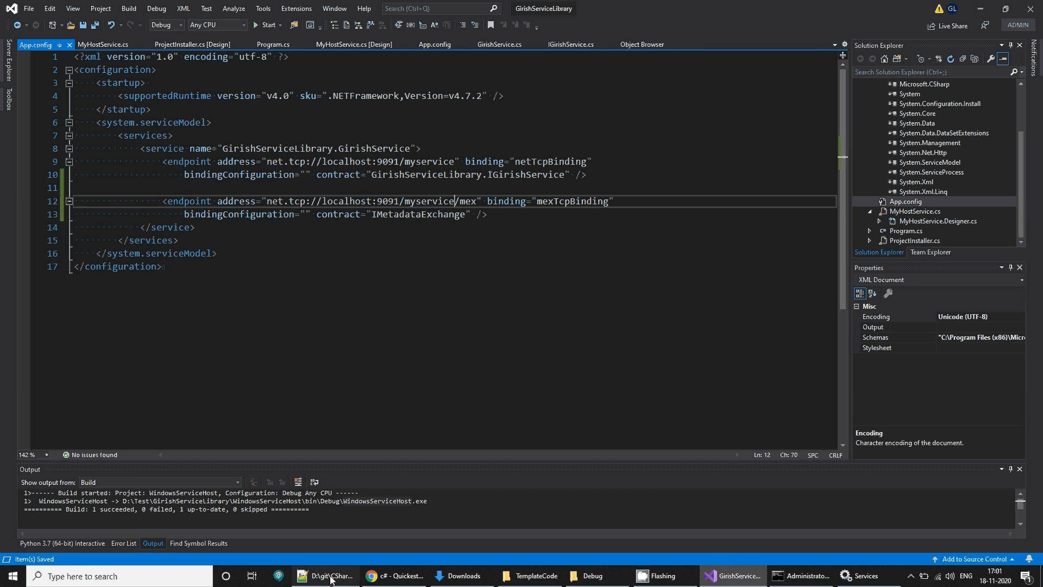
{"action": "left_click", "coordinate": [325, 575]}
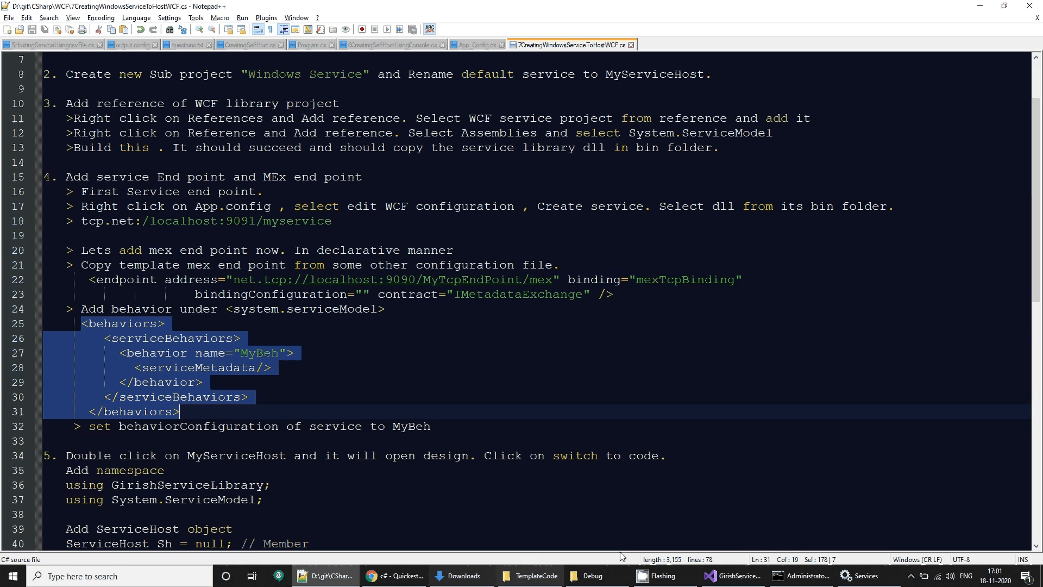
{"action": "left_click", "coordinate": [732, 575]}
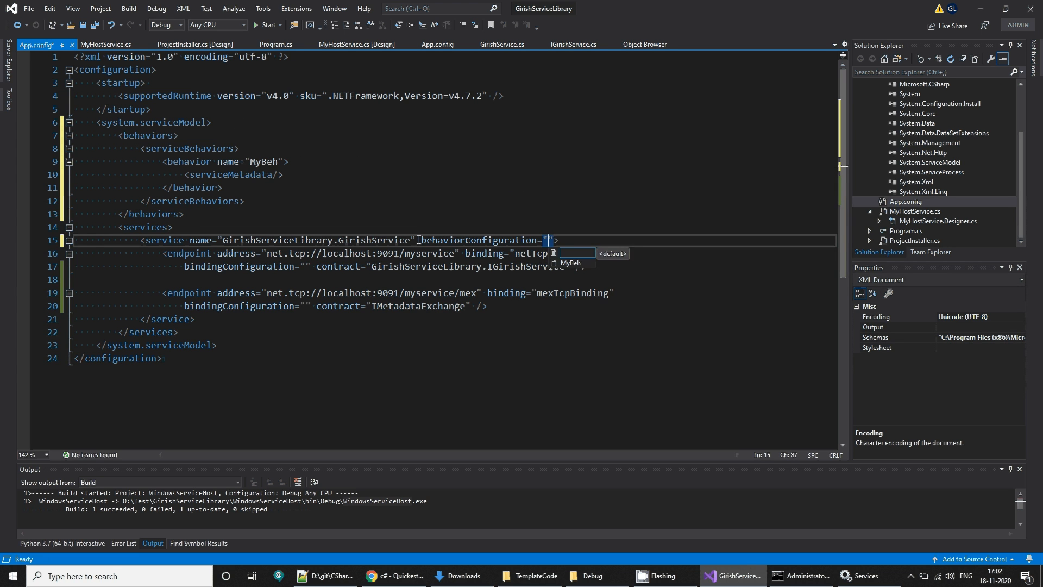
{"action": "type", "text": "MyBeh"}
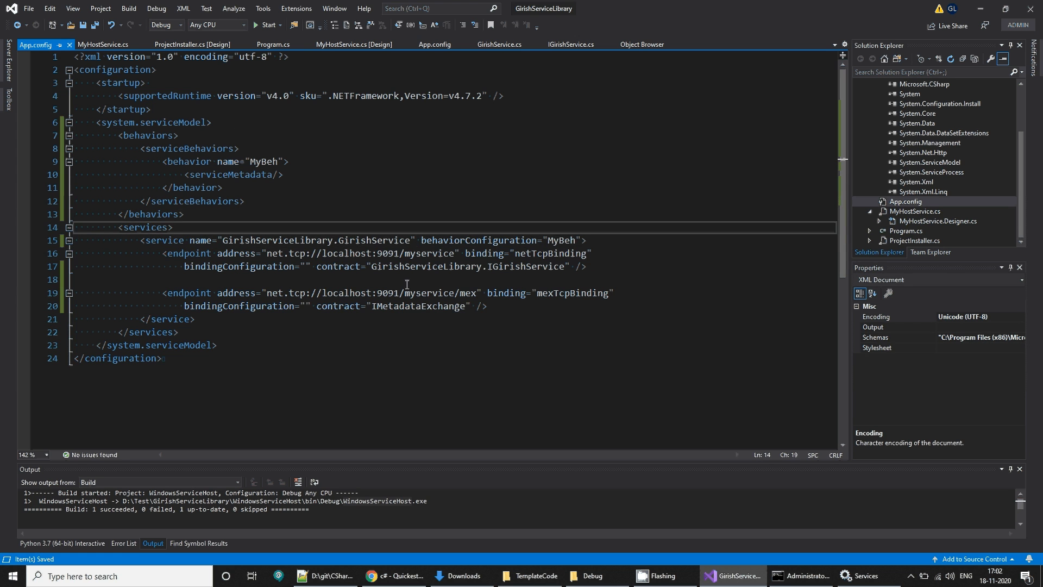
{"action": "mouse_move", "coordinate": [282, 296]}
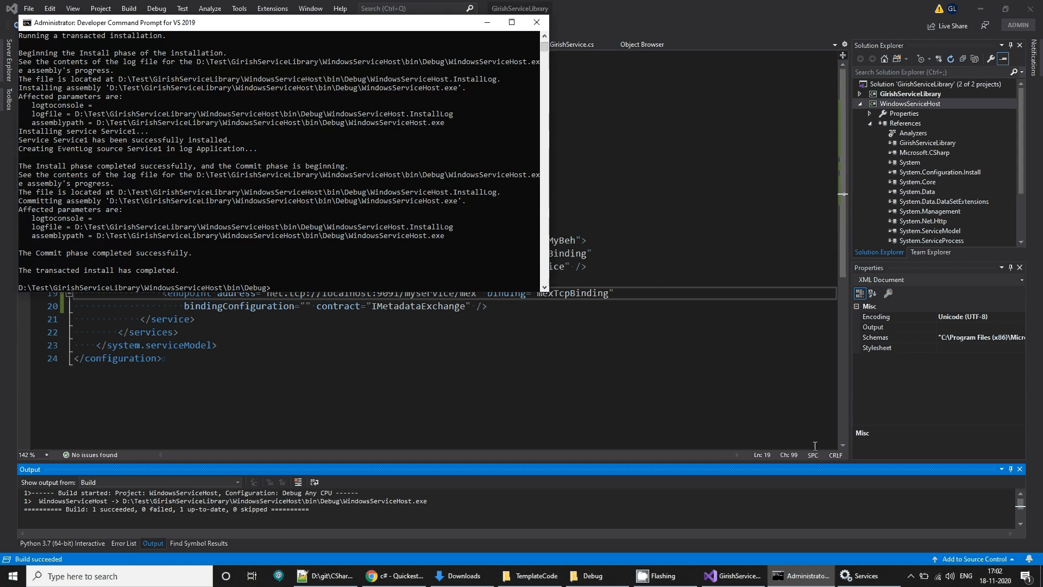
Run installutil.exe WindowsServiceHost.exe from the Debug folder.
{"action": "type", "text": "installutil.exe WindowsServiceHost.exe"}
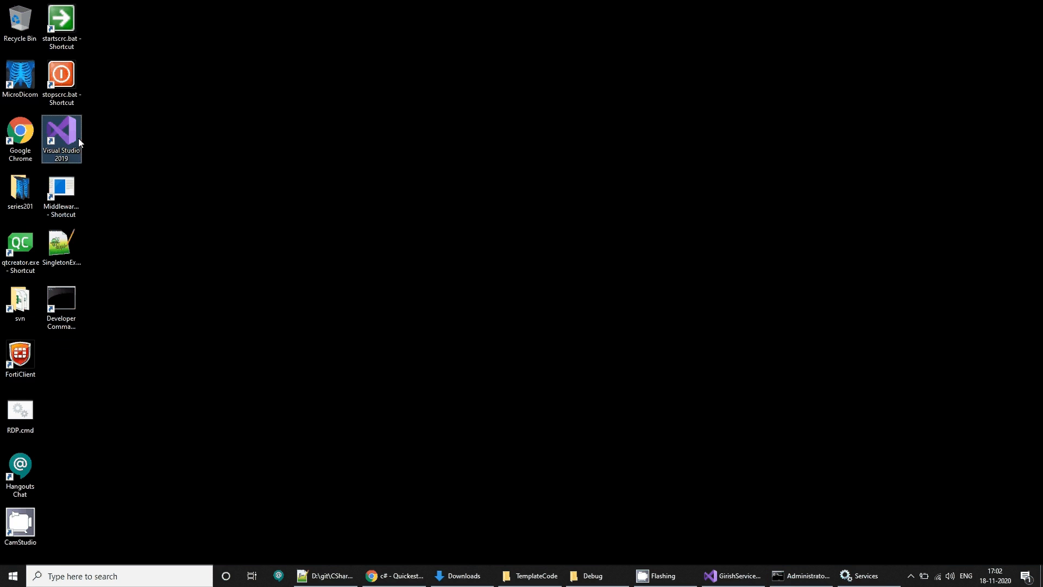
Launch Visual Studio 2019 and create Console App (.NET Framework) project ConsoleApp1 in D:\Test.
{"action": "double_click", "coordinate": [60, 134]}
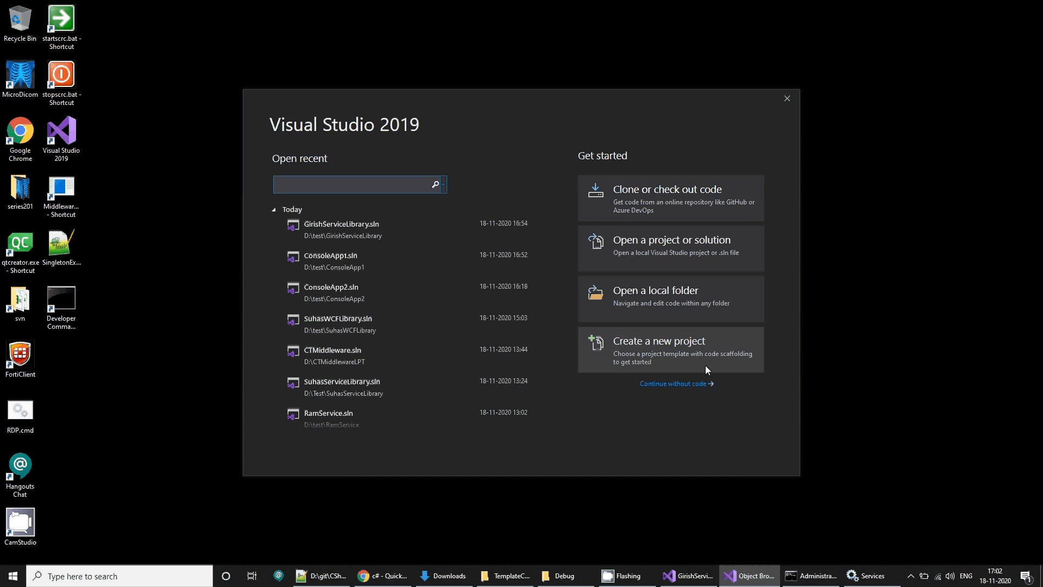
{"action": "left_click", "coordinate": [659, 341]}
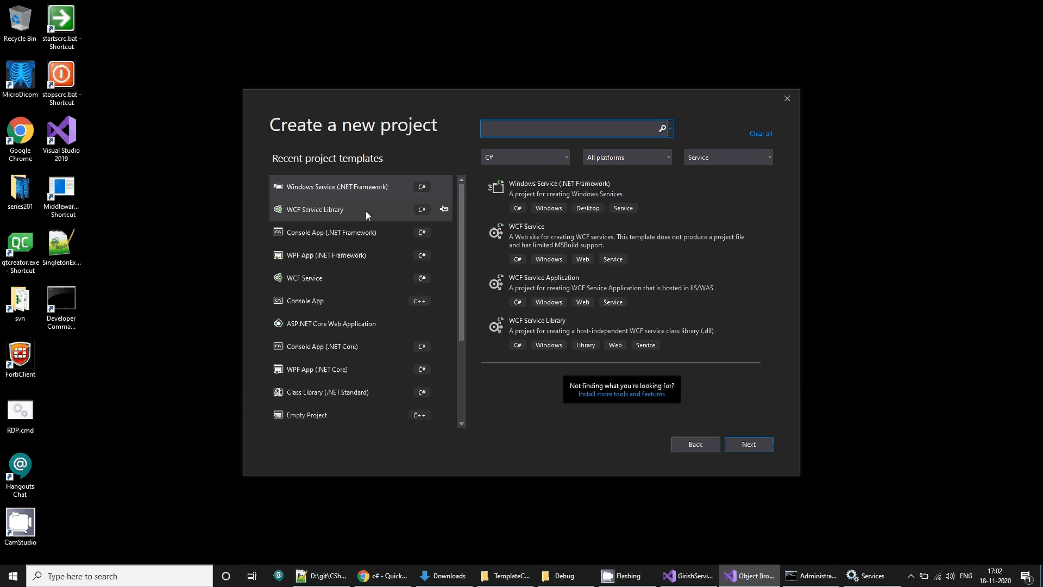
{"action": "left_click", "coordinate": [748, 444]}
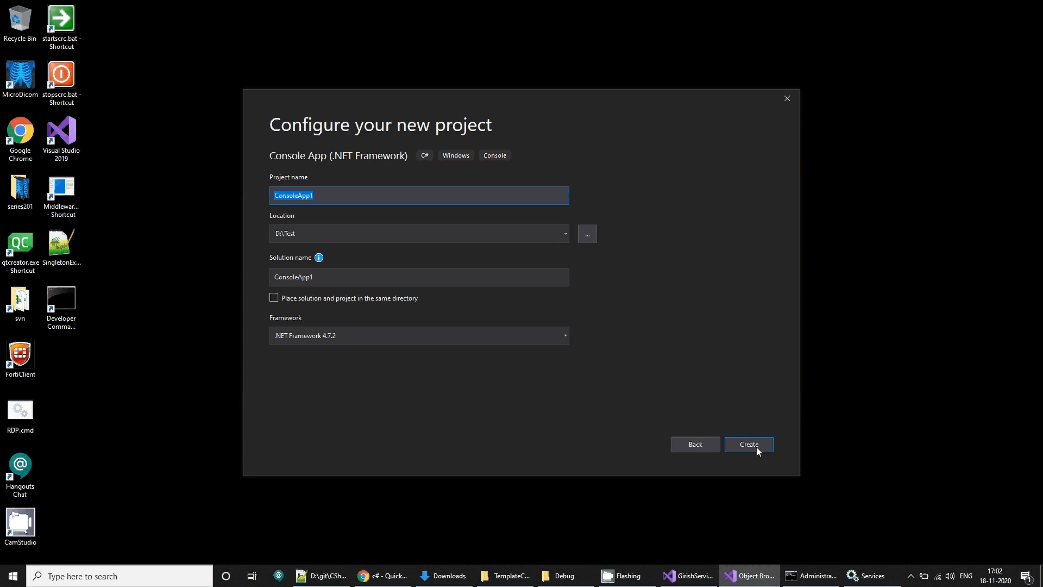
{"action": "left_click", "coordinate": [748, 444]}
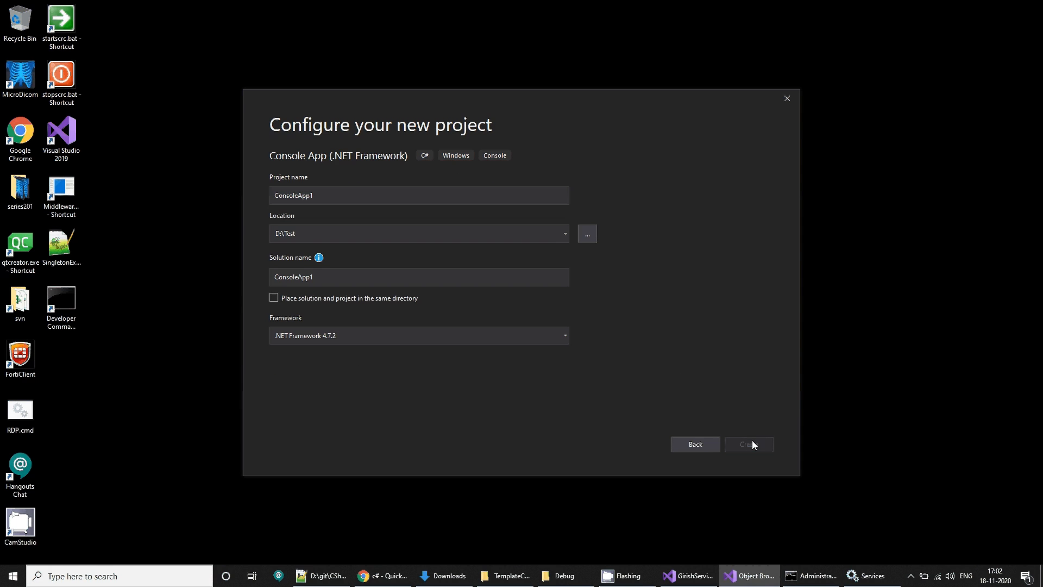
{"action": "left_click", "coordinate": [749, 444]}
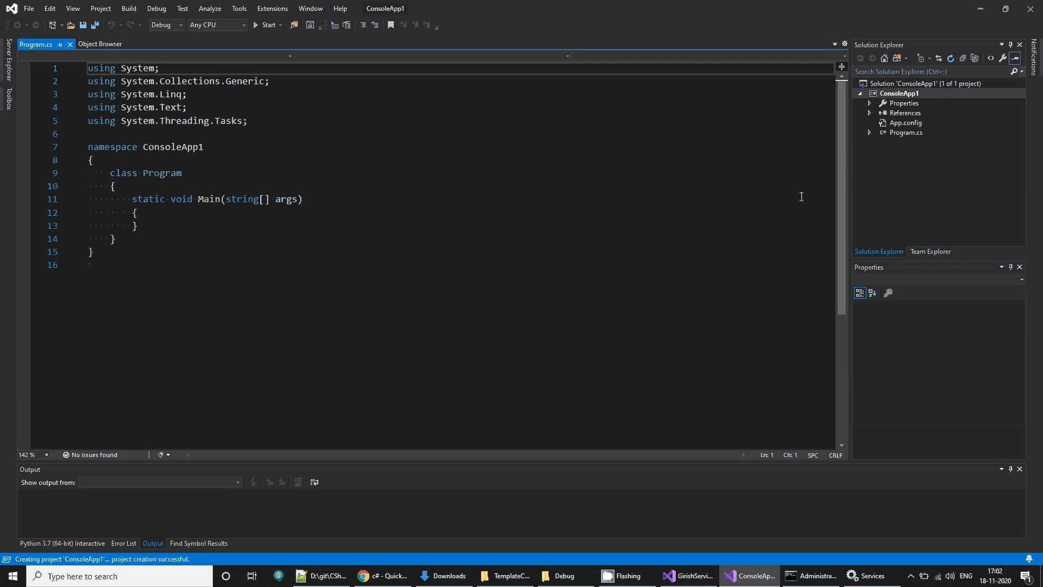
Choose Add > Service Reference on ConsoleApp1 and click into the Address box.
{"action": "right_click", "coordinate": [898, 93]}
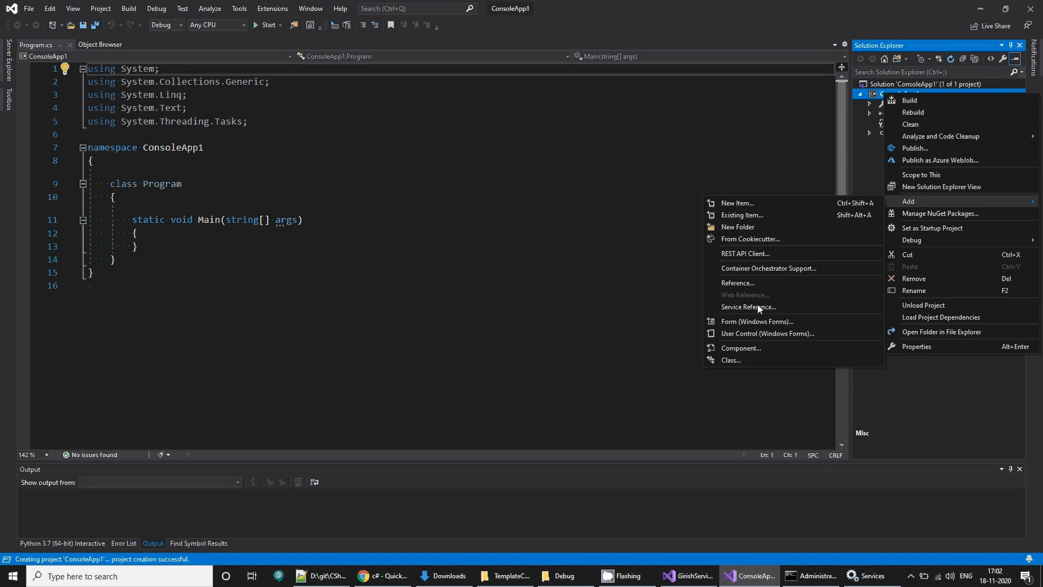
{"action": "left_click", "coordinate": [748, 307]}
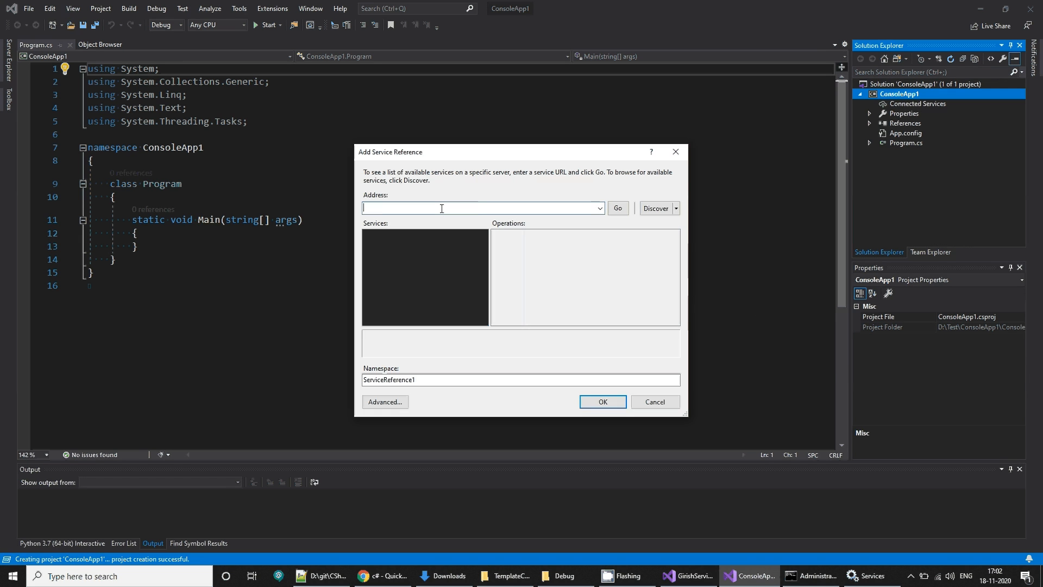
{"action": "left_click", "coordinate": [616, 208]}
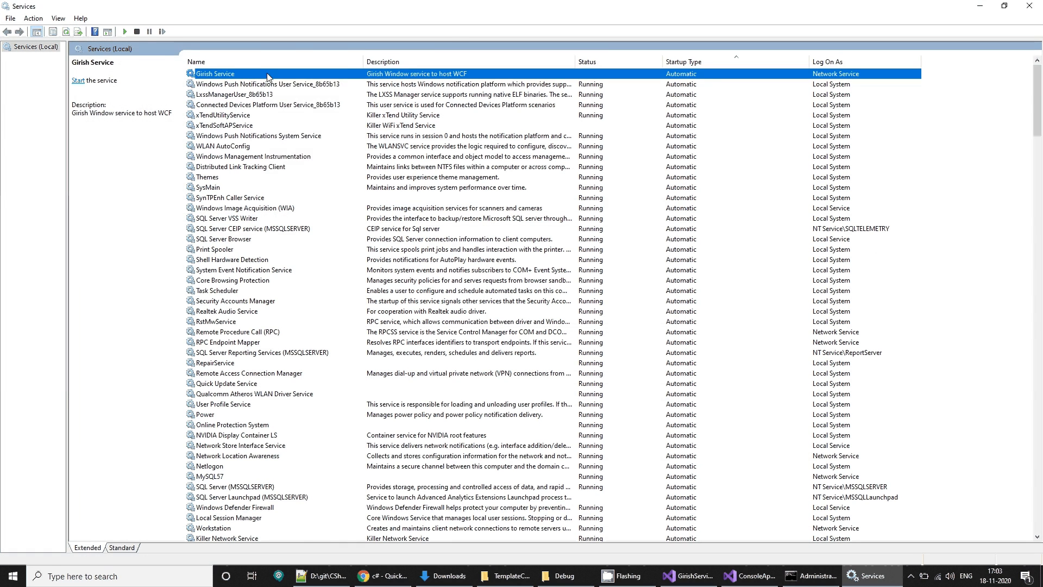
Sort Services by name to check Girish Service11 is running, then return to Visual Studio.
{"action": "left_click", "coordinate": [79, 80]}
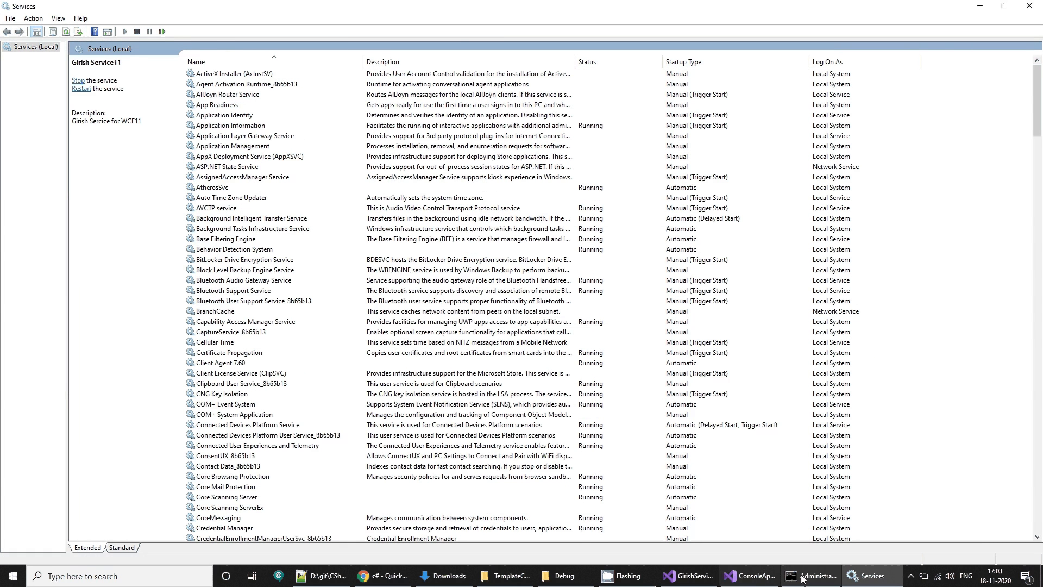
{"action": "left_click", "coordinate": [749, 575]}
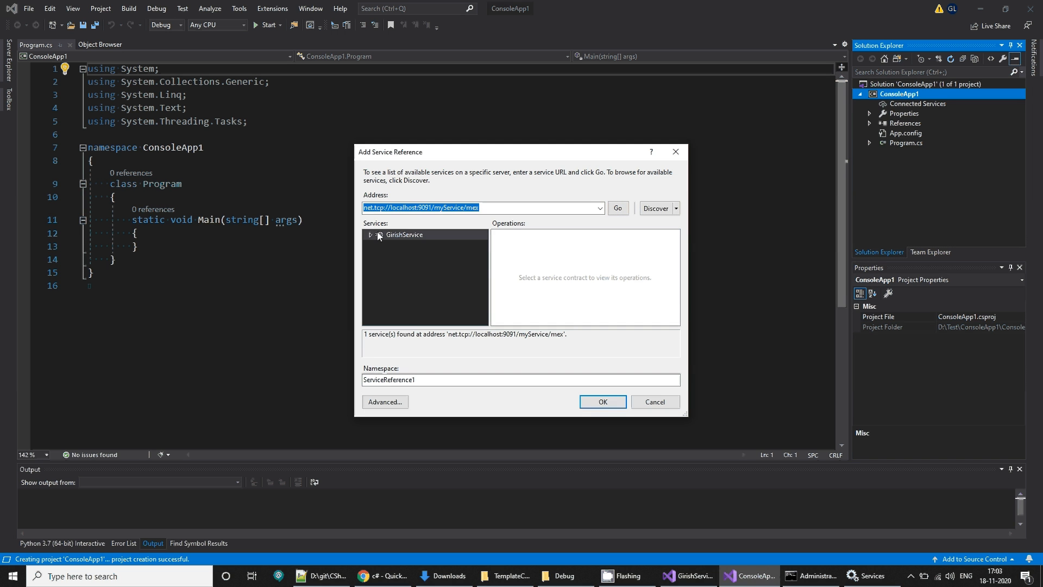
Expand GirishService to reveal the IGirishService contract and its GetData operation.
{"action": "left_click", "coordinate": [372, 234]}
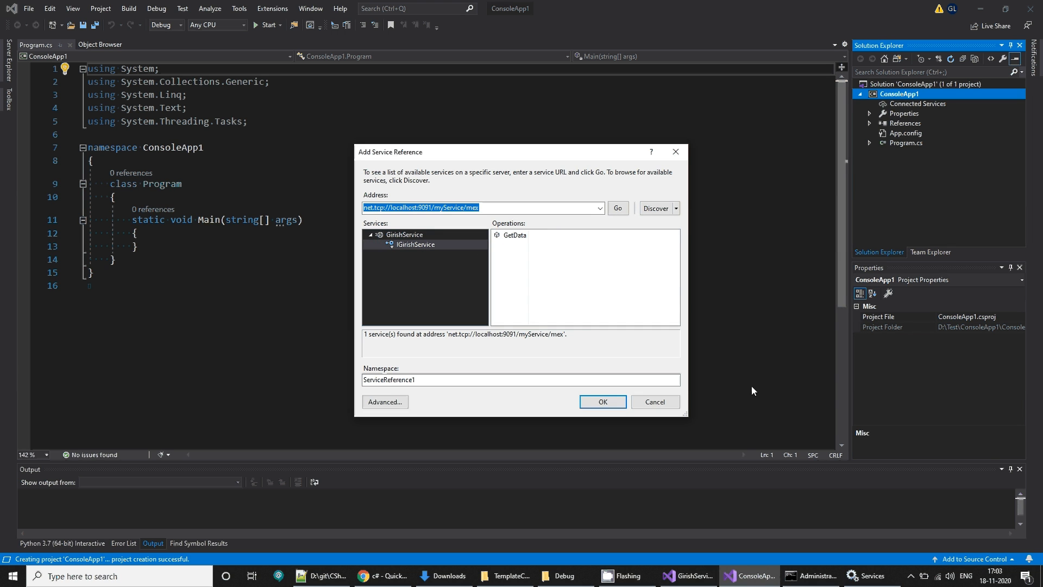
{"action": "mouse_move", "coordinate": [678, 412]}
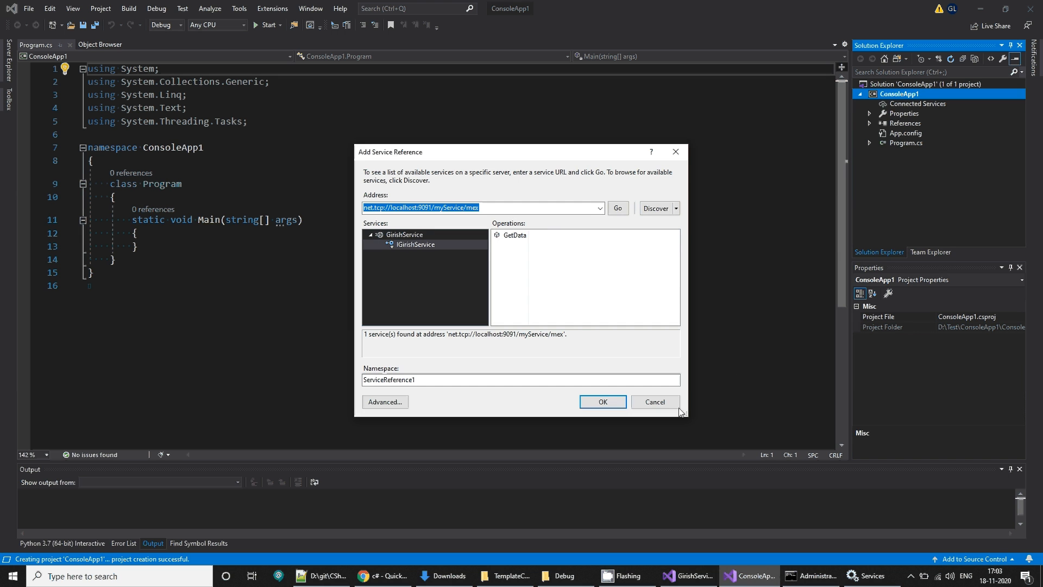
{"action": "mouse_move", "coordinate": [751, 553]}
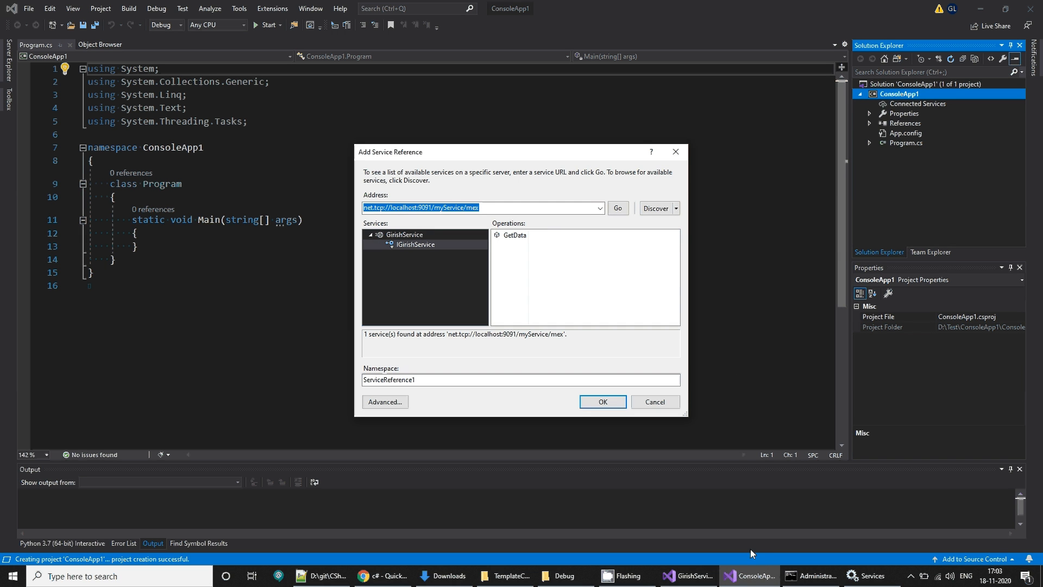